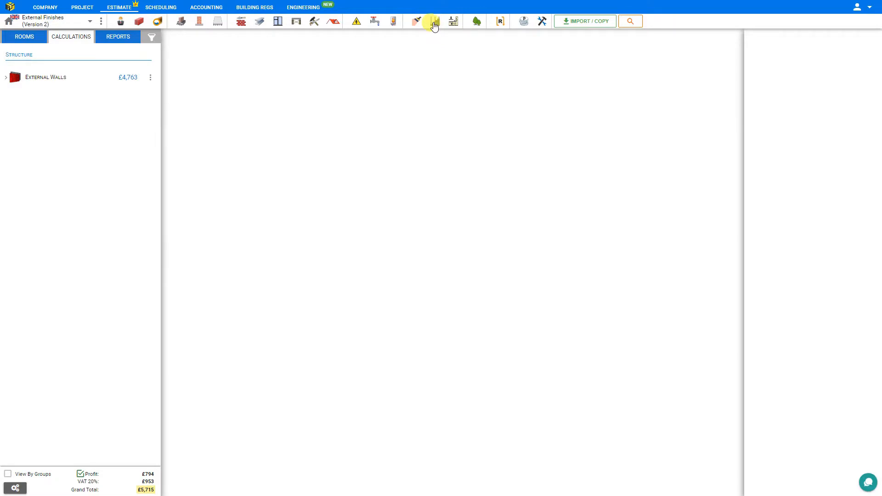
Create a Cement Board module from the Exterior cladding options
left_click(433, 21)
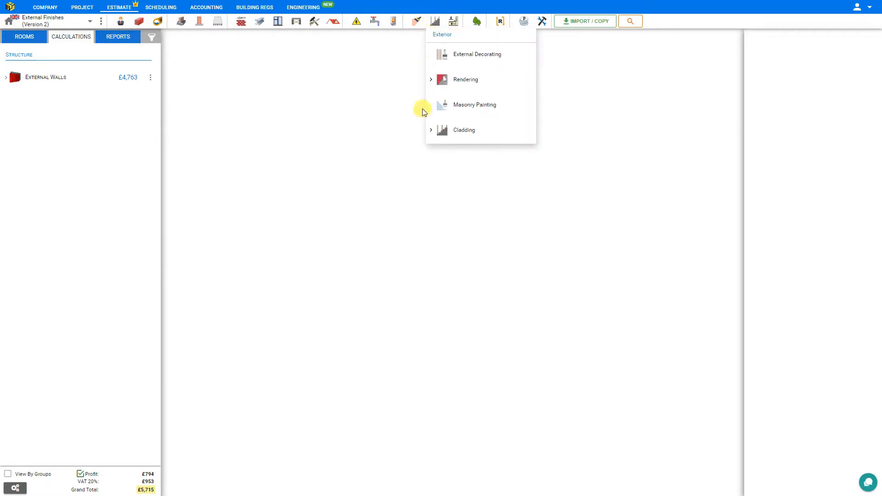
left_click(431, 129)
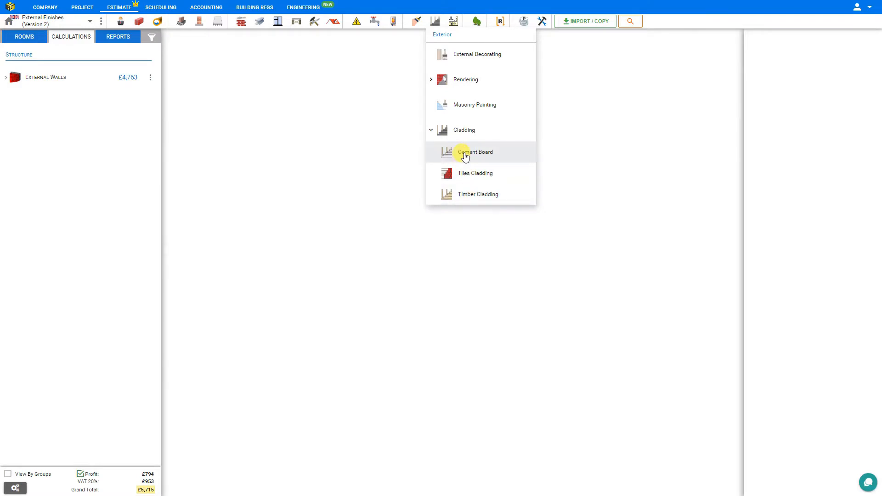
left_click(475, 152)
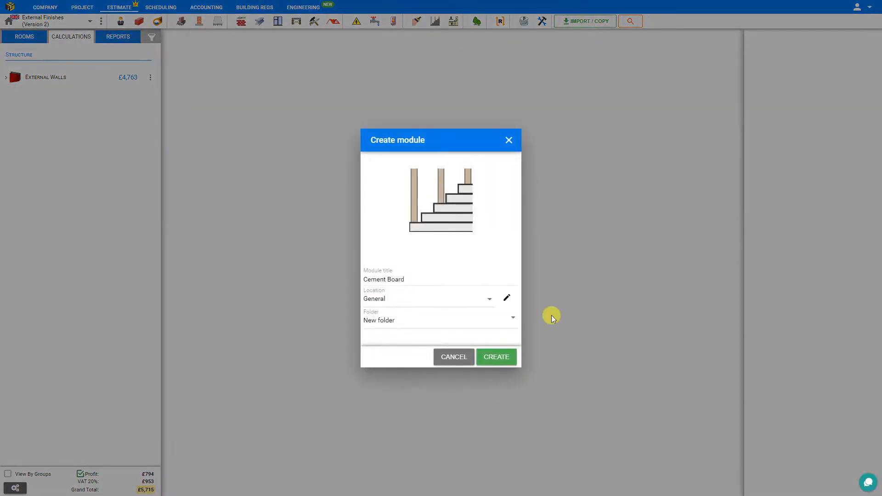
left_click(495, 357)
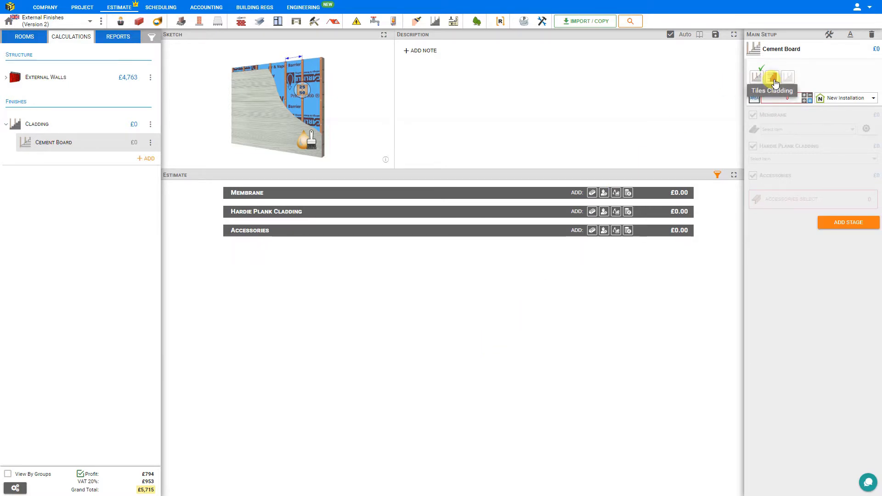
Try the Tiles and Timber cladding types, then return to Cement Board priced at £1,468 for 15 m²
left_click(771, 76)
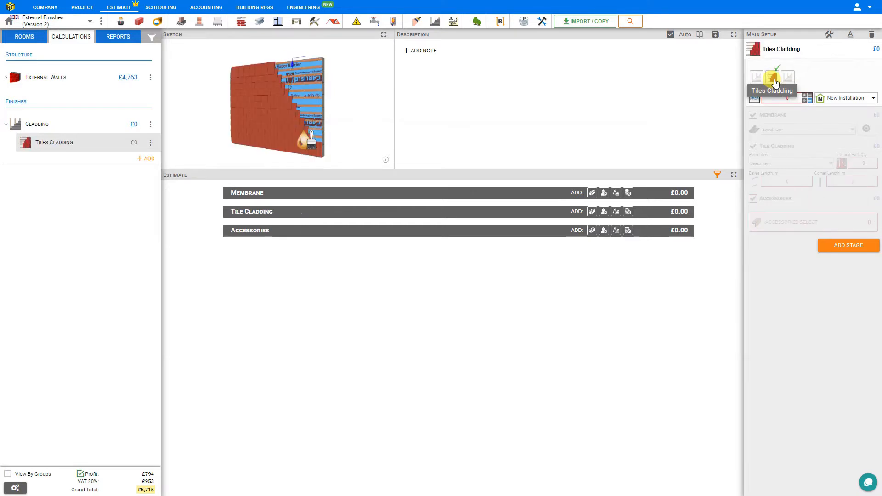
left_click(786, 77)
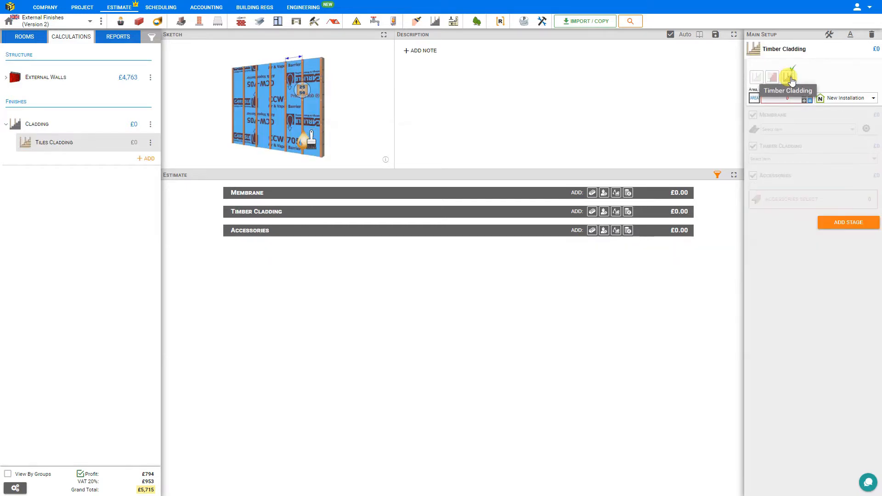
left_click(787, 77)
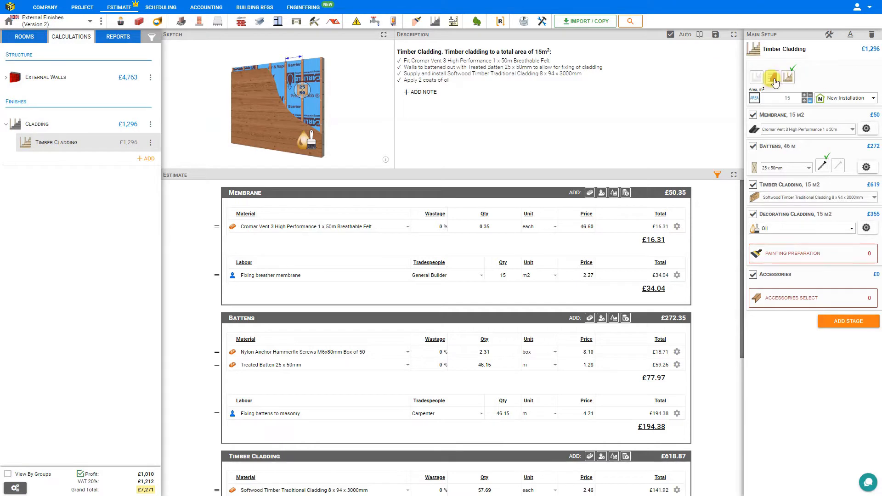
left_click(773, 77)
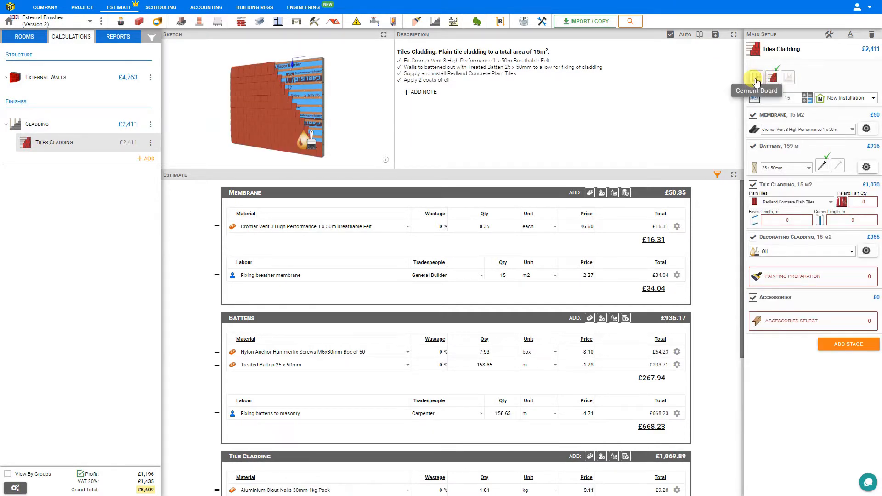
left_click(756, 78)
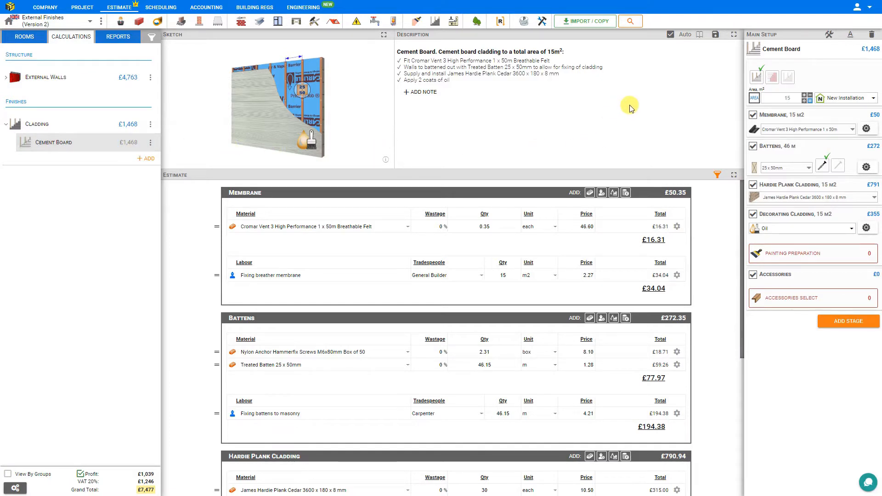
mouse_move(555, 82)
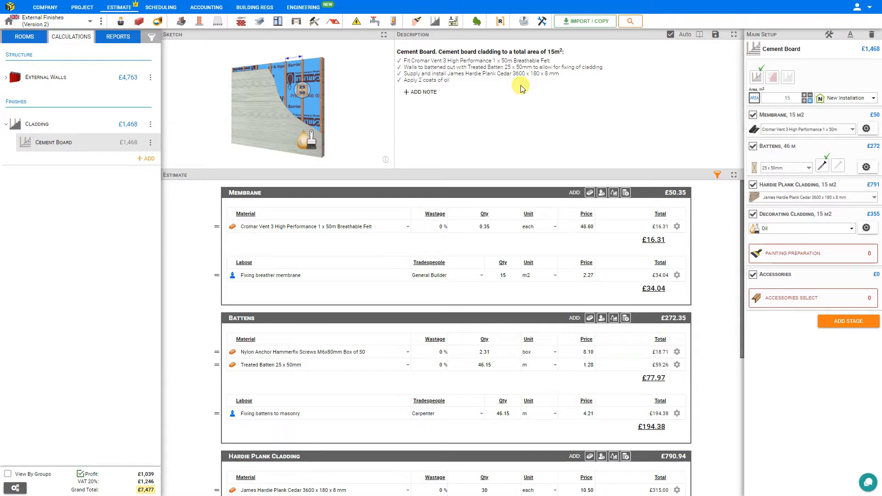
mouse_move(520, 91)
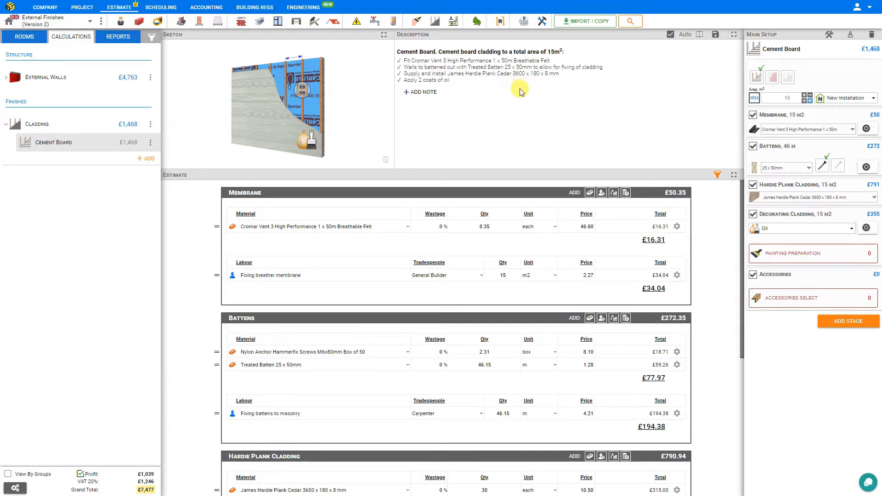
mouse_move(390, 46)
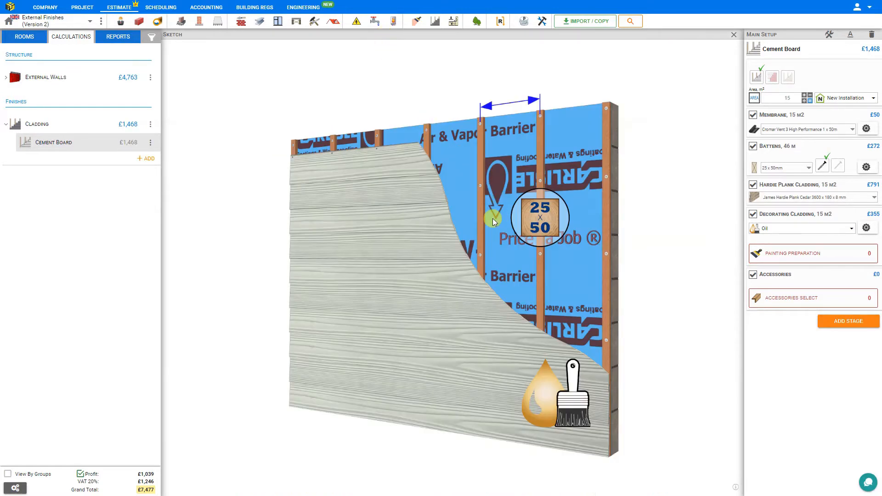
mouse_move(477, 303)
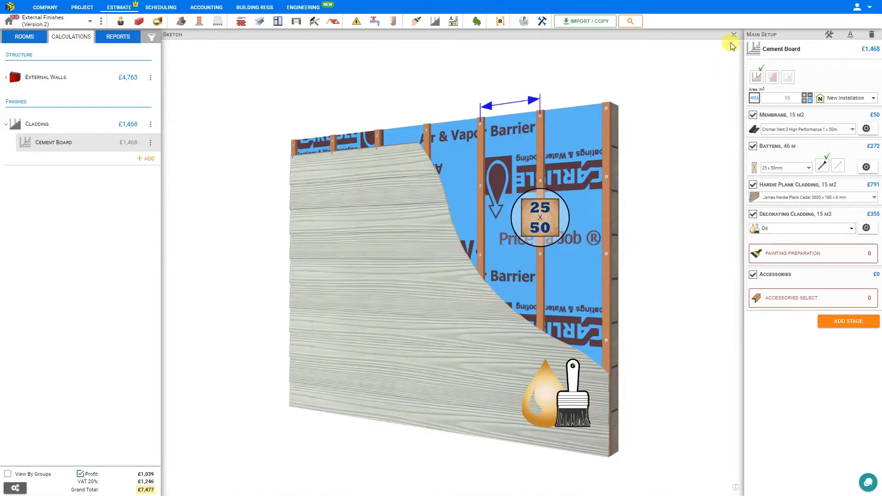
Close the enlarged Cement Board build-up sketch
left_click(734, 35)
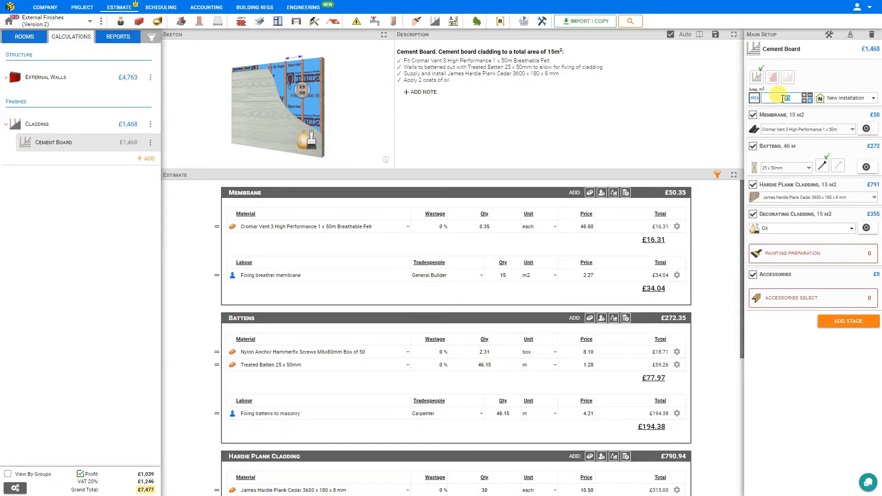
mouse_move(805, 97)
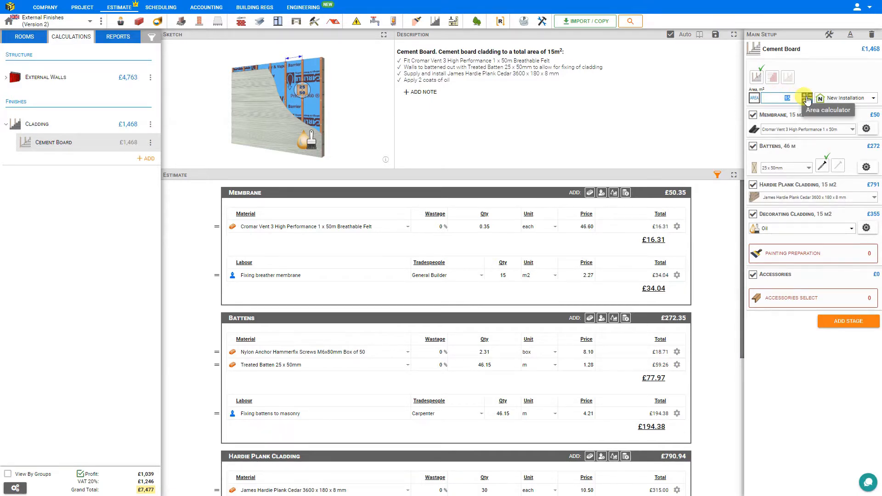
Show the External Walls area library, adding and removing Solid Wall - External, total still 0 m
left_click(806, 97)
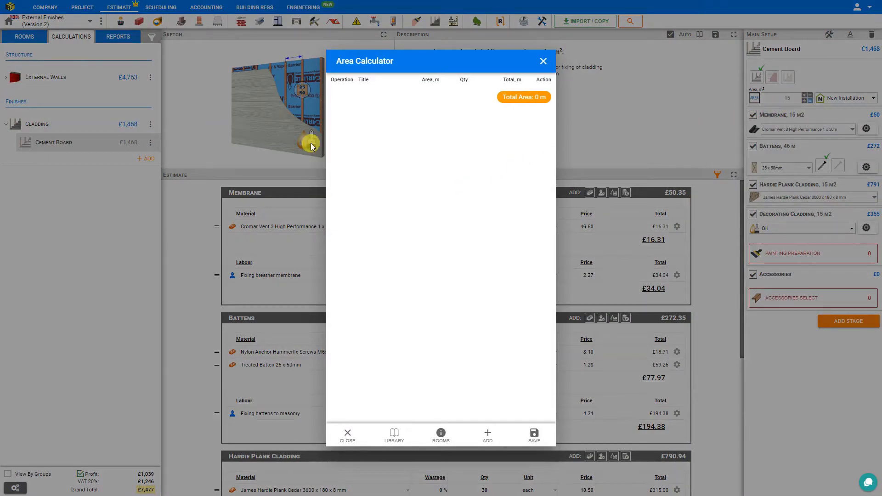
mouse_move(48, 84)
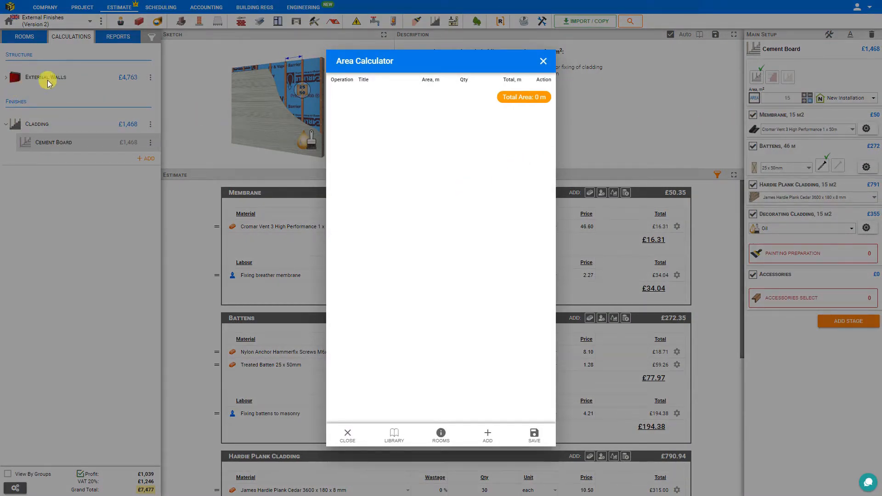
mouse_move(394, 436)
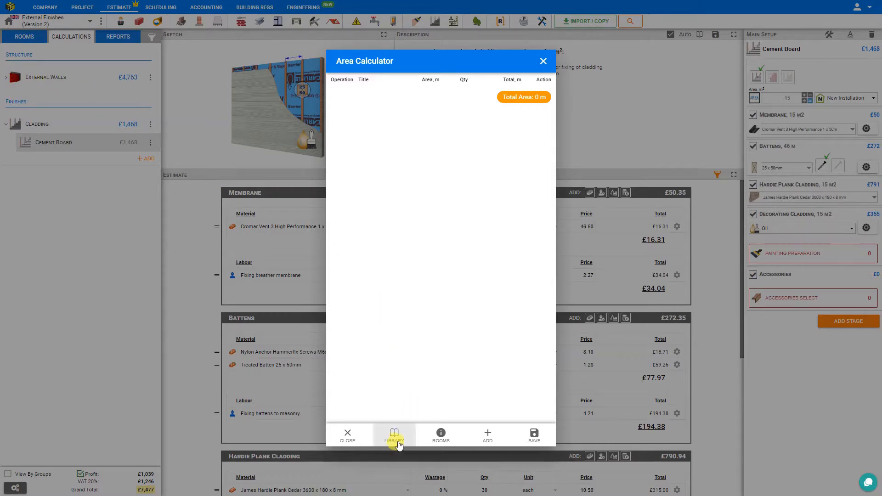
left_click(394, 435)
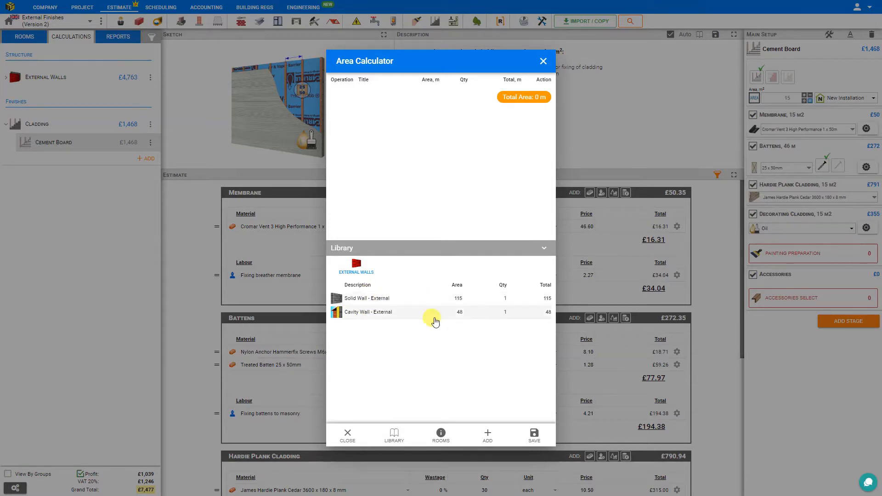
mouse_move(391, 312)
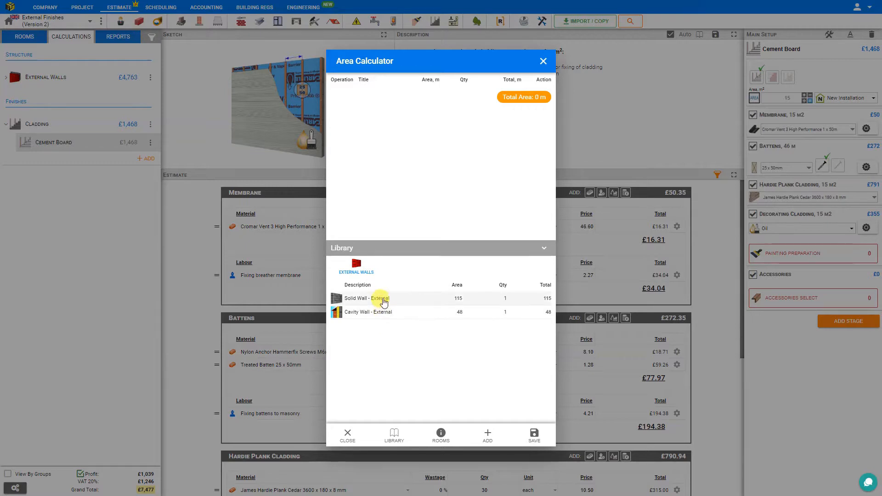
left_click(367, 298)
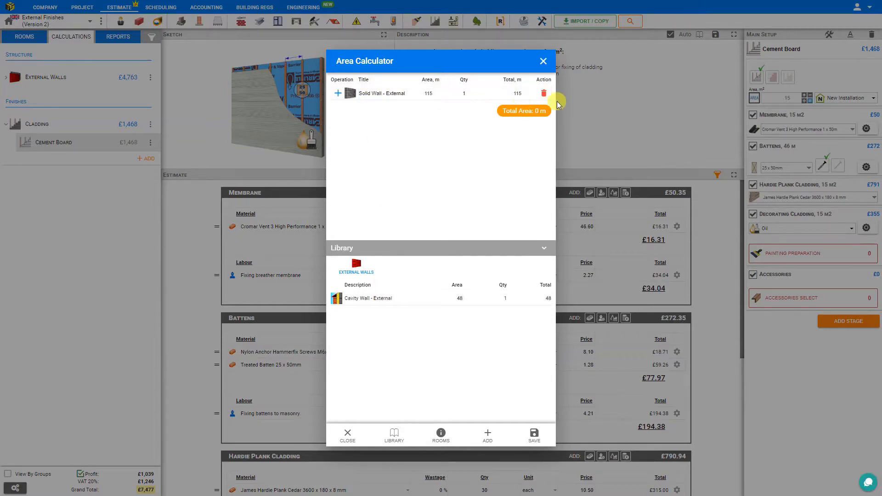
left_click(544, 93)
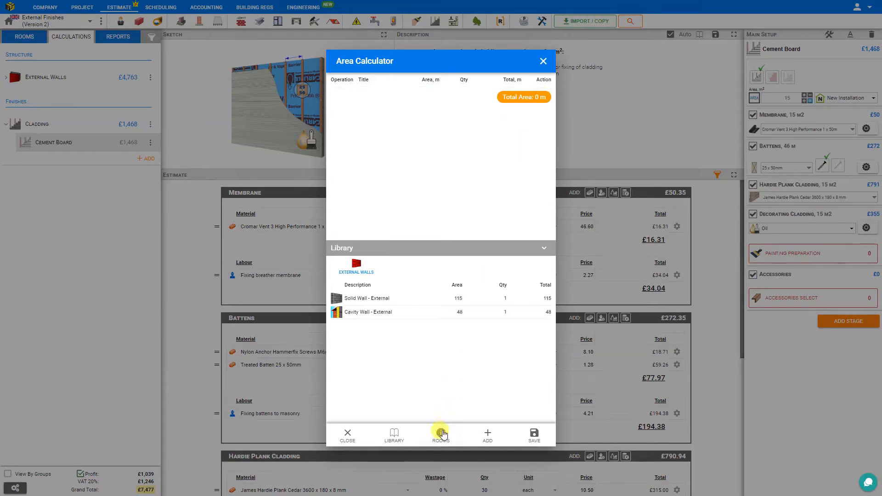
Show the rooms list with Main Room, 2.4 m high and 192 m² walls
left_click(440, 435)
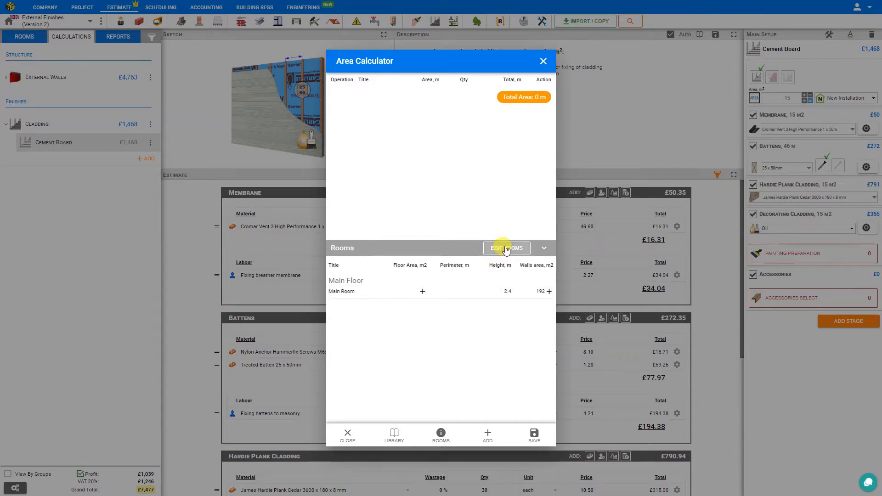
left_click(505, 248)
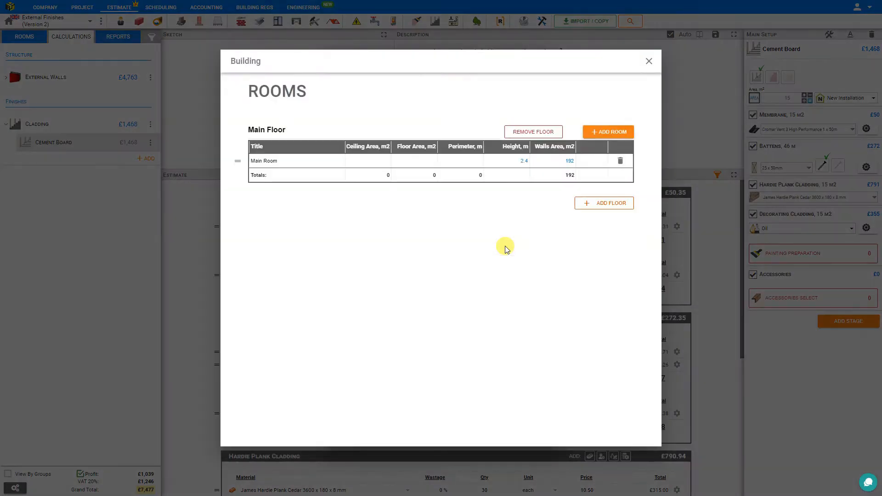
mouse_move(602, 203)
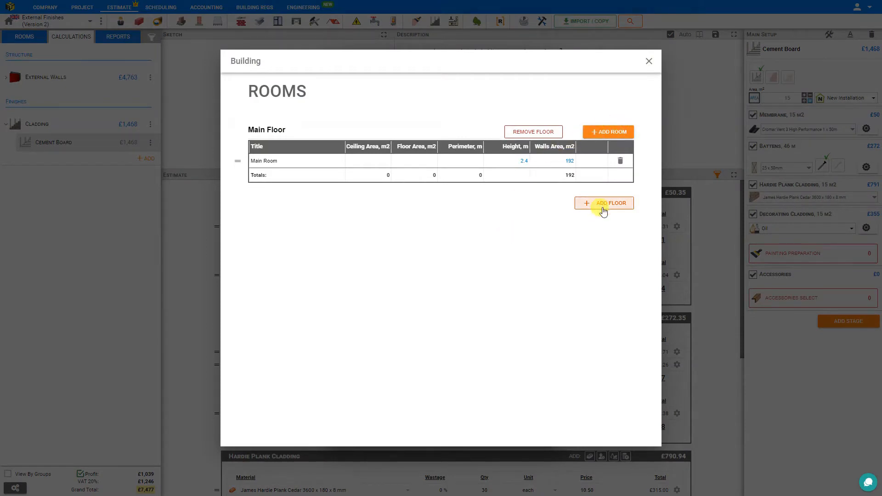
left_click(506, 161)
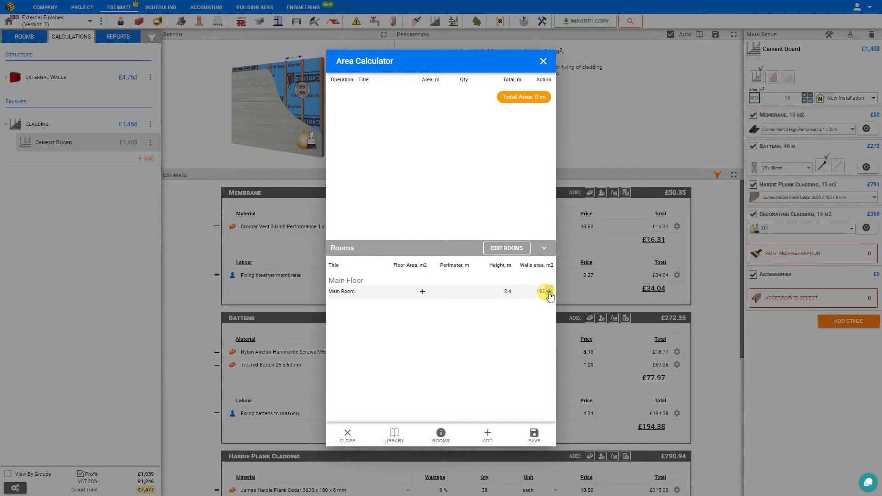
left_click(544, 292)
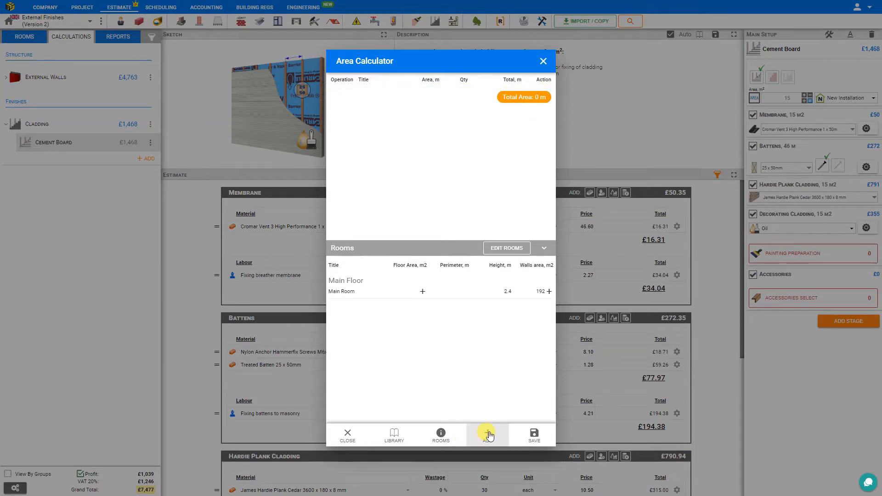
Add a rectangular Section 1 of 30 m by 2.4 m, totalling 72 m
left_click(487, 435)
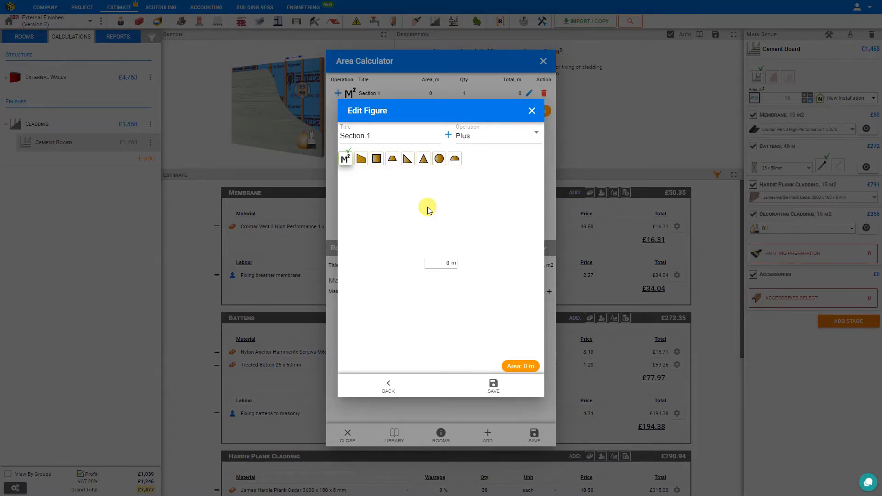
left_click(376, 159)
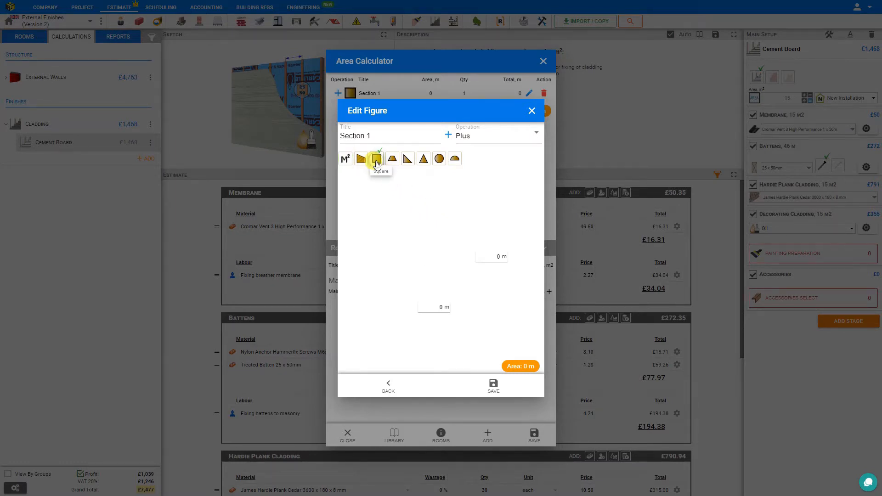
left_click(377, 158)
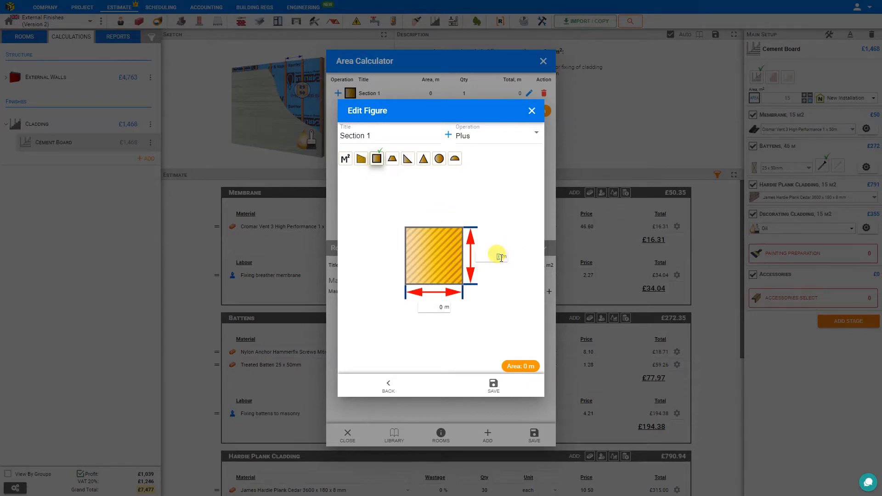
type("2.4")
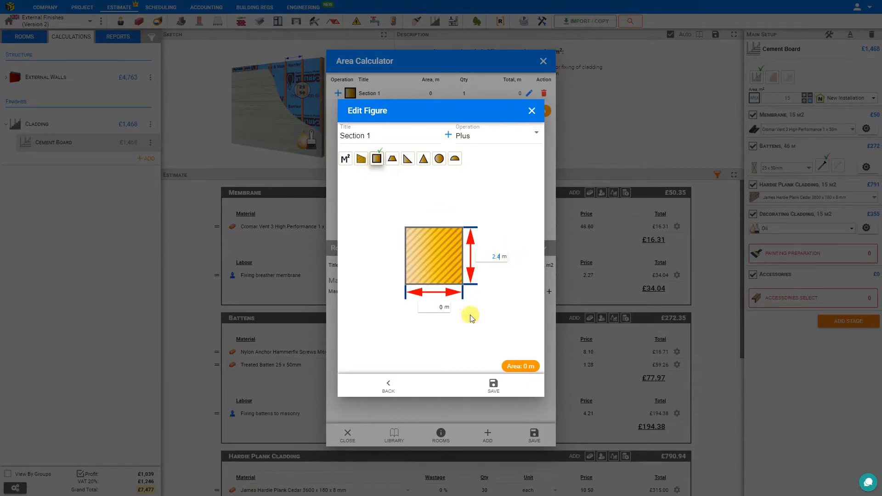
type("3.0")
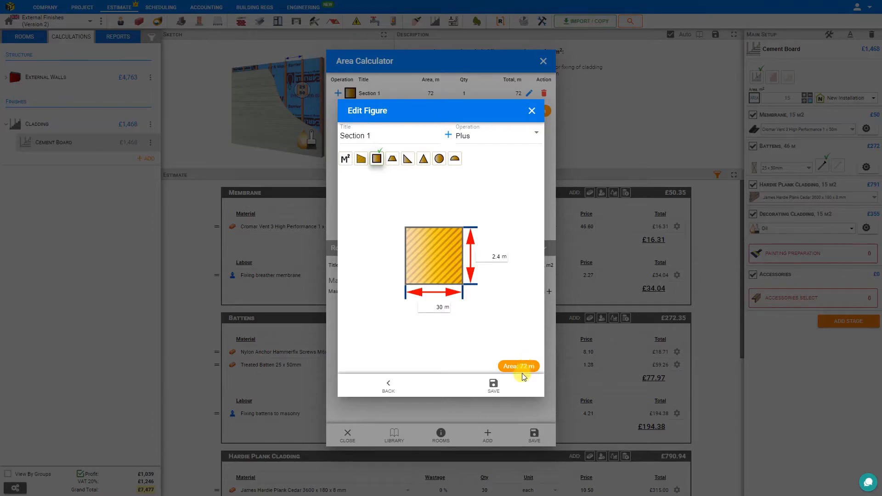
left_click(492, 385)
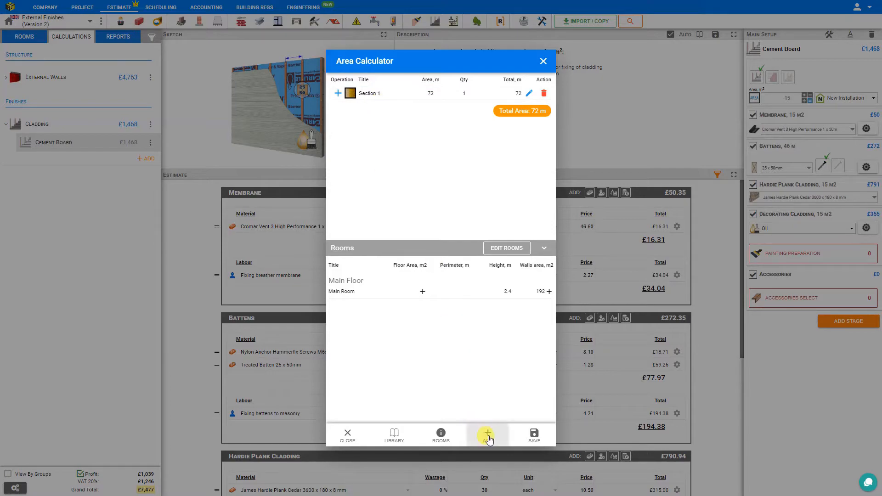
Add a right trapezoid Section 2, 5 m wide with 3.4 m and 2.4 m sides, totalling 86.5 m
left_click(487, 435)
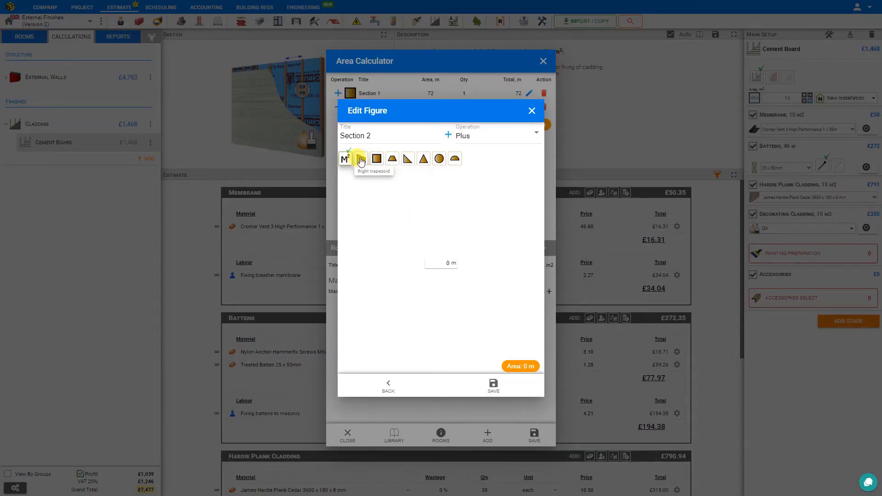
left_click(361, 158)
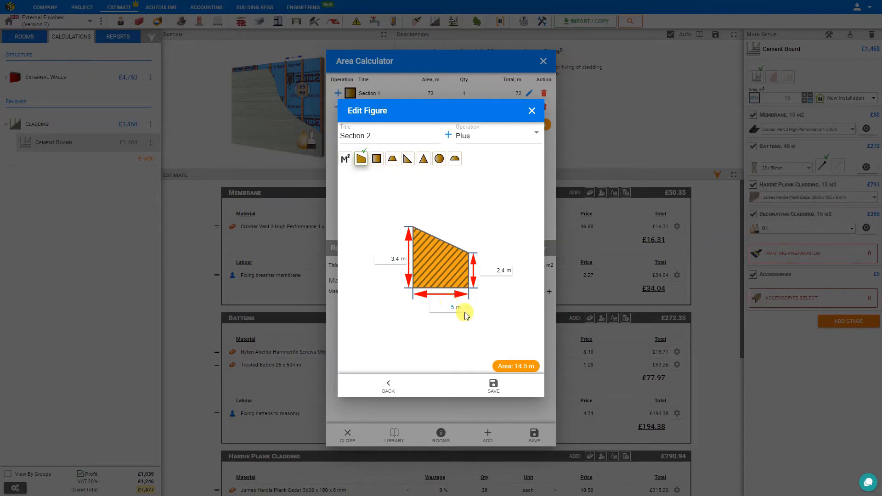
left_click(493, 385)
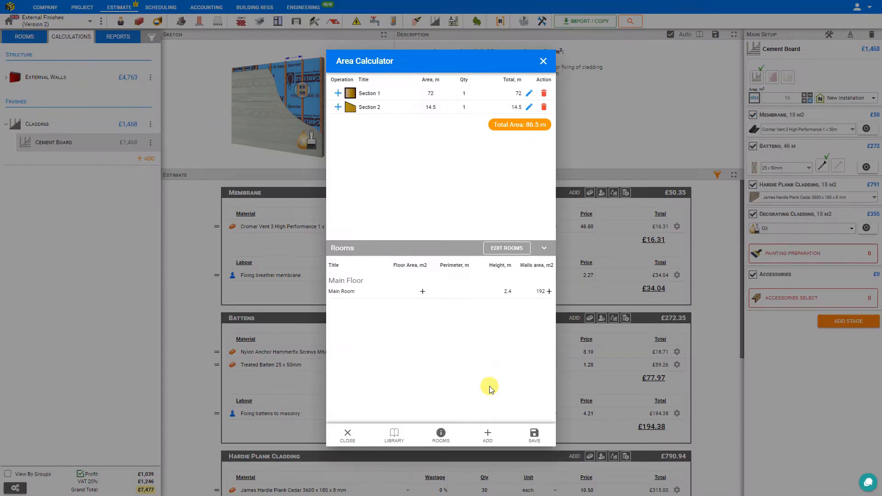
mouse_move(509, 79)
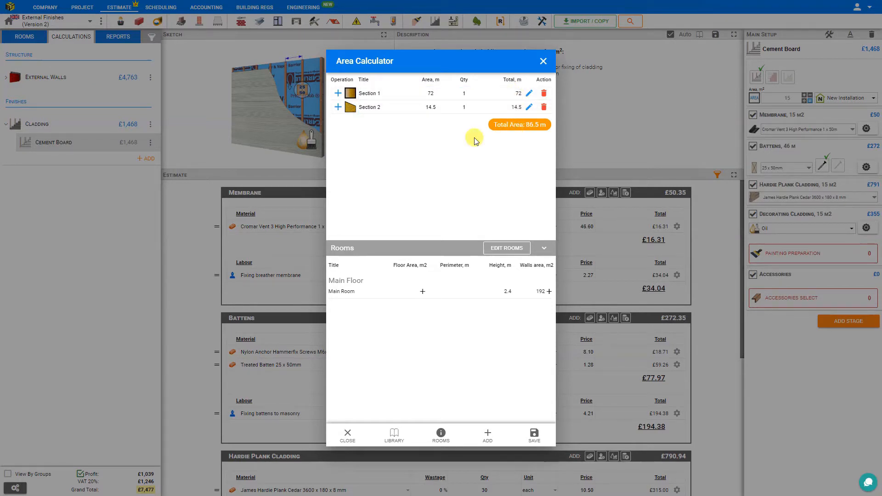
mouse_move(449, 146)
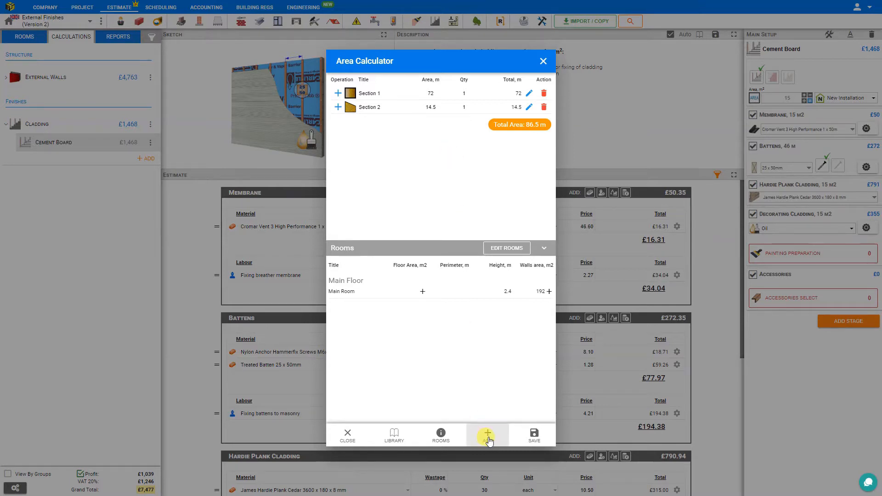
Add a 2.1 by 0.9 m rectangular opening set to subtract from the total
left_click(487, 435)
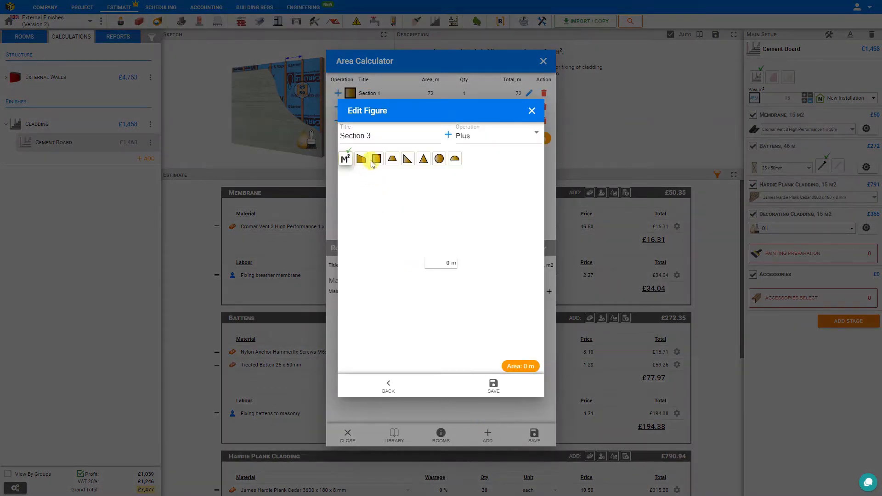
left_click(375, 159)
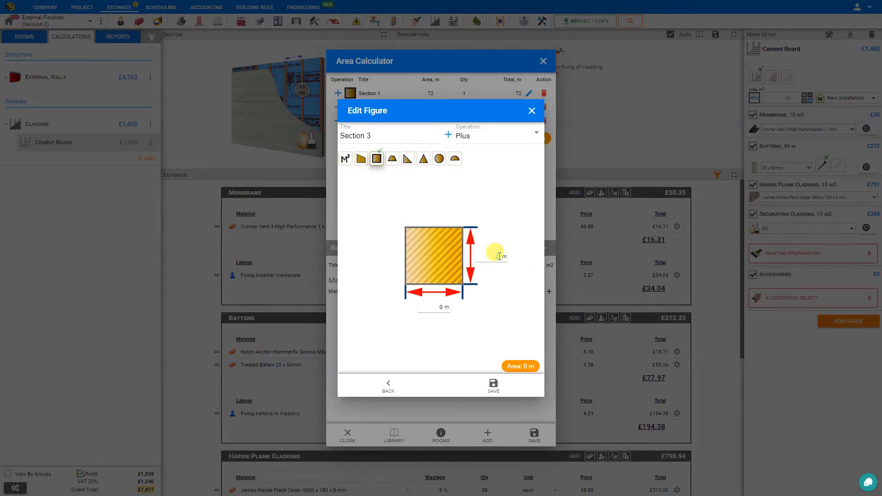
type("2.1")
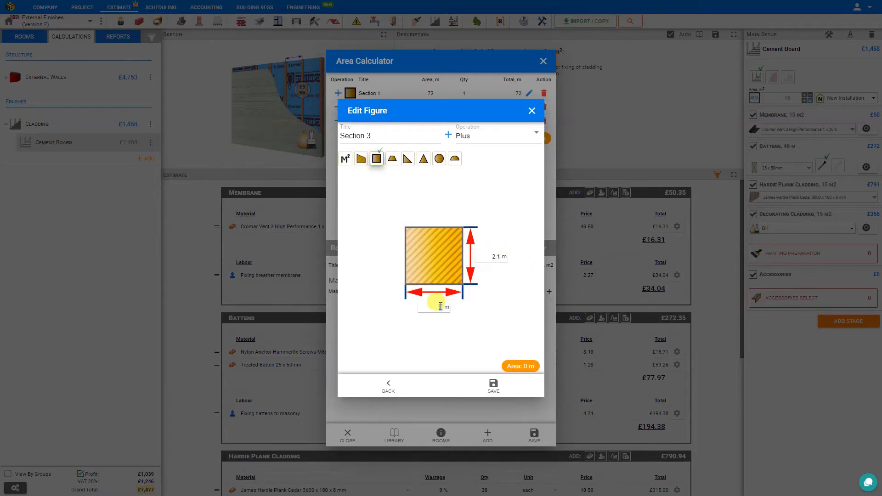
type("0.9")
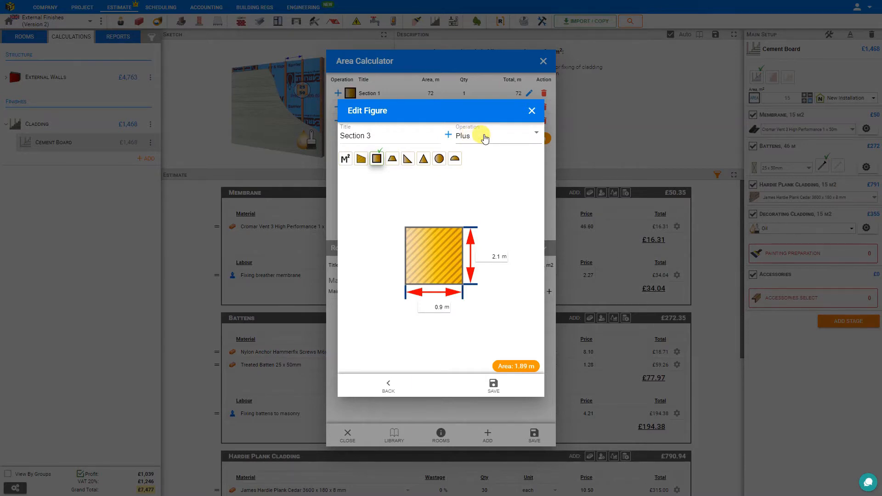
left_click(495, 135)
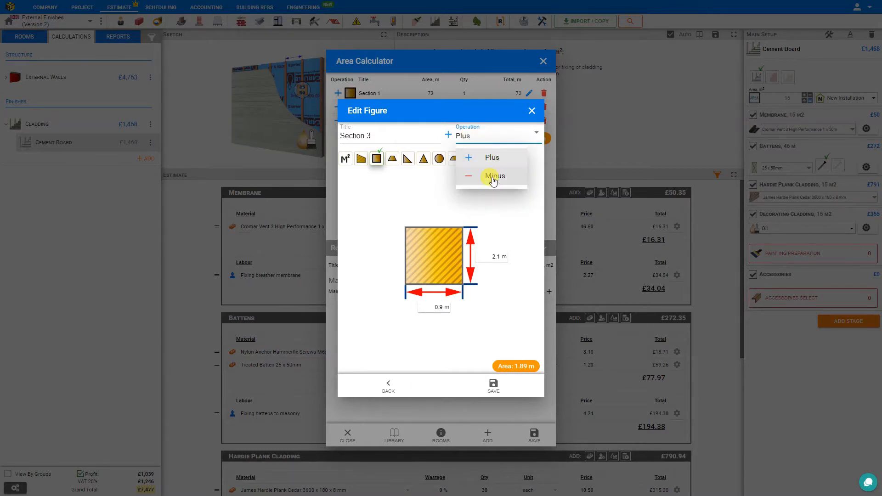
left_click(494, 176)
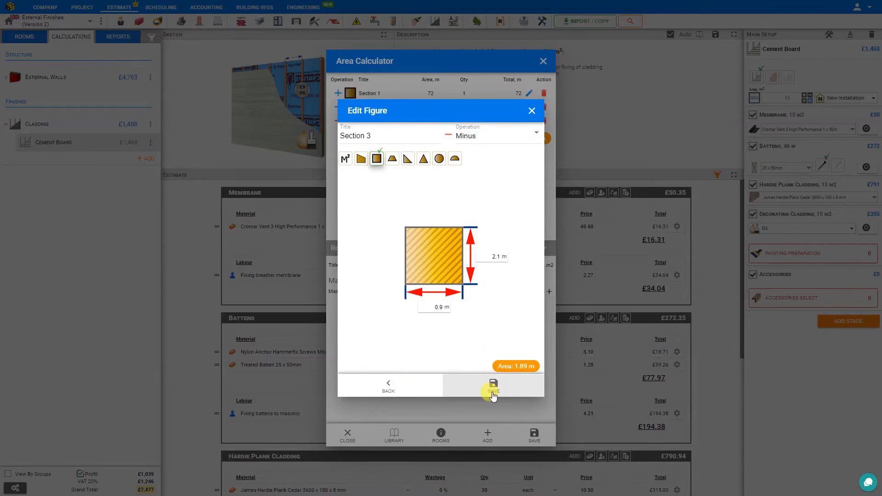
left_click(492, 385)
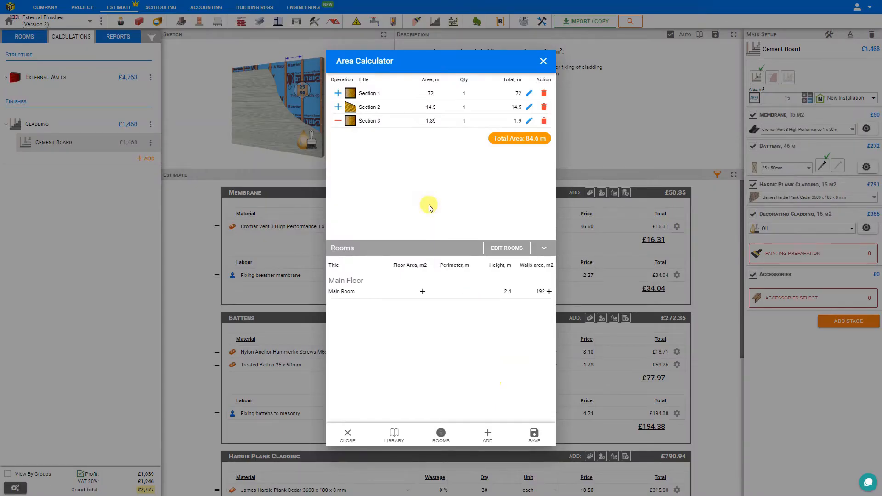
Set the opening's quantity to 2 and apply the 82.72 m² area, raising the cladding to £8,031
double_click(369, 120)
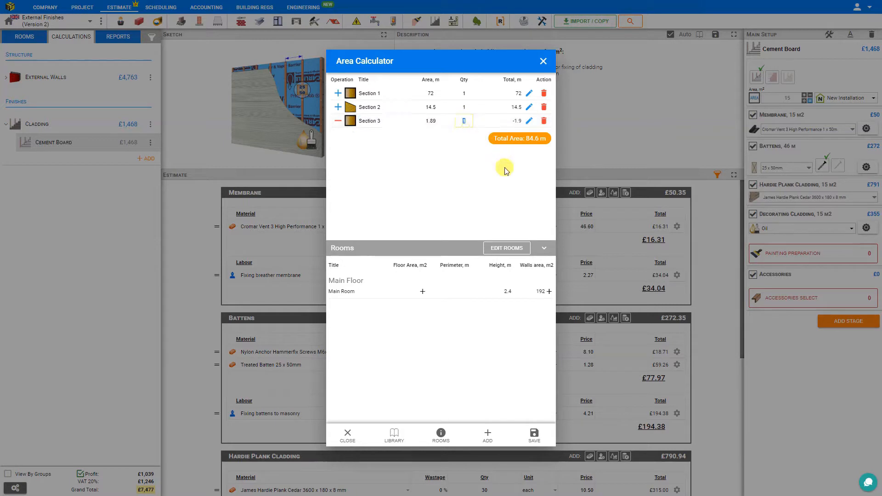
type("2")
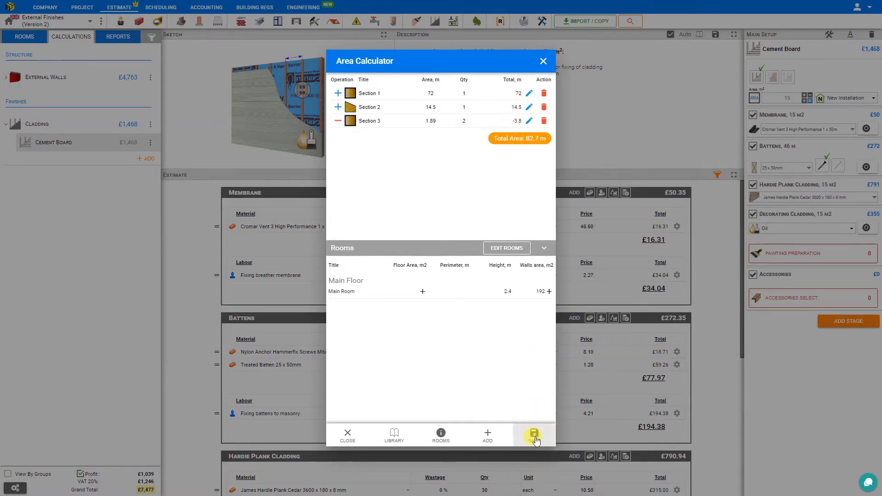
left_click(533, 434)
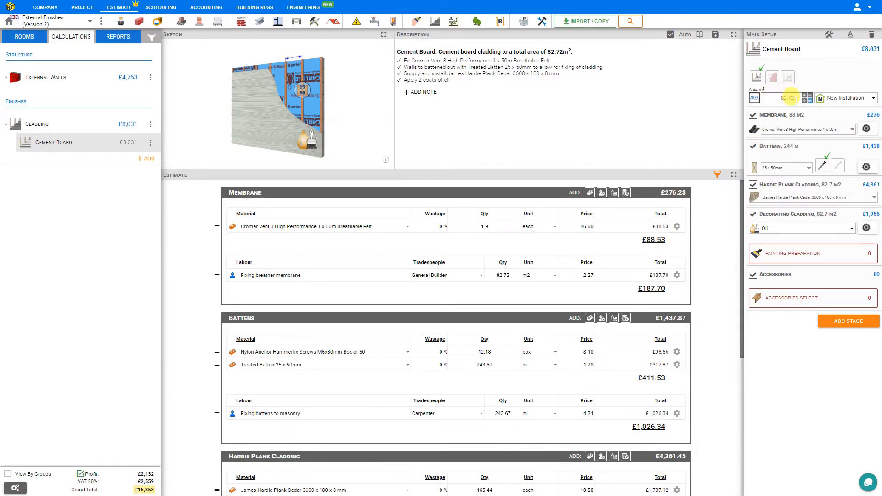
left_click(787, 97)
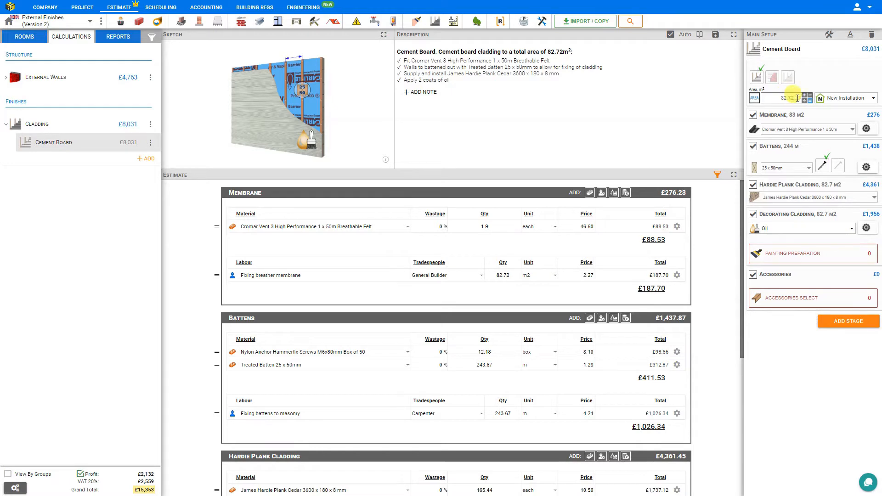
left_click(807, 97)
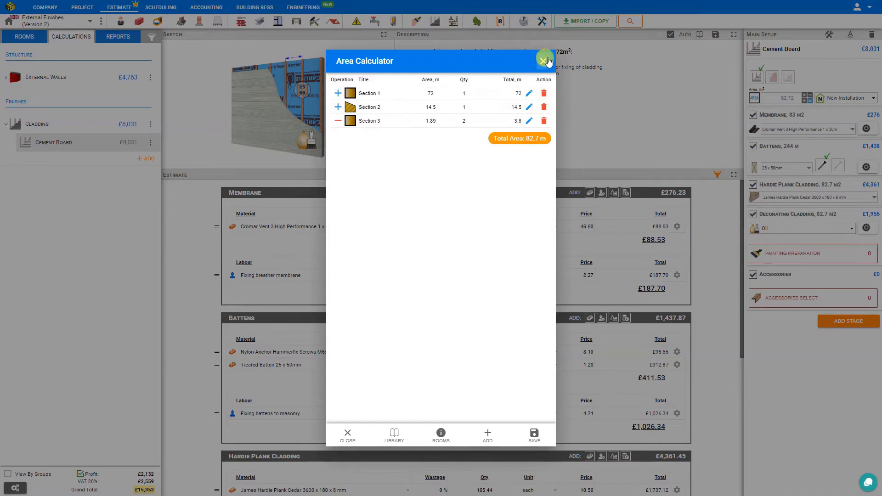
Set the installation type to Replacement, adding a Preparation stage at £0
left_click(543, 59)
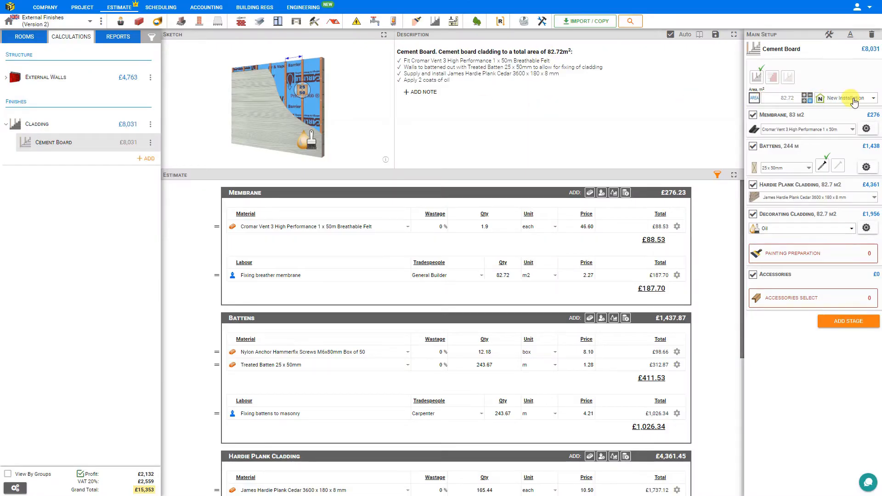
left_click(854, 98)
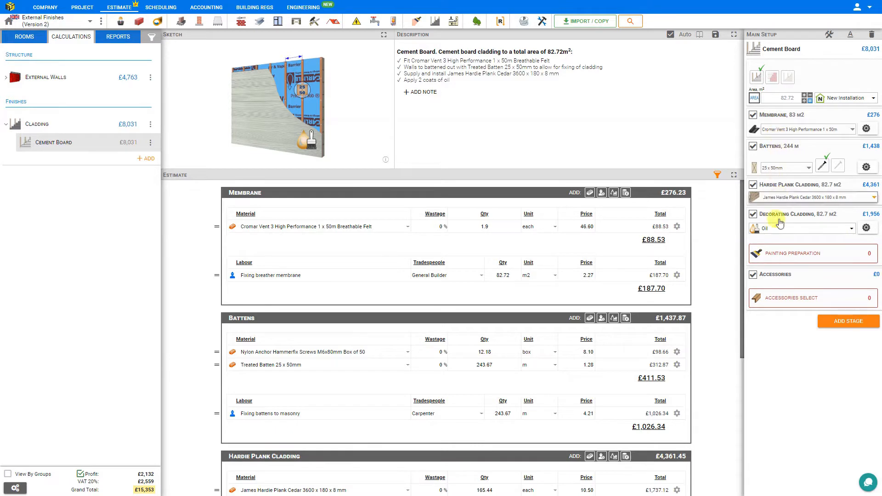
left_click(844, 97)
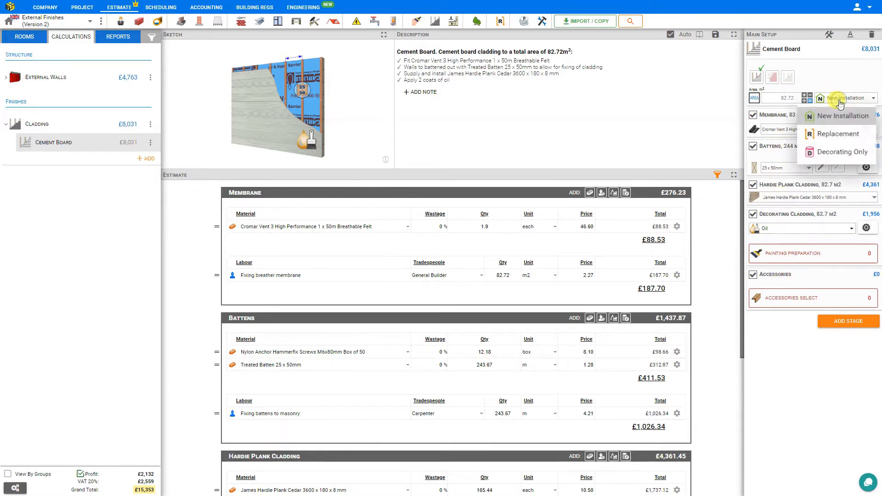
left_click(838, 133)
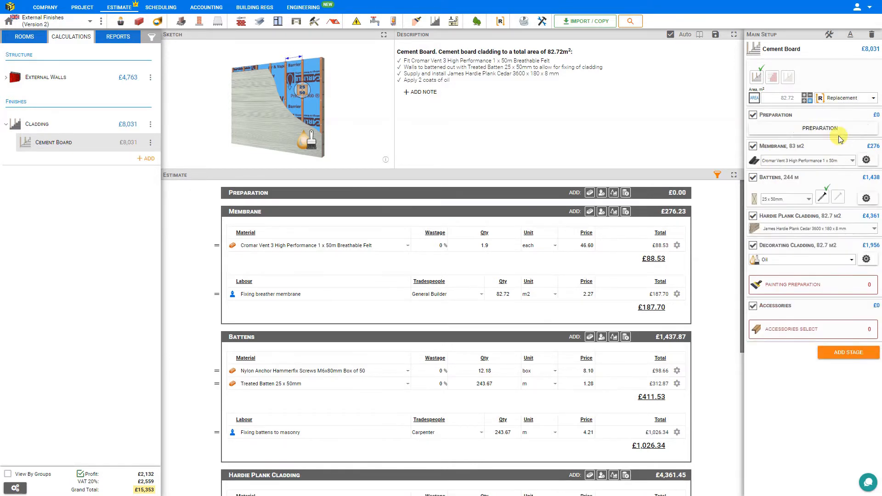
Add Pressure wash at 80 m² costing £153.60 to the Preparation stage
left_click(819, 127)
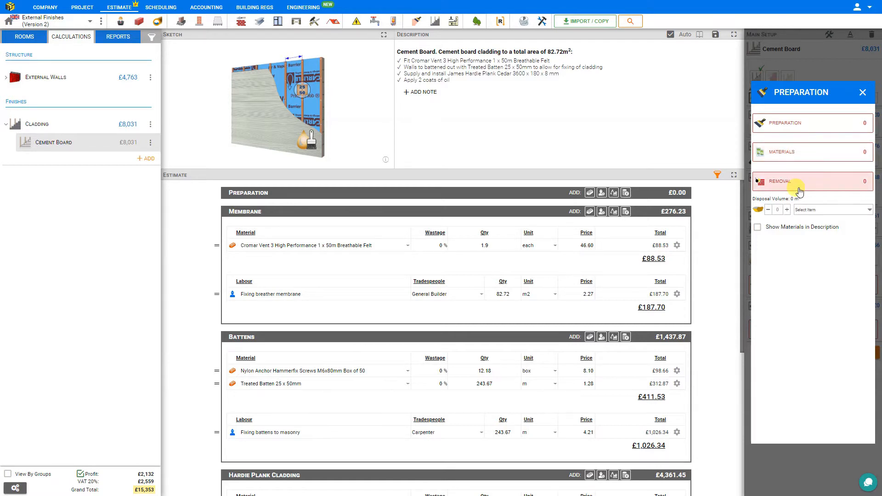
left_click(795, 122)
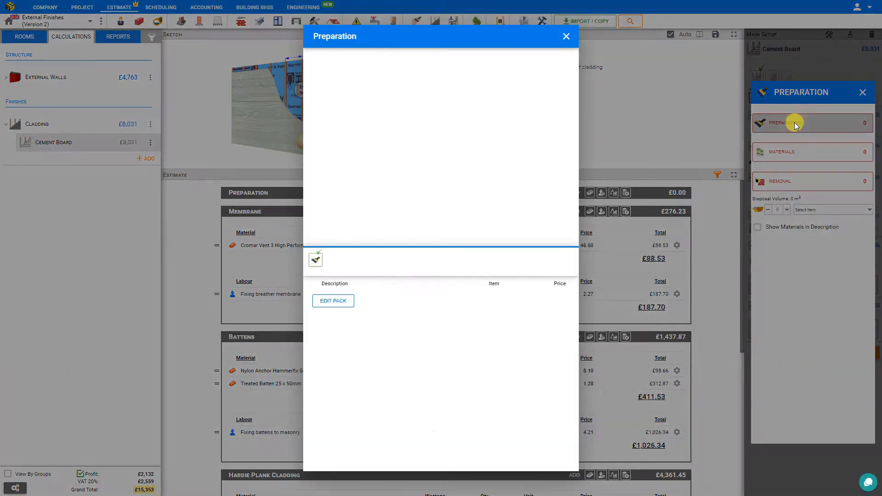
left_click(795, 122)
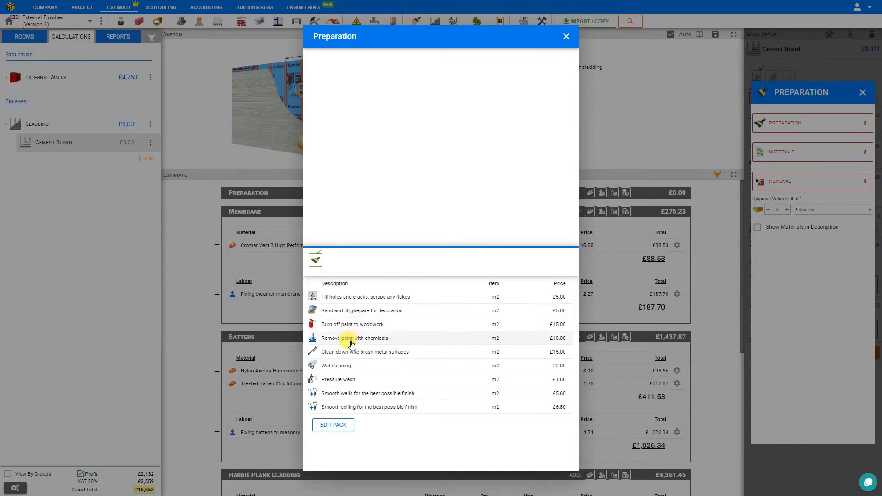
mouse_move(349, 394)
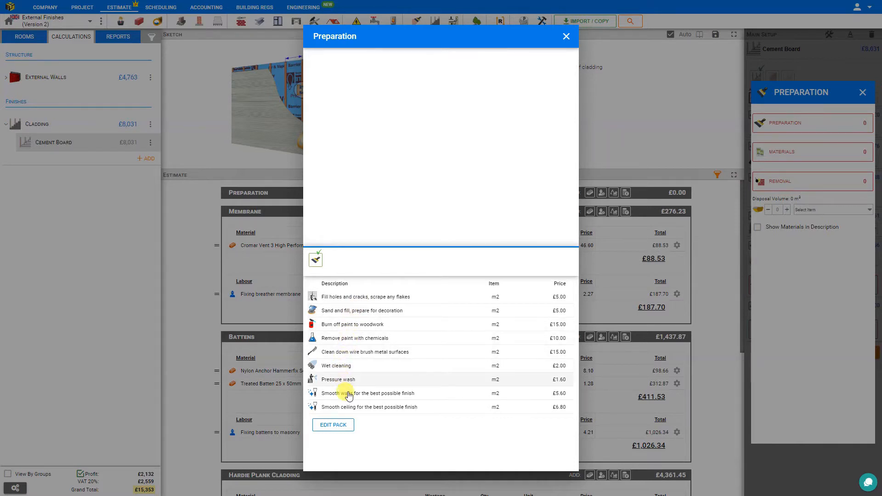
mouse_move(350, 411)
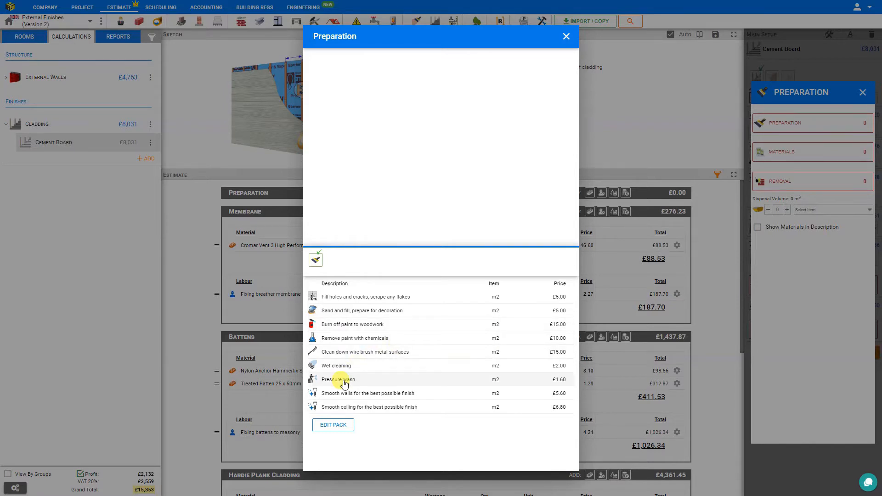
left_click(338, 380)
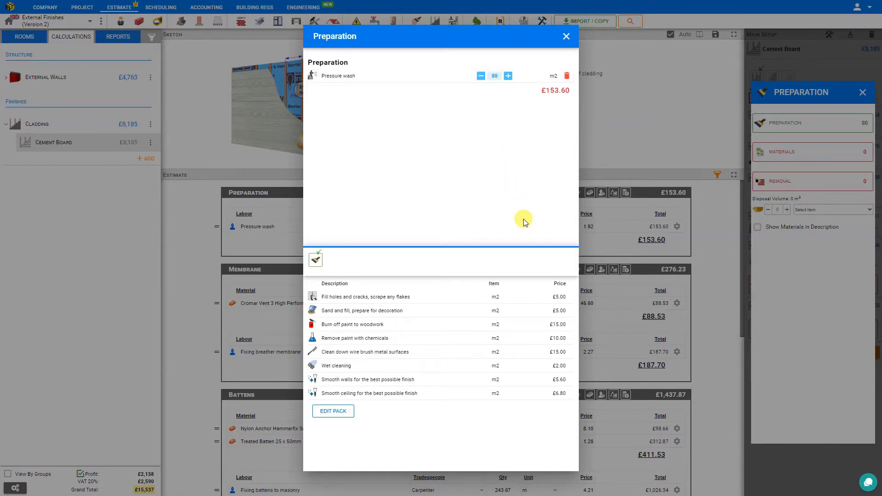
mouse_move(533, 152)
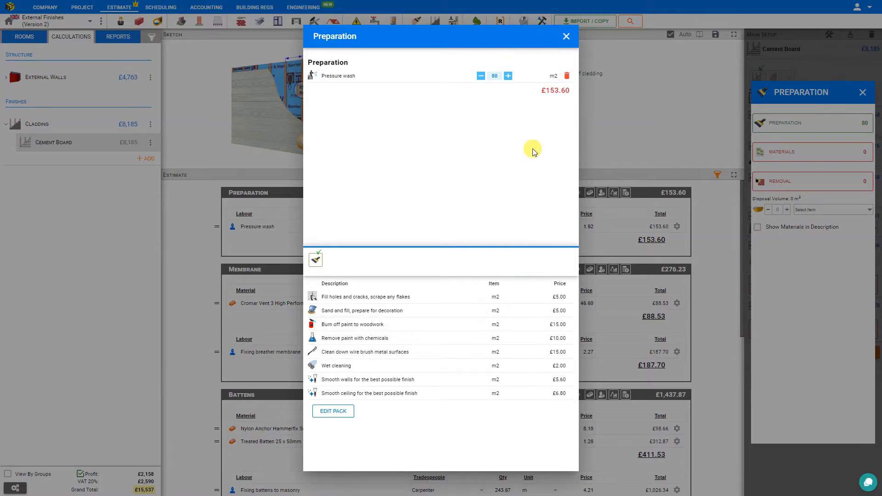
left_click(567, 36)
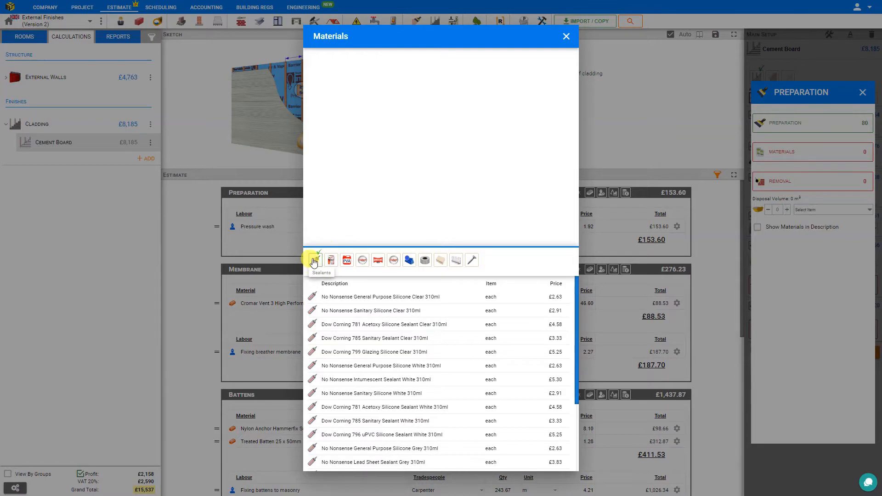
mouse_move(331, 259)
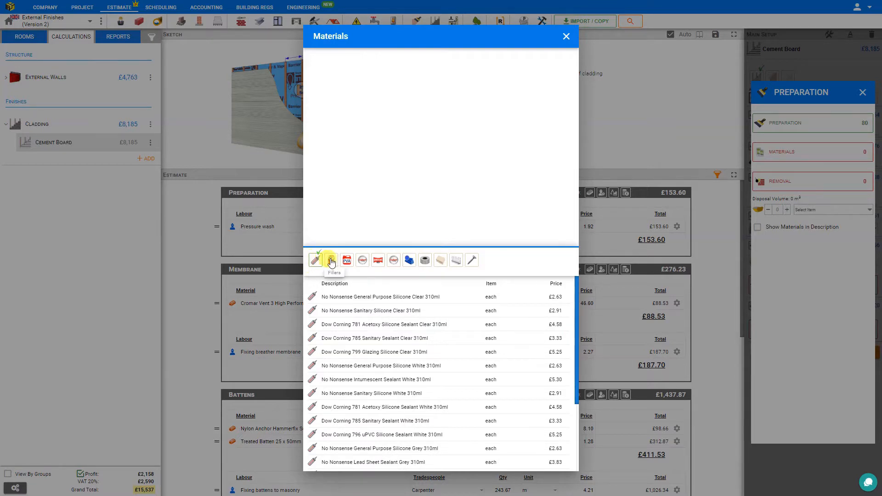
Browse the material categories (fillers, paints, primers, beads, screws) and settle on Dustsheets
left_click(347, 260)
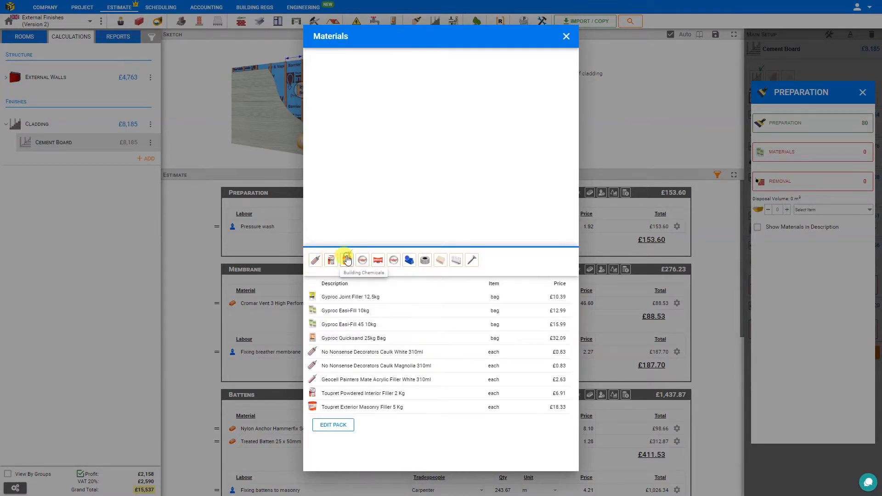
left_click(362, 259)
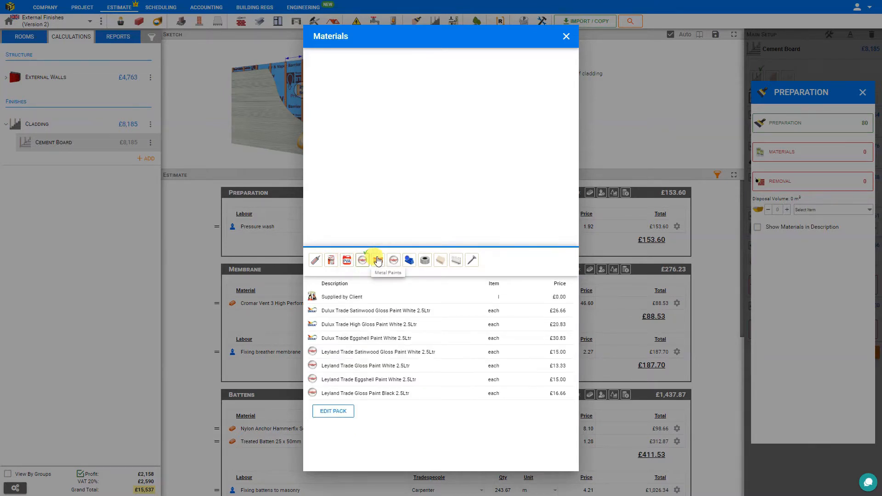
left_click(378, 260)
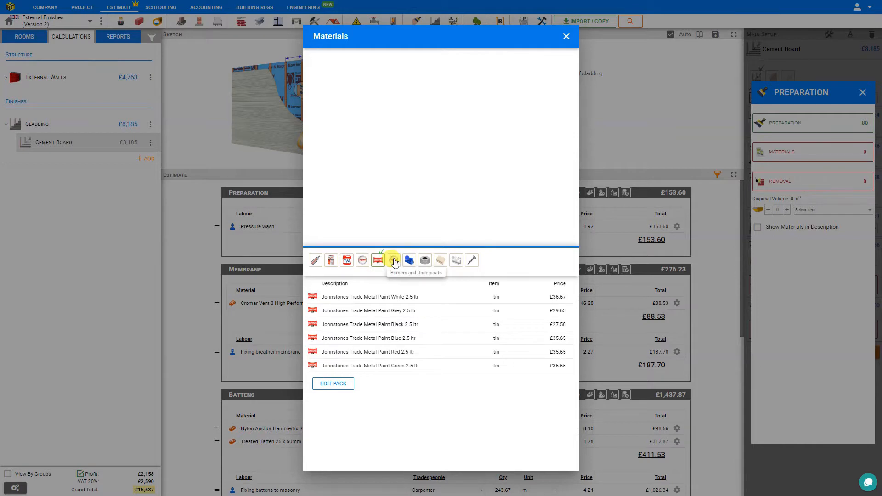
left_click(409, 259)
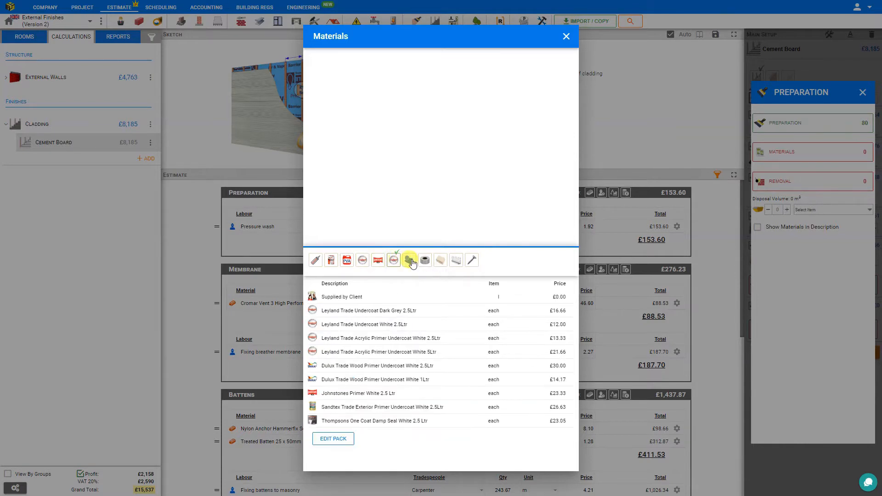
left_click(409, 259)
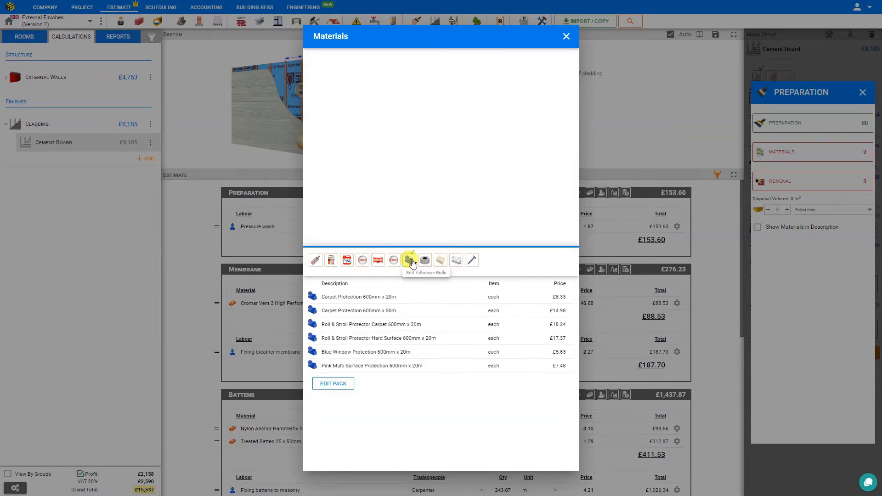
left_click(425, 259)
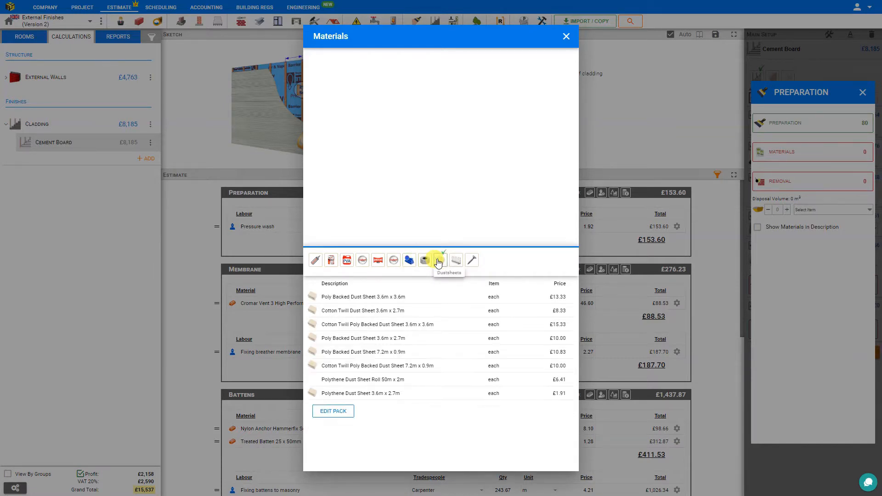
mouse_move(456, 261)
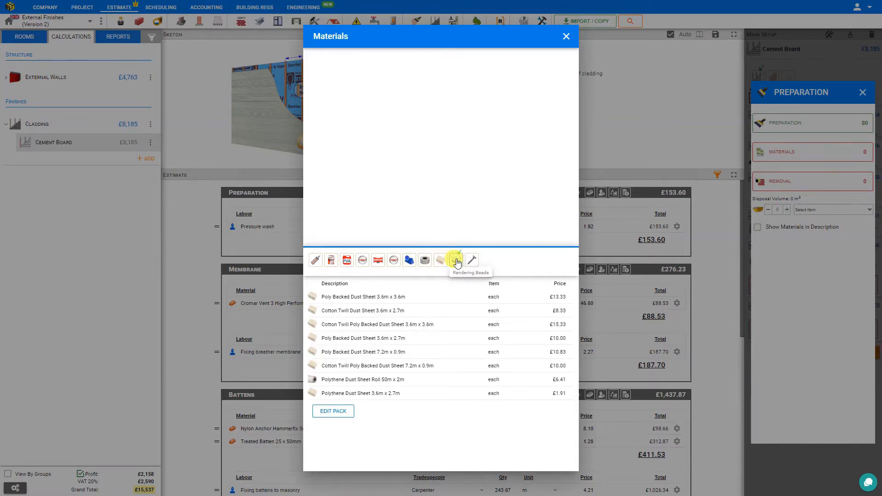
left_click(457, 260)
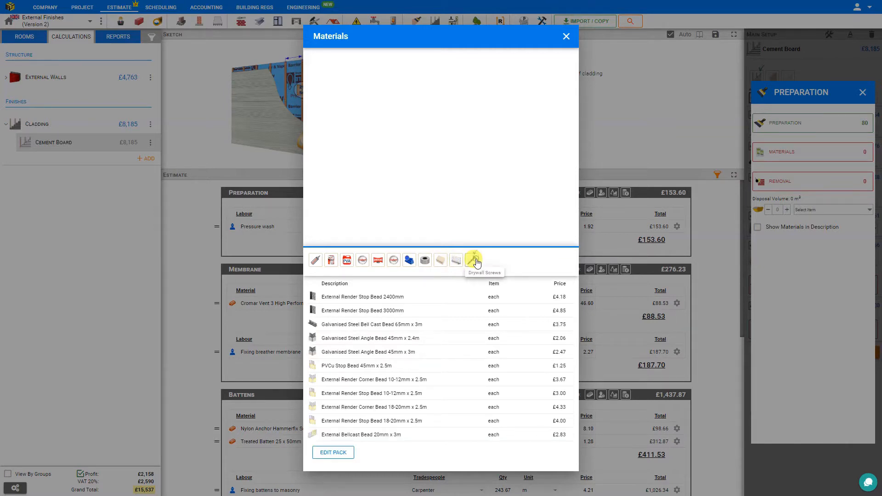
left_click(474, 259)
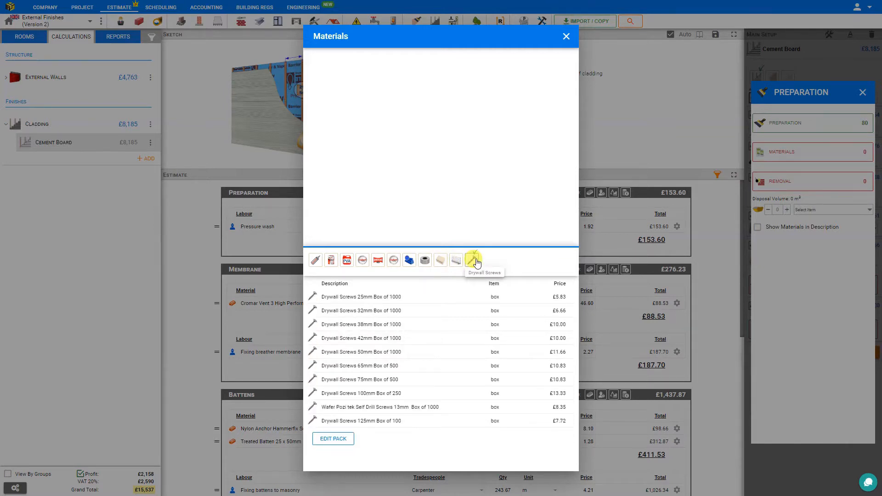
left_click(441, 260)
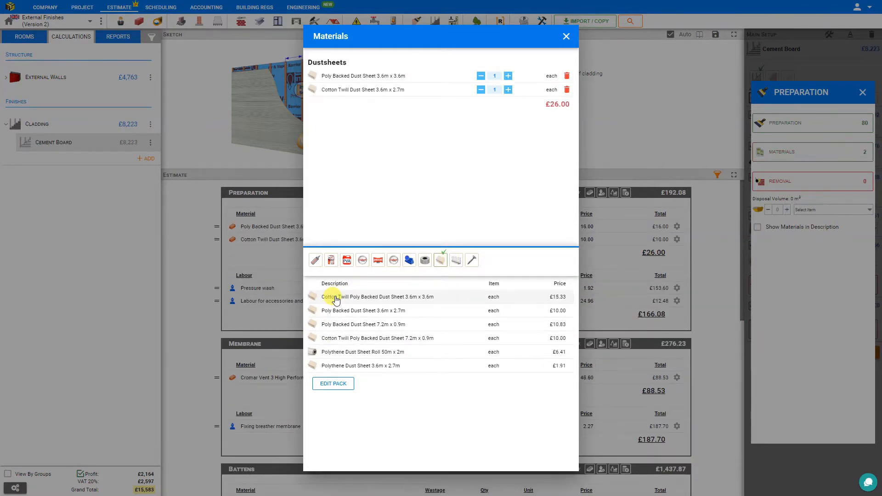
Bring the cotton twill 3.6m x 2.7m dust sheets to three and close the materials list
left_click(507, 76)
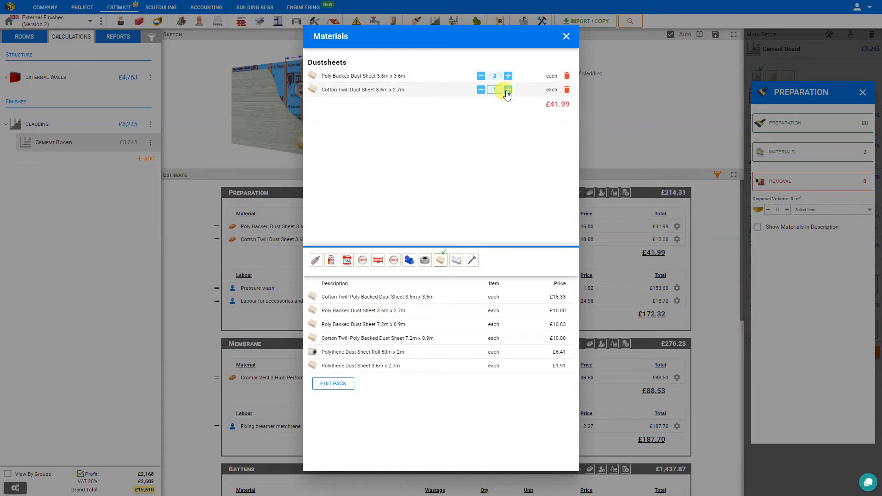
left_click(507, 89)
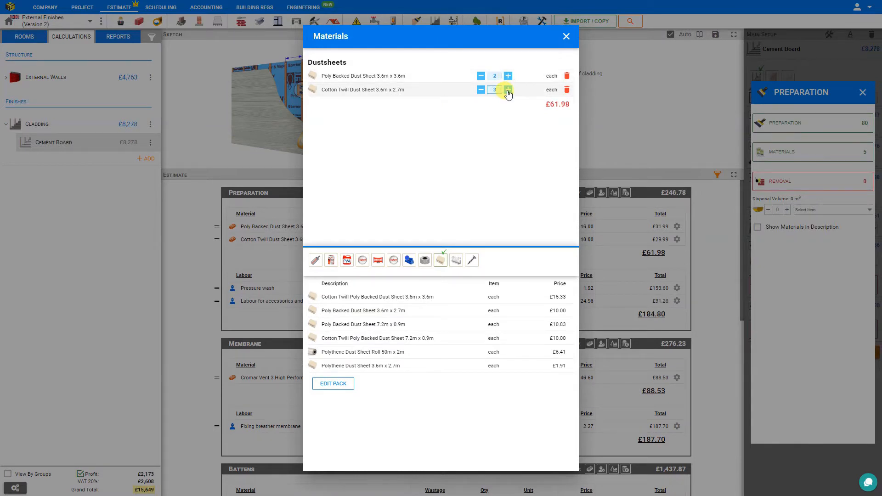
left_click(567, 36)
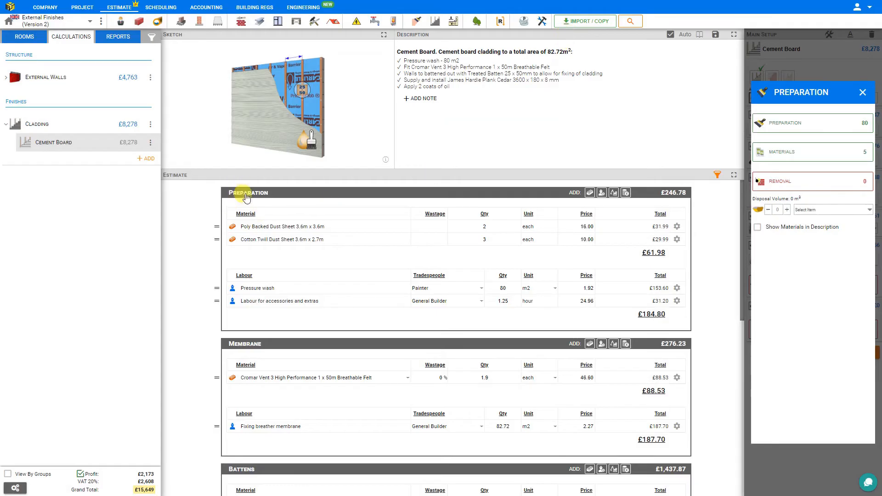
mouse_move(363, 217)
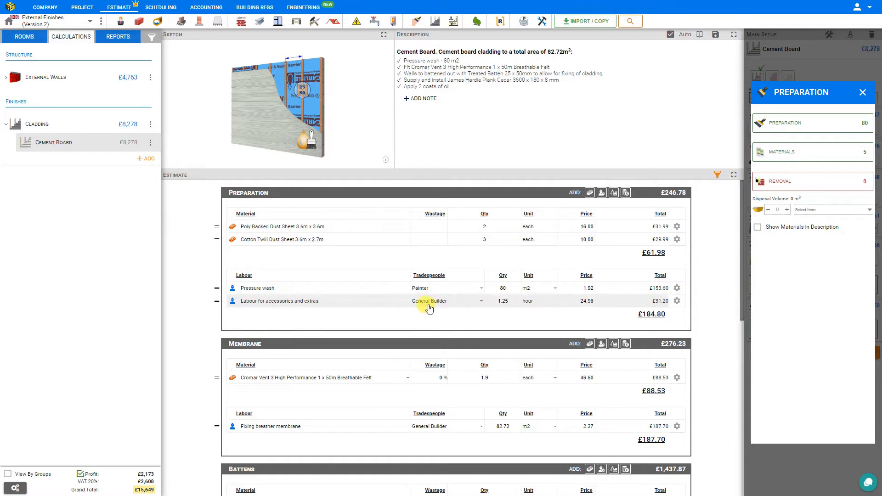
left_click(503, 300)
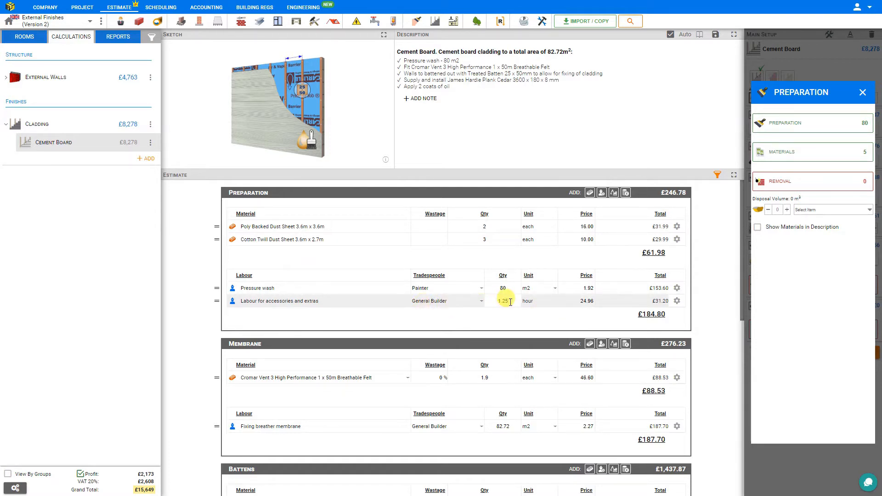
mouse_move(543, 304)
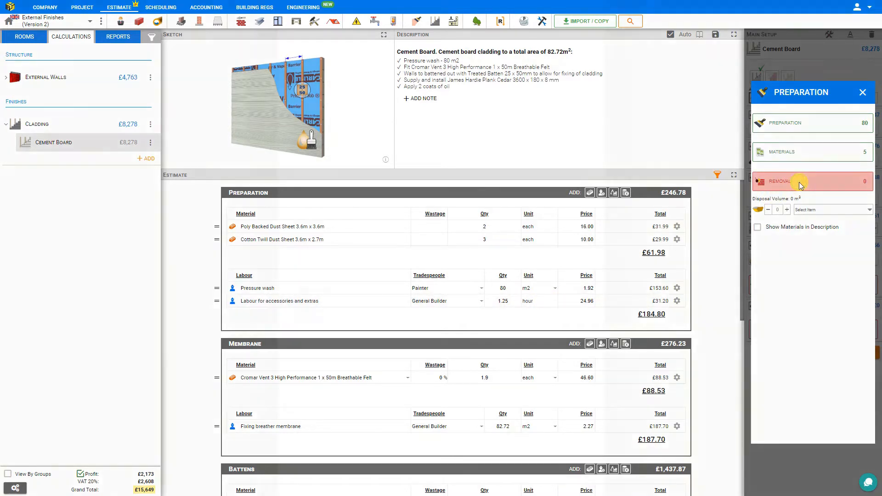
Browse the removal categories (ceilings, external, plumbing, roof, floors, walls, woodwork) to Wall Finishes
left_click(799, 181)
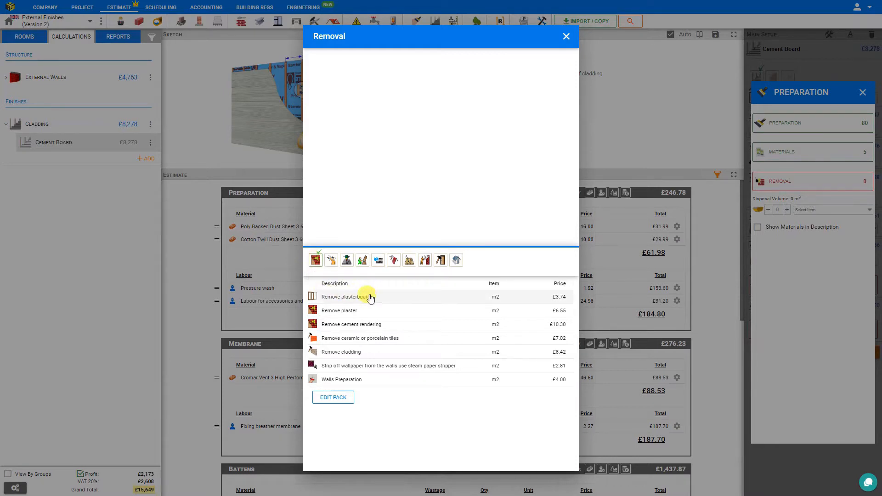
mouse_move(387, 327)
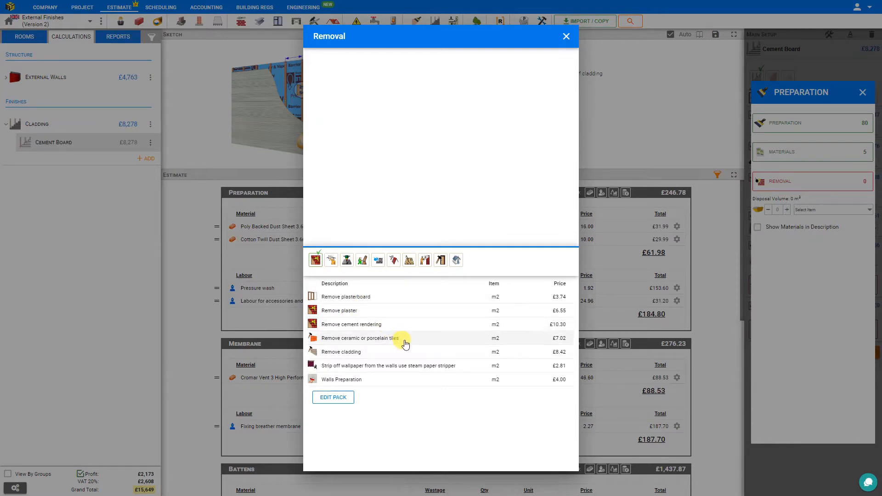
mouse_move(365, 355)
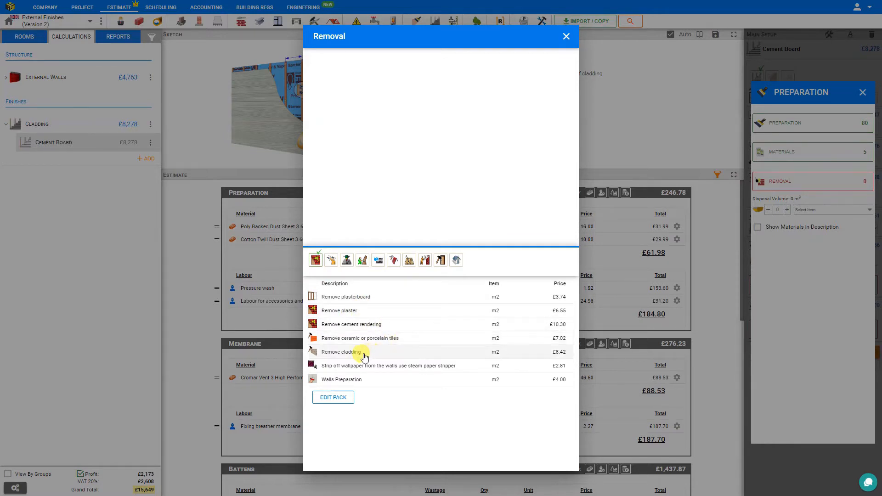
mouse_move(353, 386)
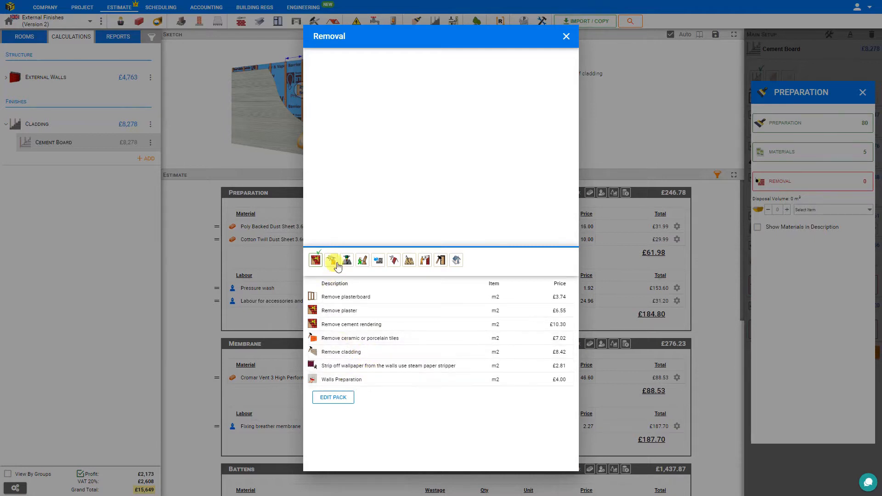
mouse_move(346, 260)
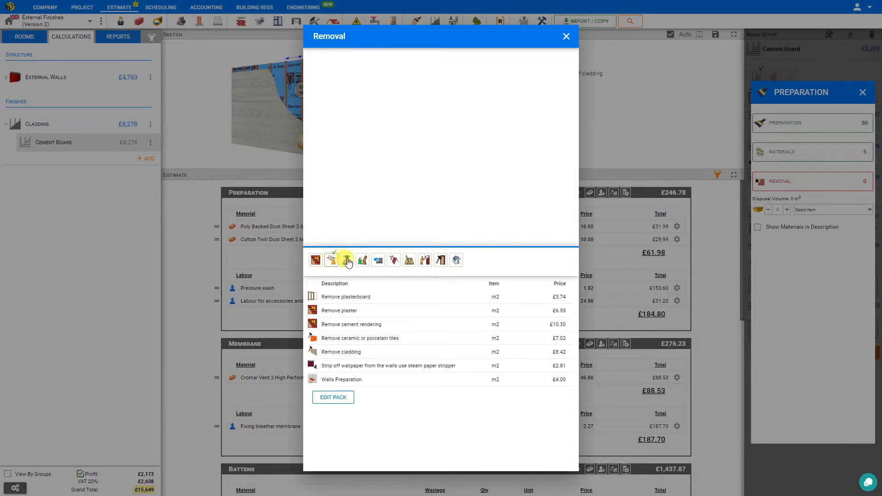
left_click(348, 259)
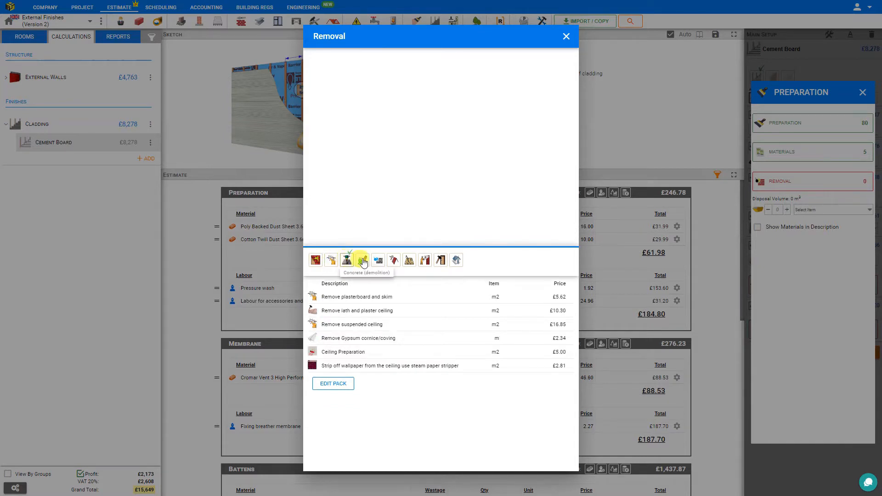
left_click(362, 259)
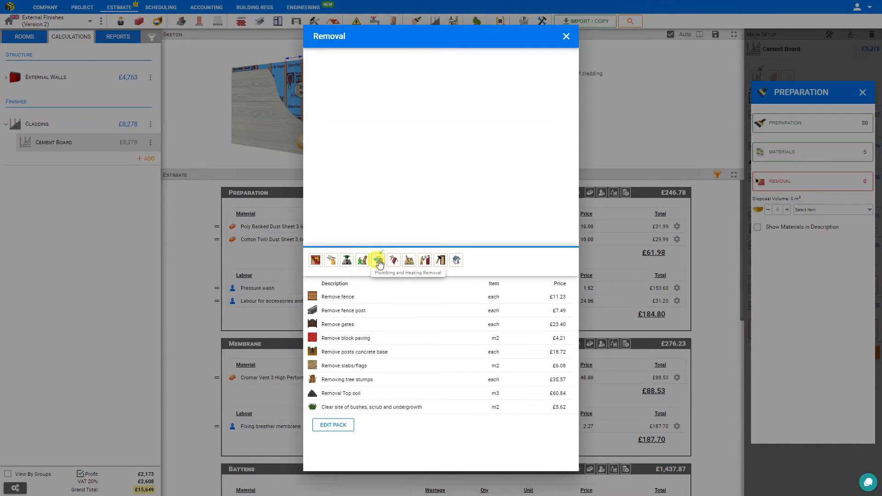
left_click(377, 260)
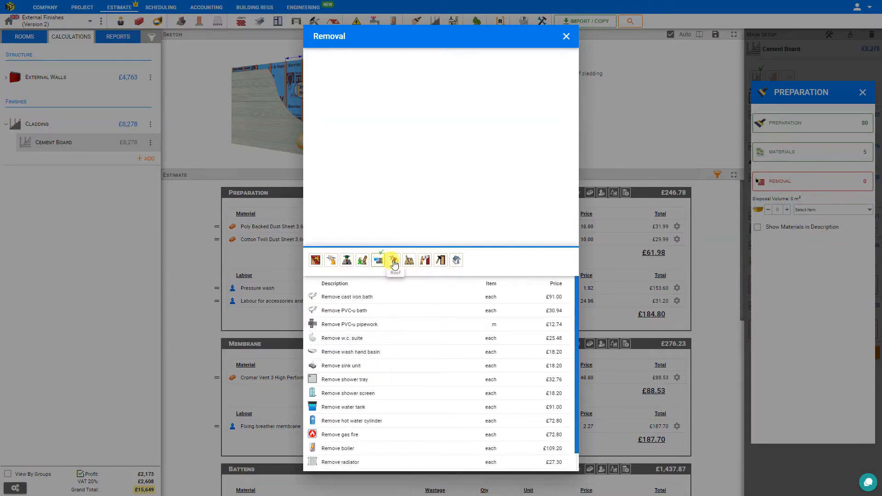
left_click(394, 260)
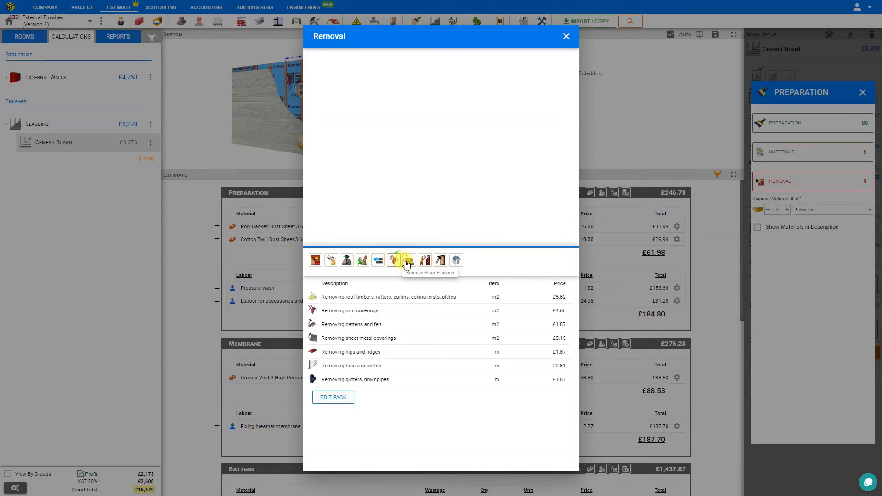
left_click(408, 259)
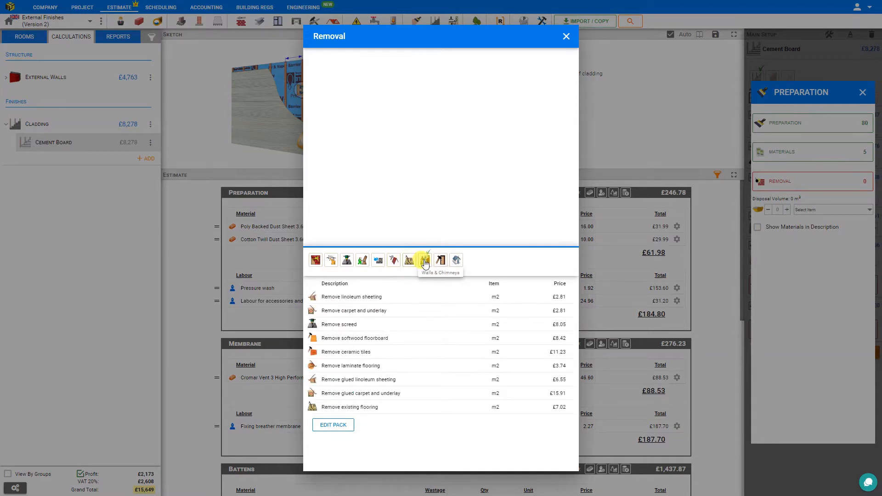
left_click(424, 260)
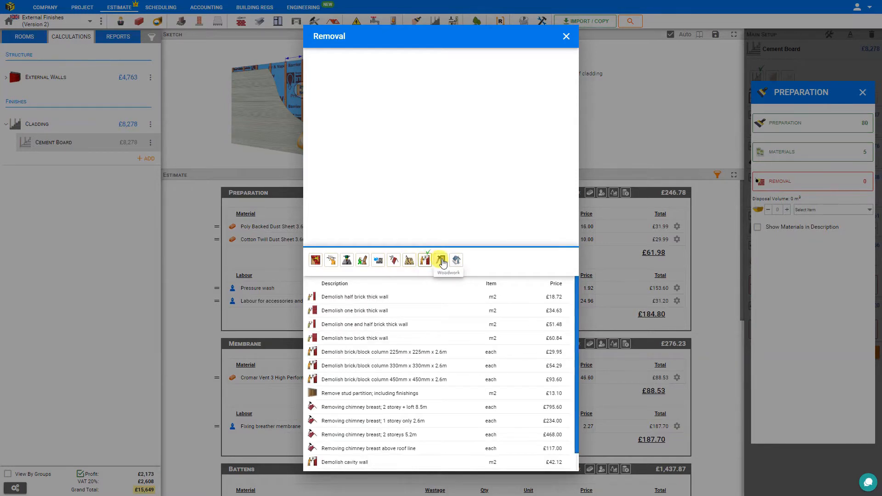
left_click(456, 259)
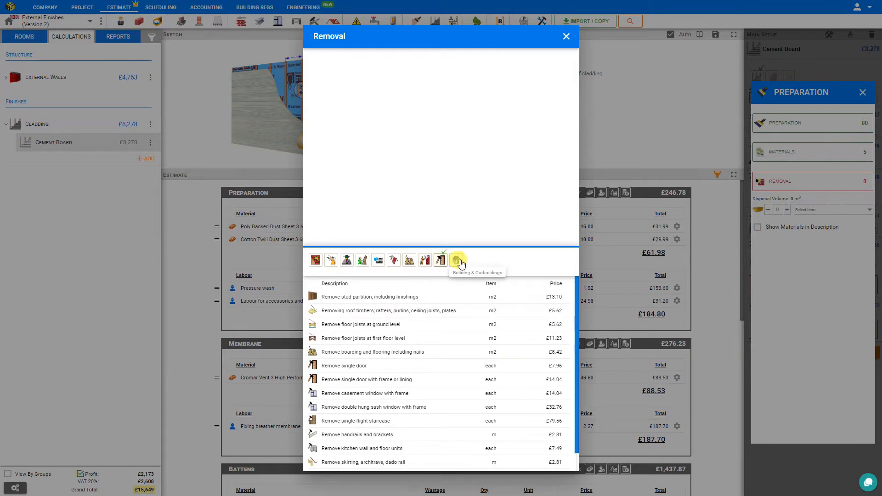
left_click(457, 259)
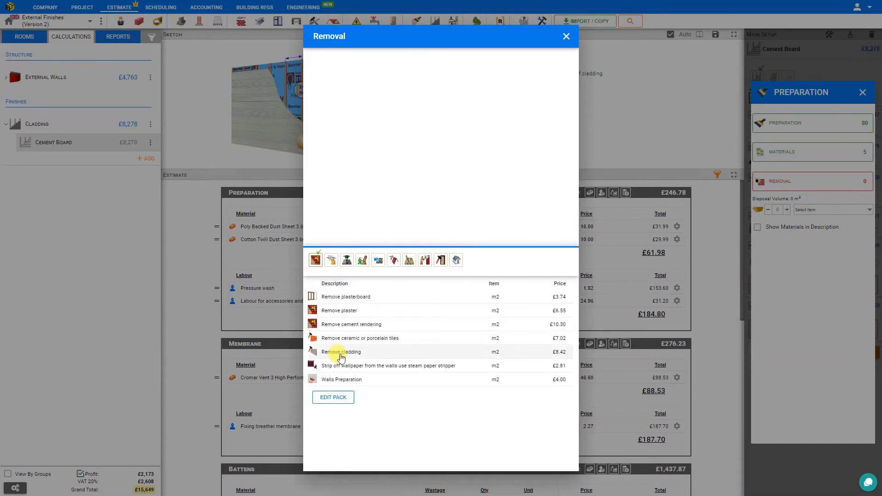
Add Remove cladding to Preparation with a quantity of 80 m2
left_click(341, 352)
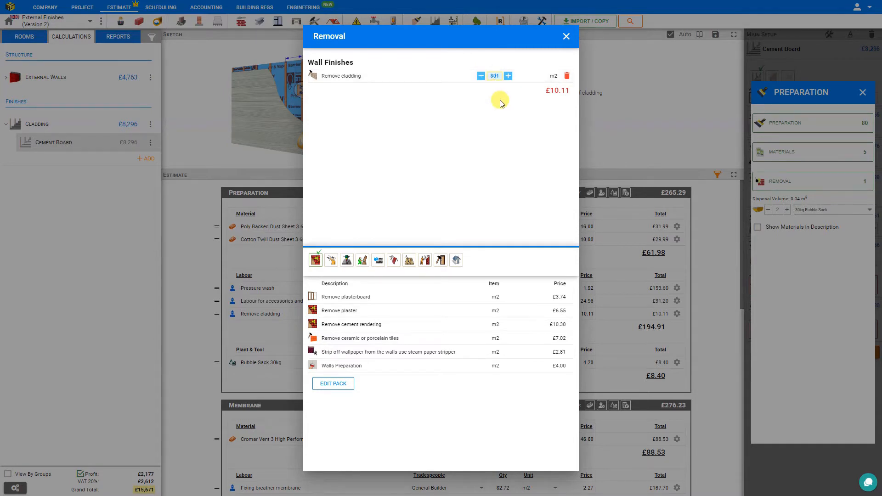
type("80")
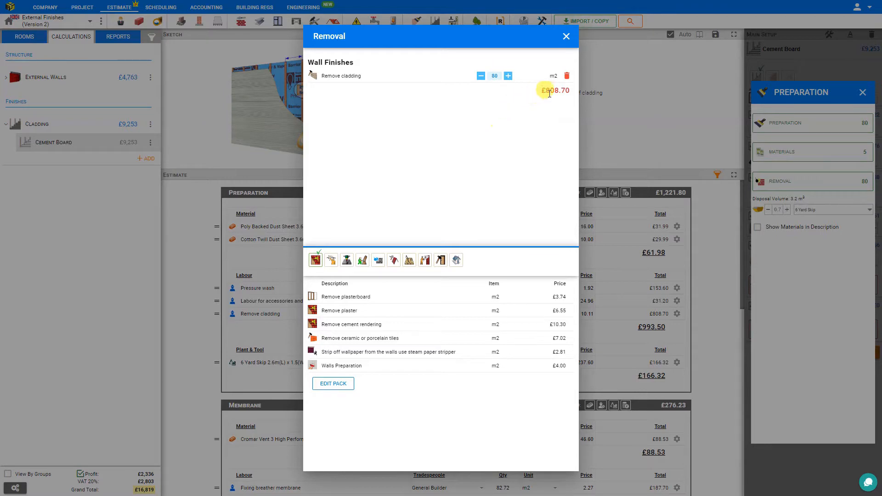
Close the removal picker and raise the 6 yard skip allowance to one whole skip, price unchanged
left_click(566, 36)
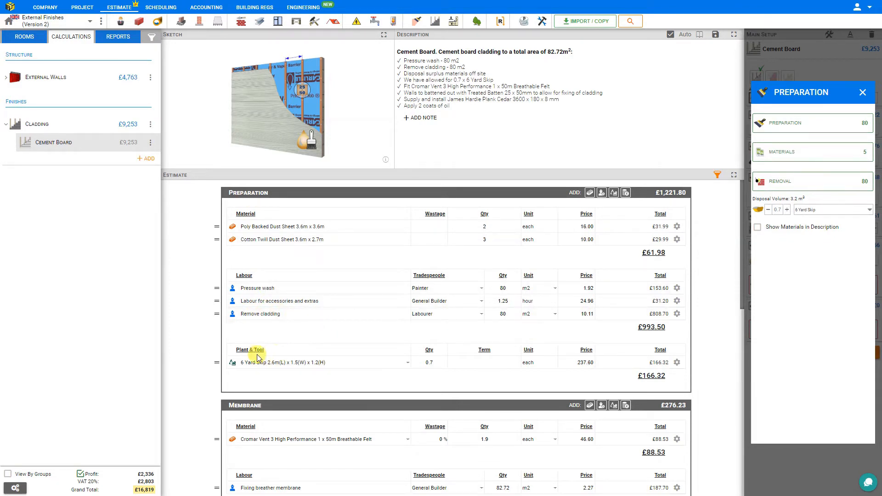
mouse_move(271, 354)
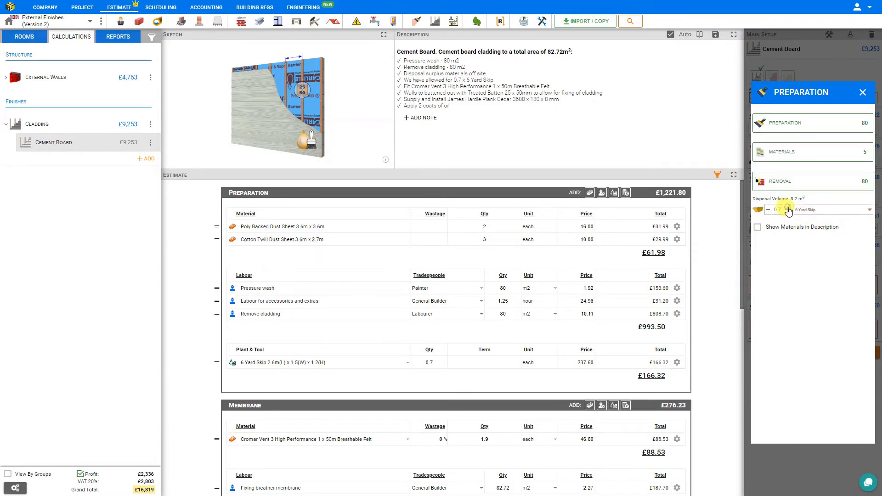
left_click(788, 209)
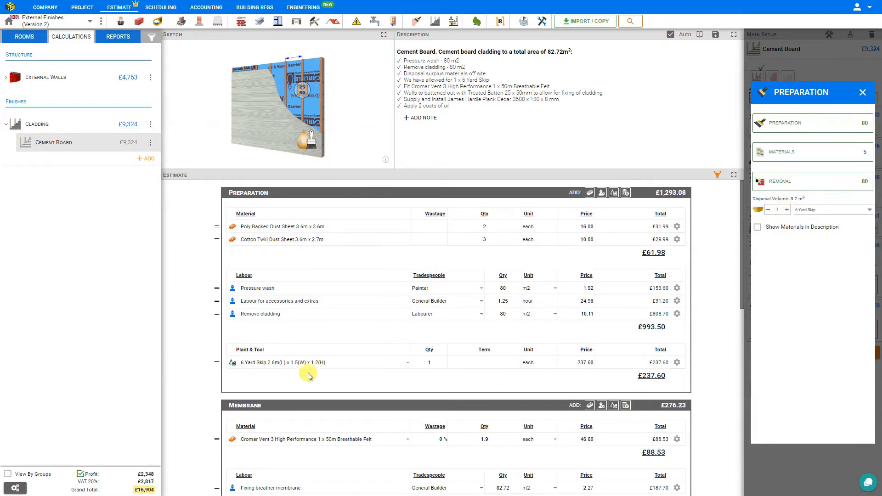
left_click(585, 362)
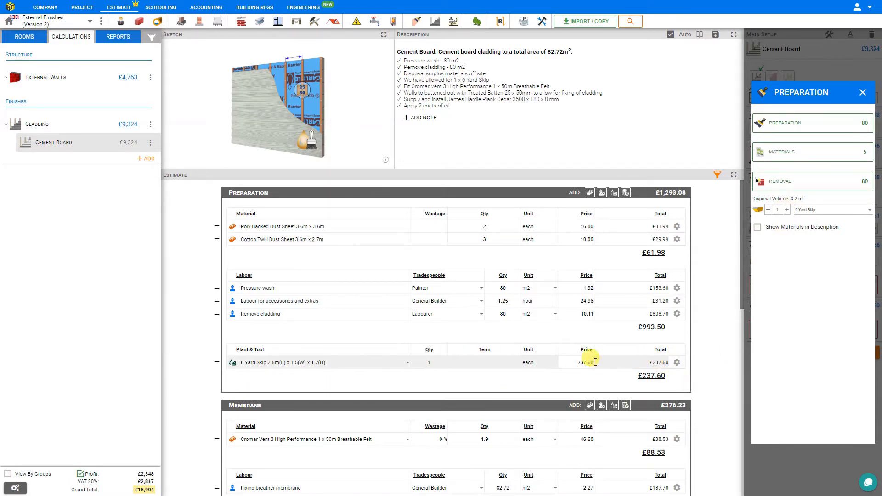
mouse_move(775, 283)
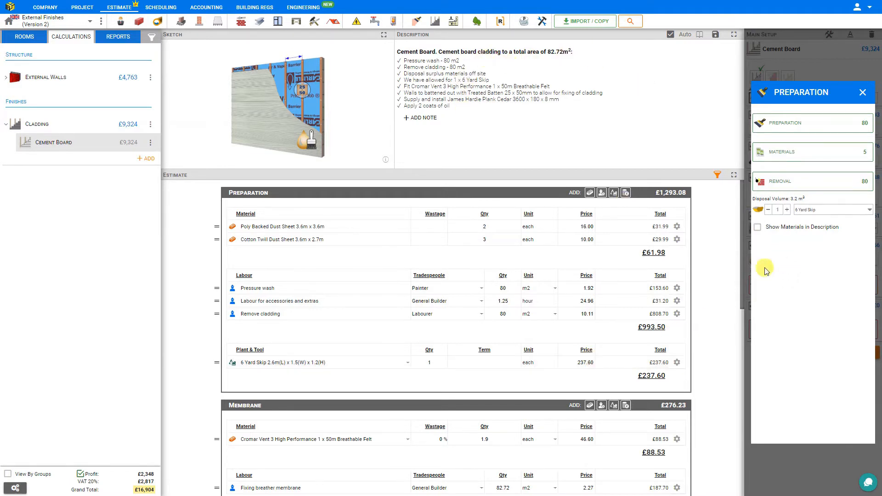
left_click(757, 227)
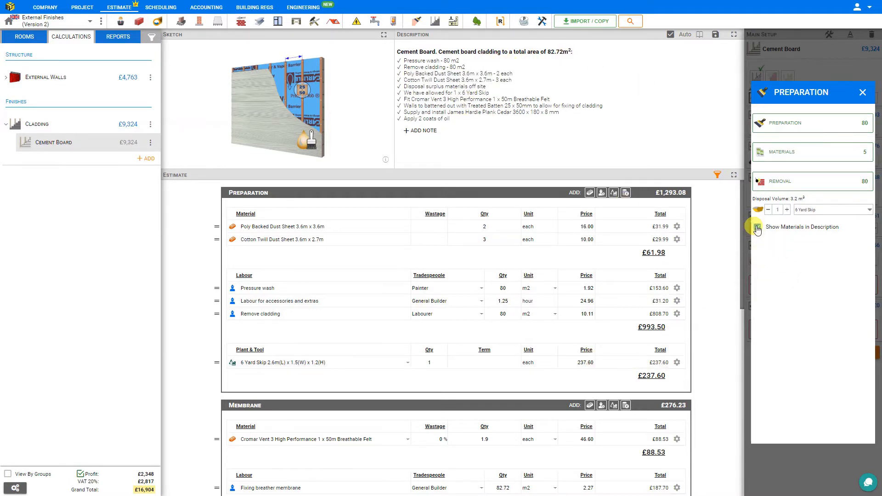
Toggle Show Materials in Description on and back off for Preparation
left_click(757, 227)
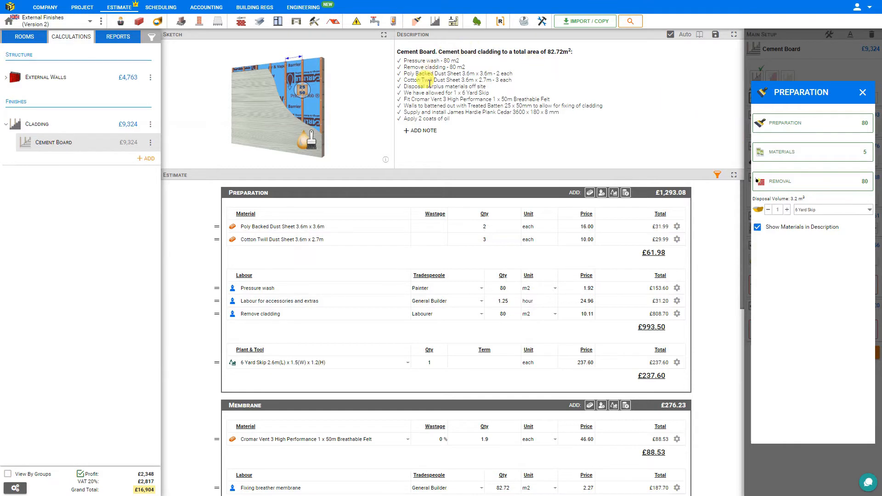
left_click(758, 227)
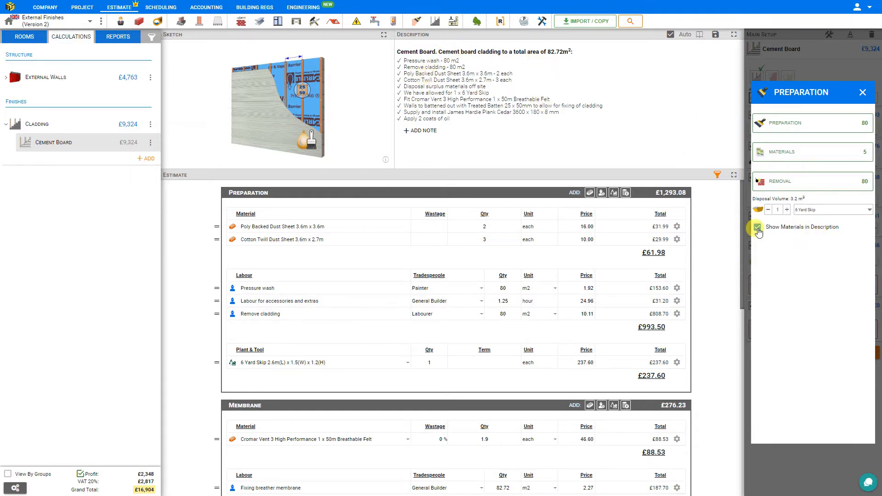
left_click(759, 228)
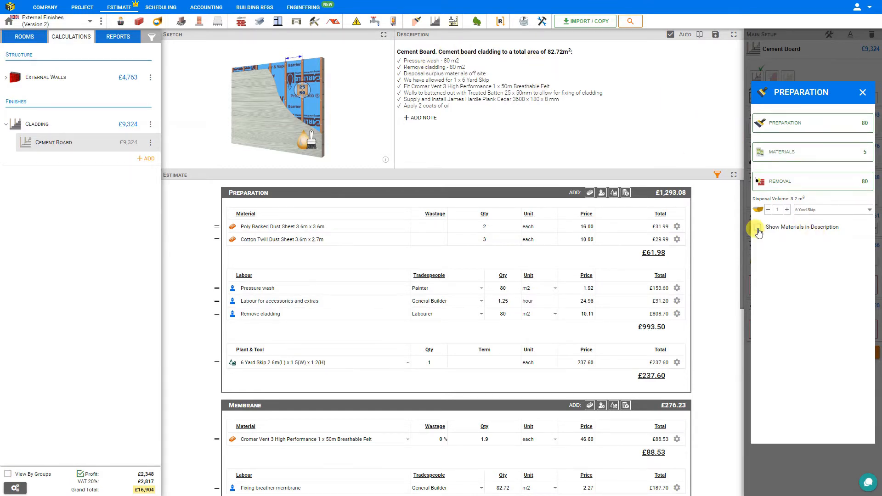
left_click(758, 227)
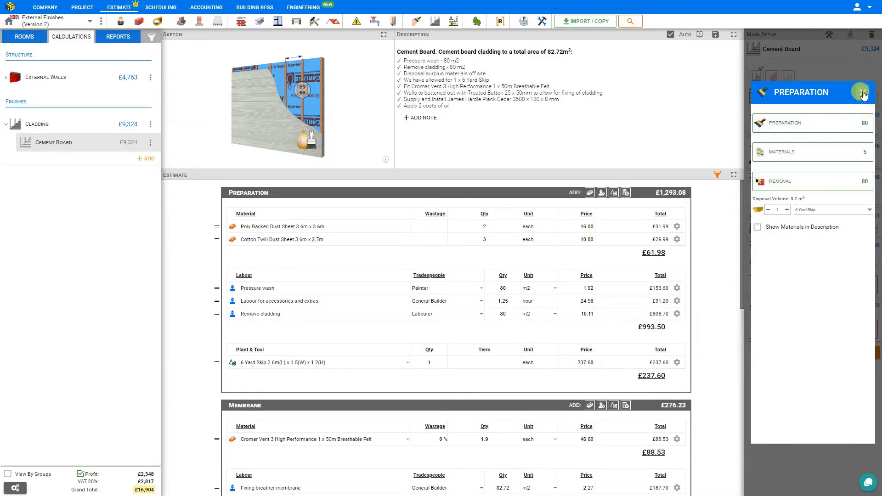
Close Preparation, review the membrane product and confirm membrane overlap at 15%
left_click(863, 92)
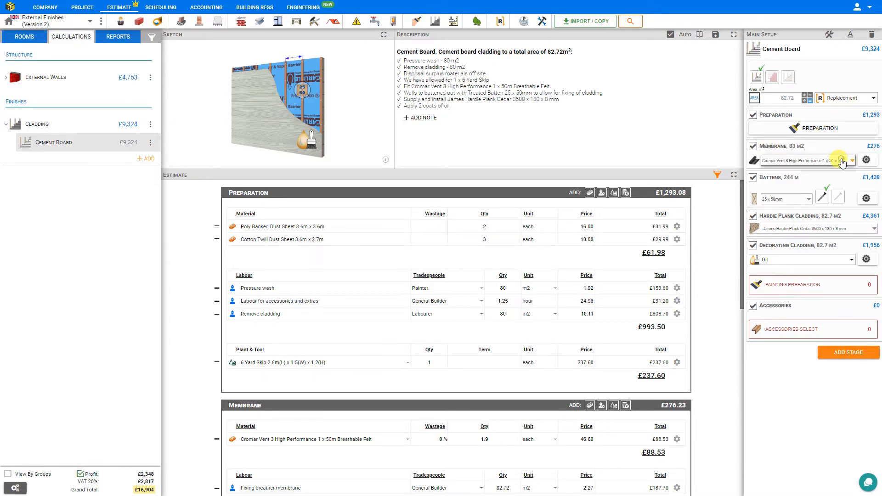
left_click(857, 159)
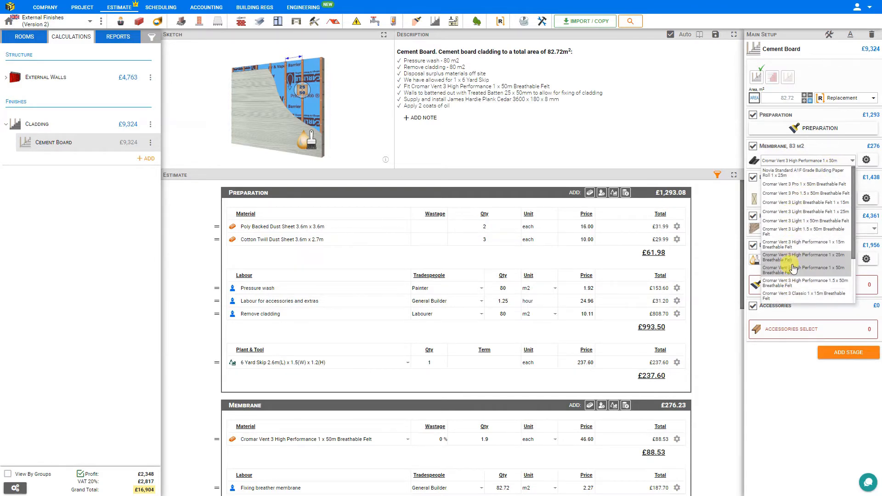
mouse_move(806, 199)
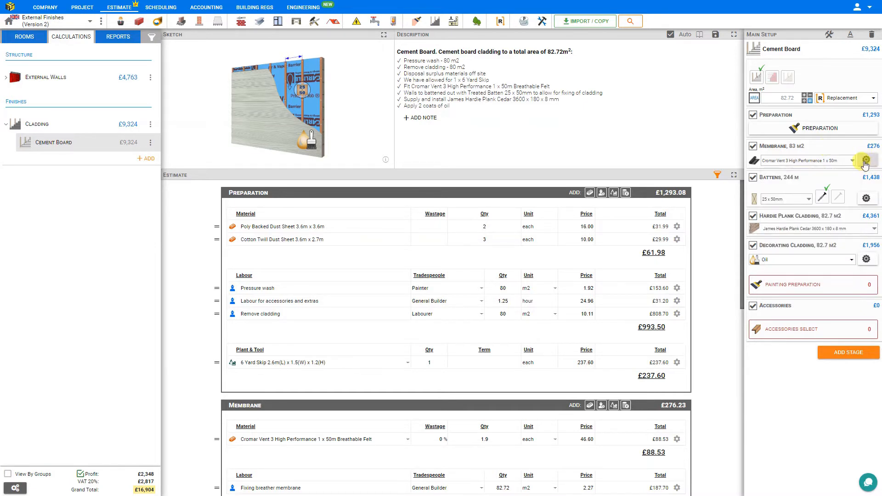
left_click(865, 162)
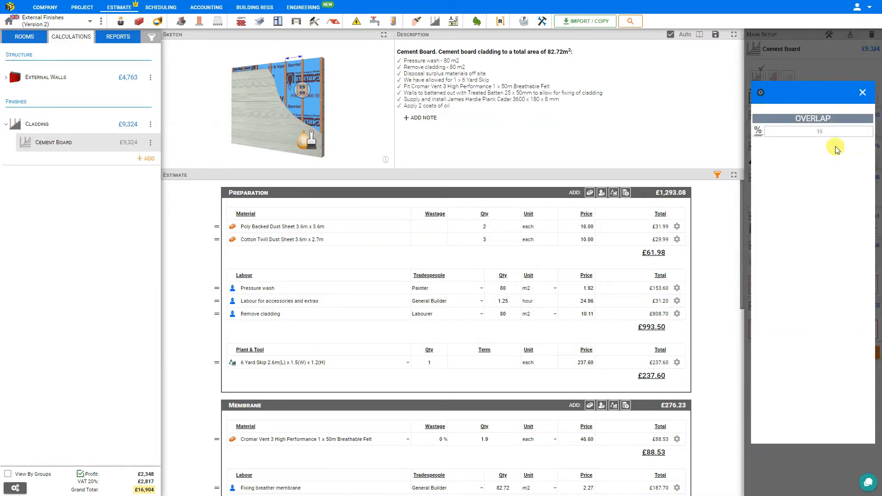
left_click(819, 132)
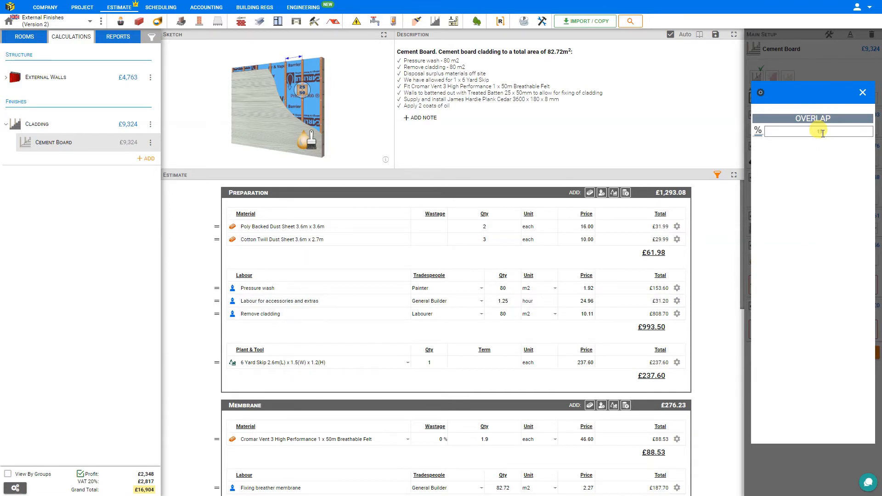
type("15")
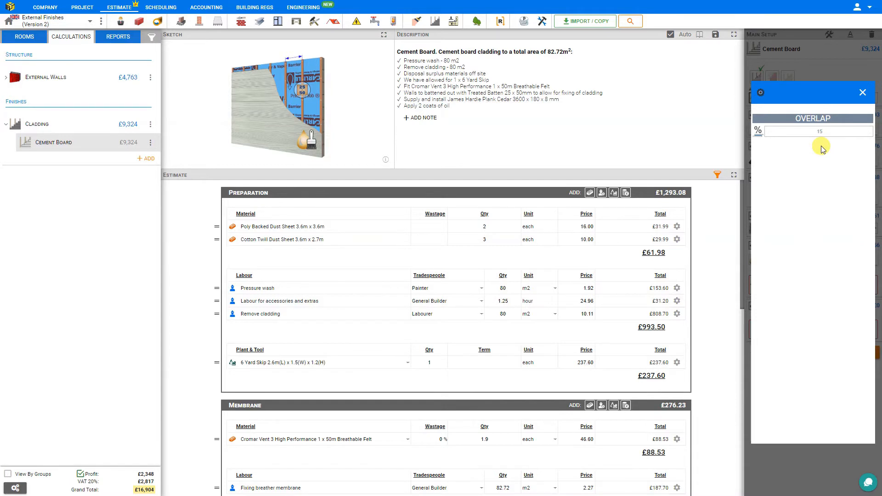
left_click(863, 91)
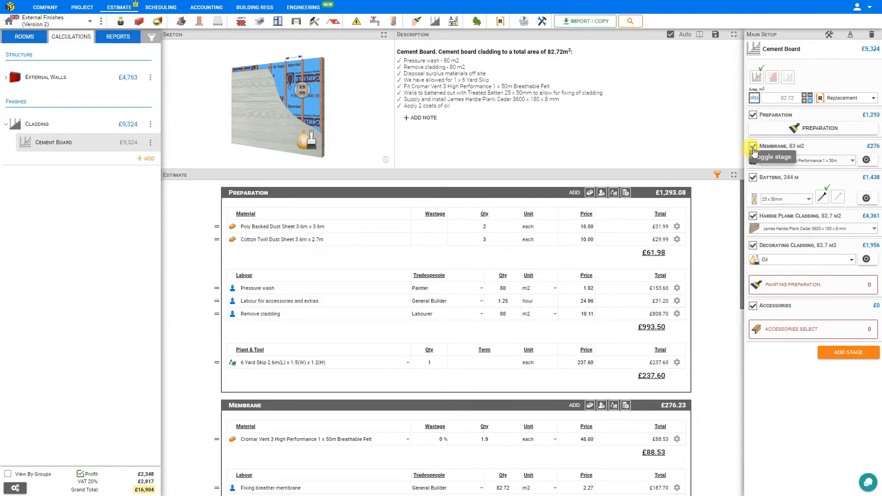
Exclude the Membrane stage from the estimate and include it again
left_click(753, 148)
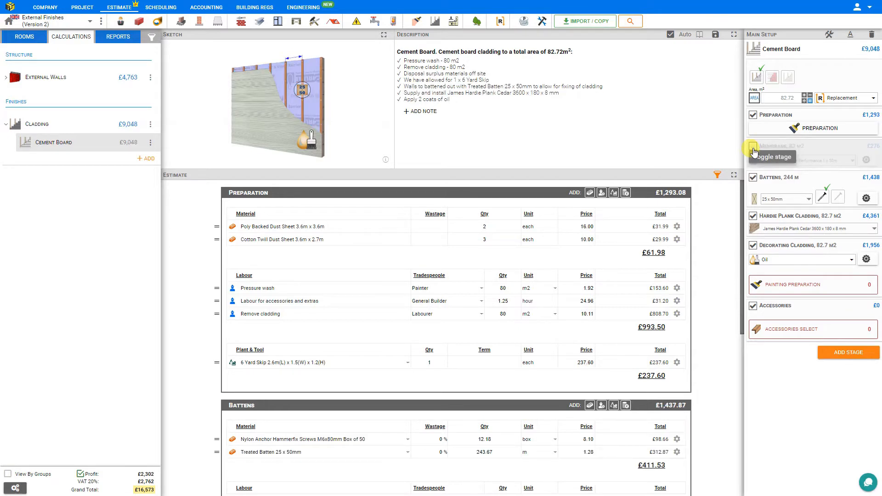
left_click(753, 149)
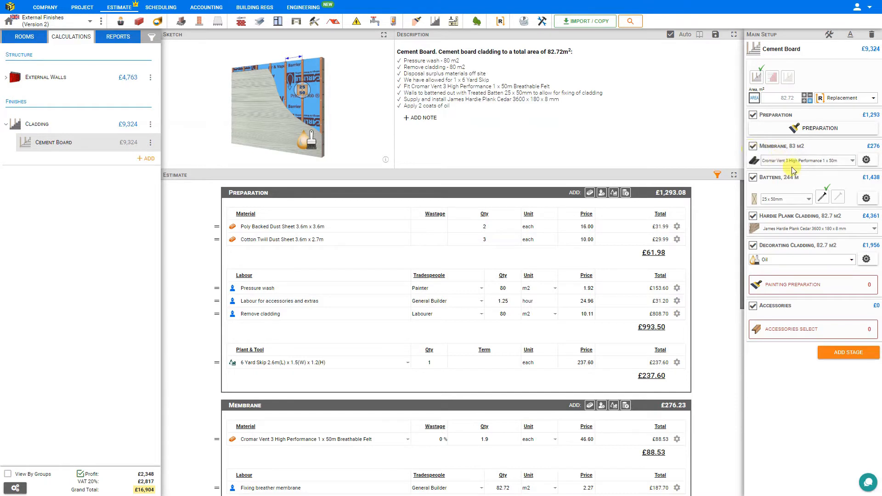
mouse_move(808, 200)
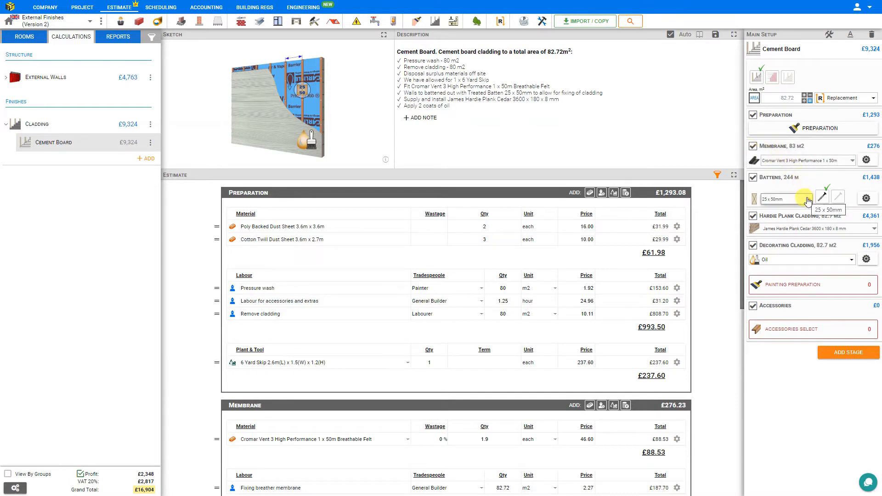
Inspect the 25 x 50mm batten size and bring up the fixings spacing settings (400 mm)
left_click(784, 199)
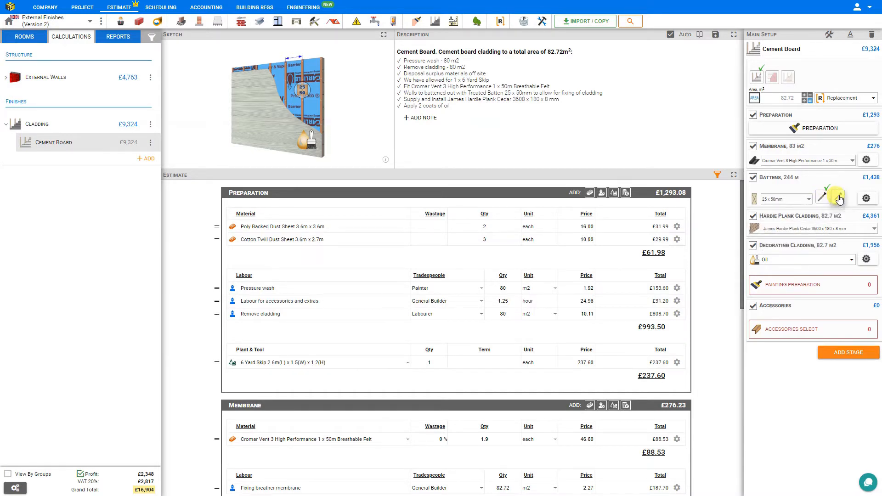
mouse_move(838, 196)
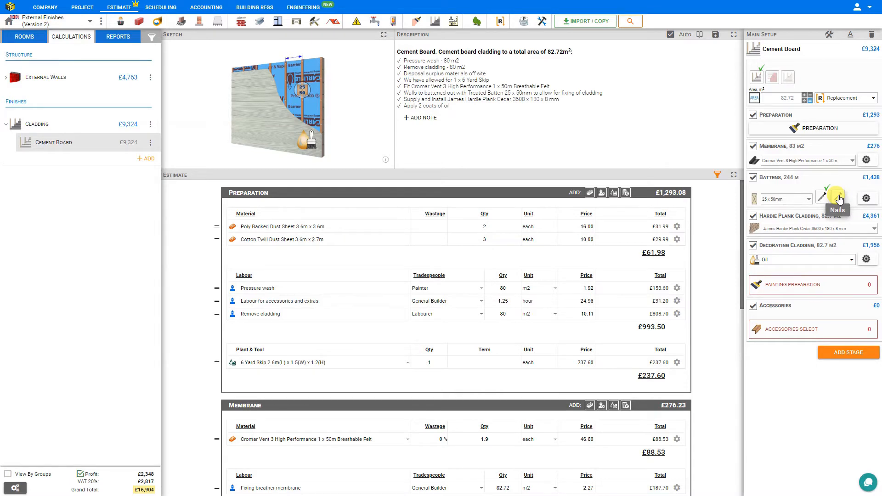
mouse_move(839, 198)
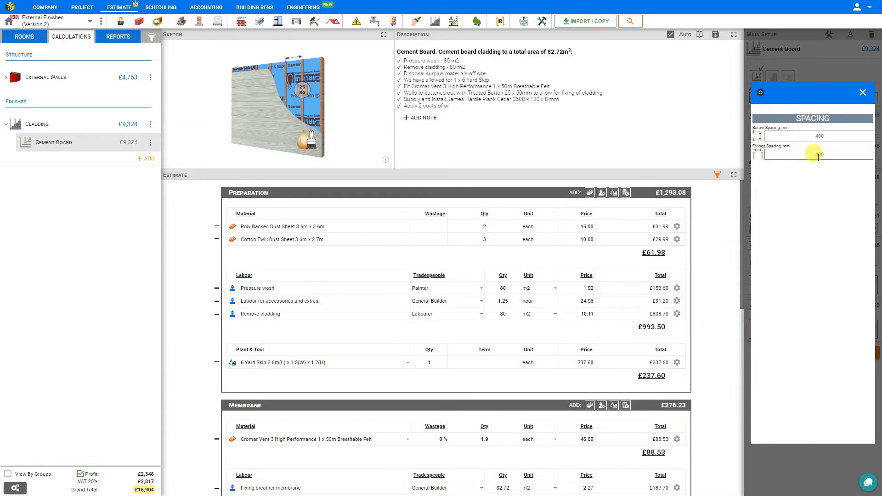
left_click(862, 92)
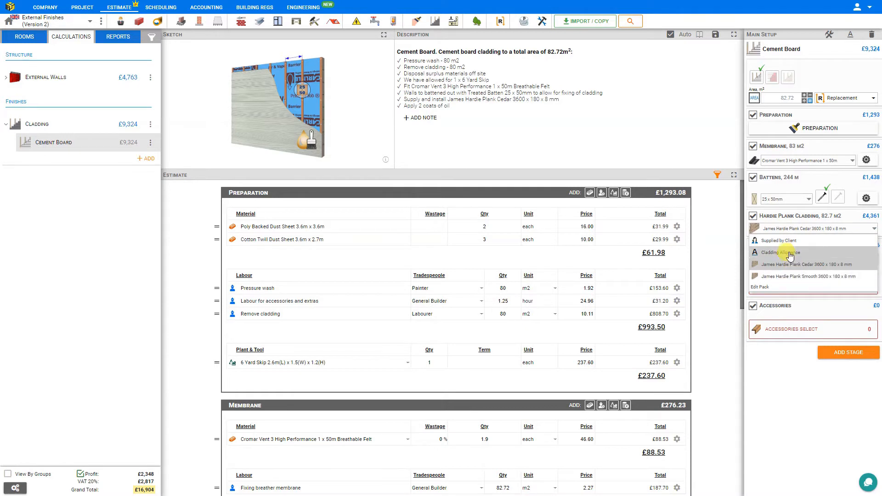
Try James Hardie Plank Cedar, then price the plank cladding as a £15/m2 Cladding Allowance
left_click(787, 252)
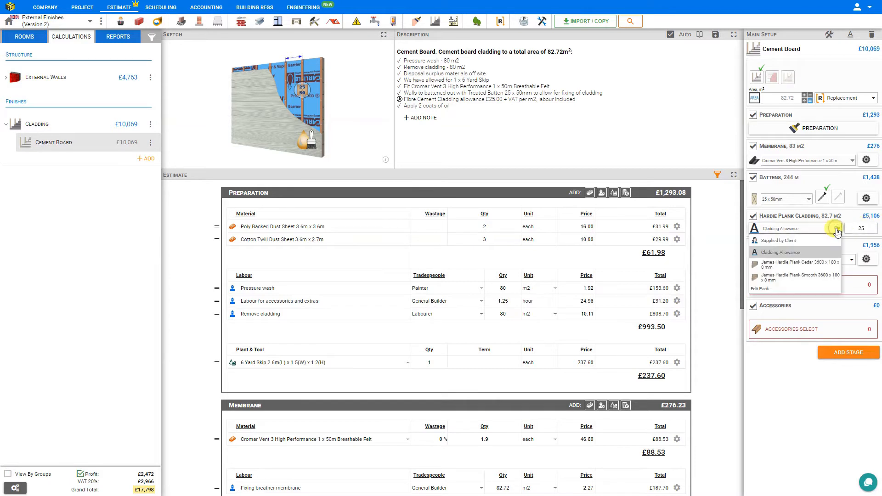
left_click(778, 240)
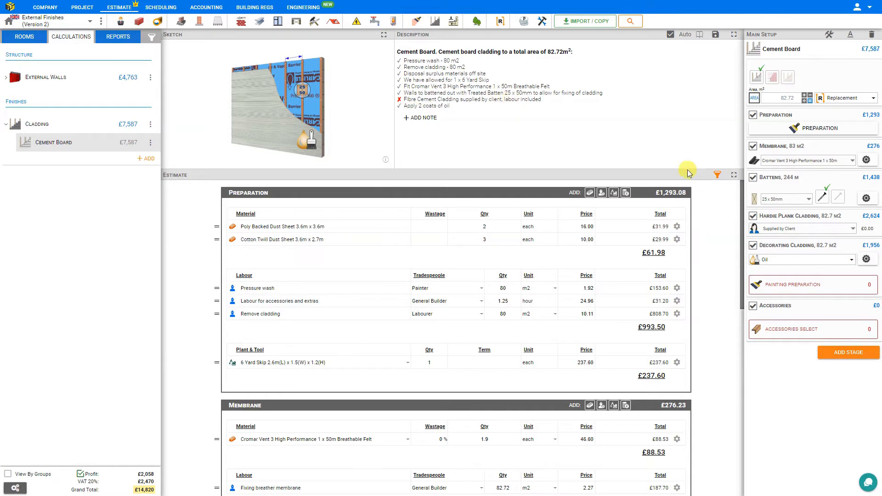
left_click(801, 229)
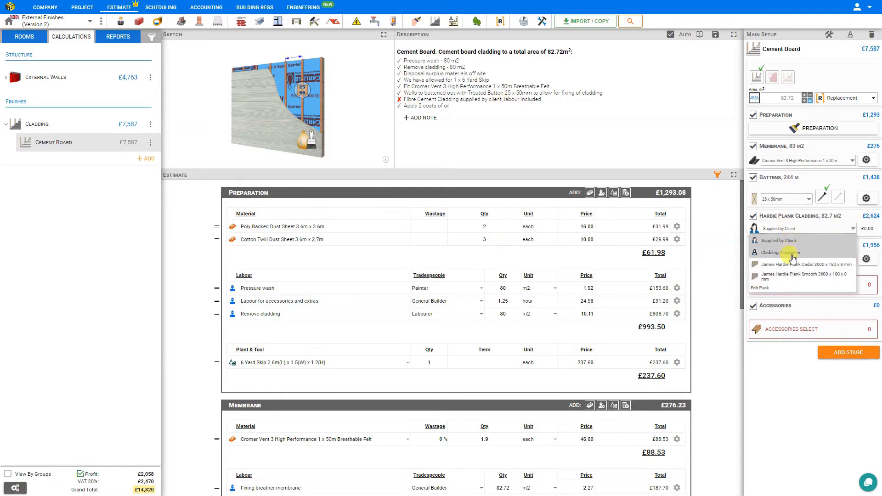
left_click(807, 265)
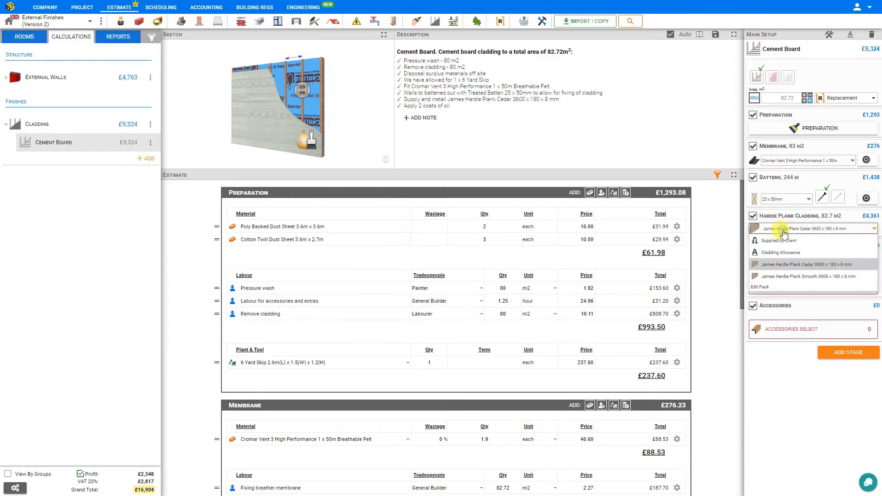
left_click(781, 252)
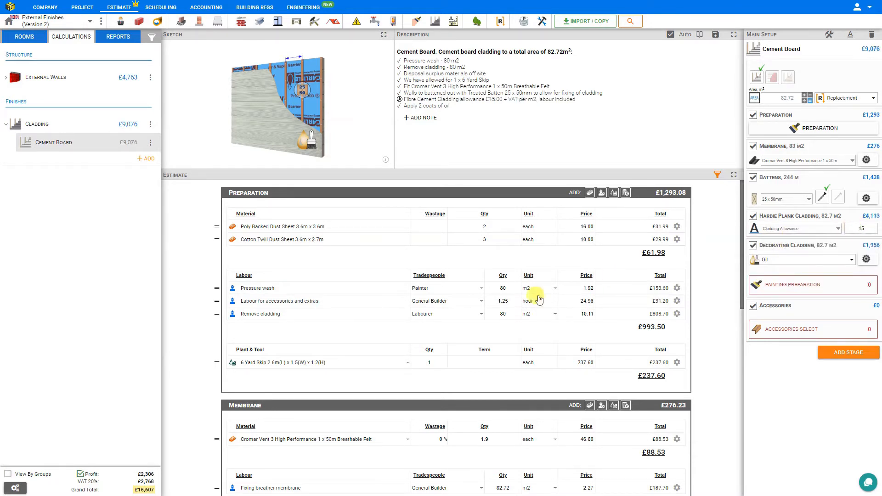
scroll("down", 3)
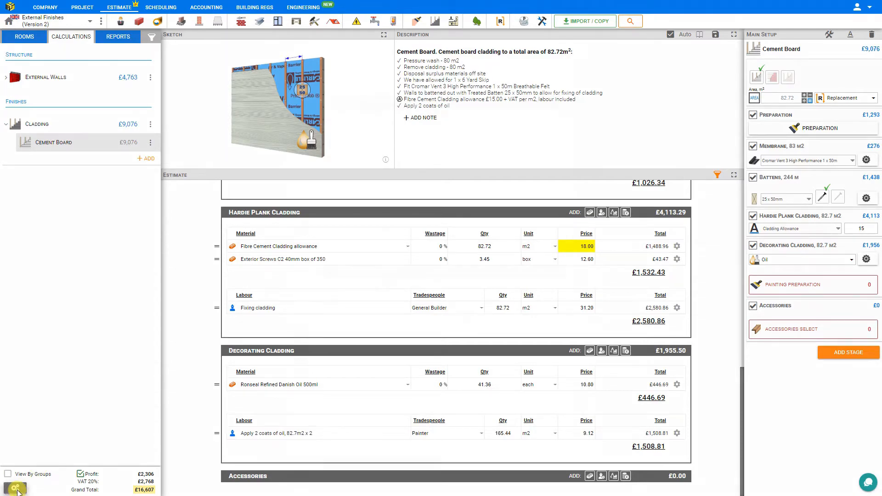
left_click(15, 488)
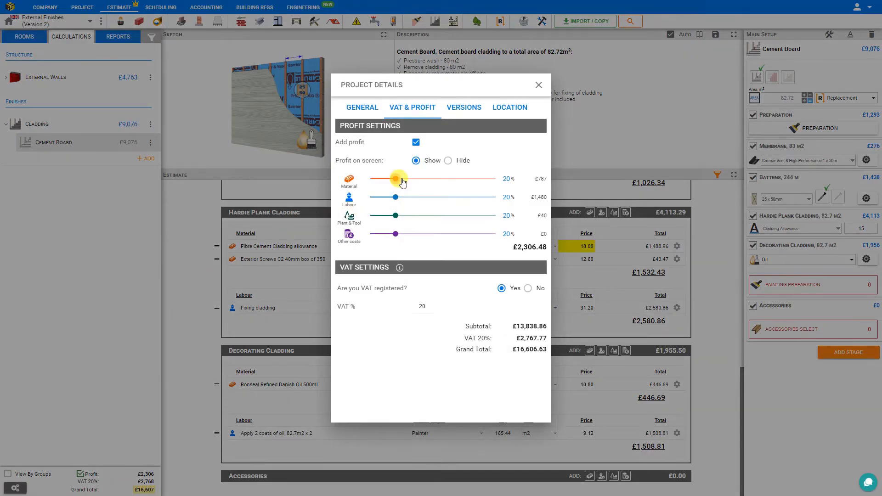
left_click_drag(399, 178, 422, 178)
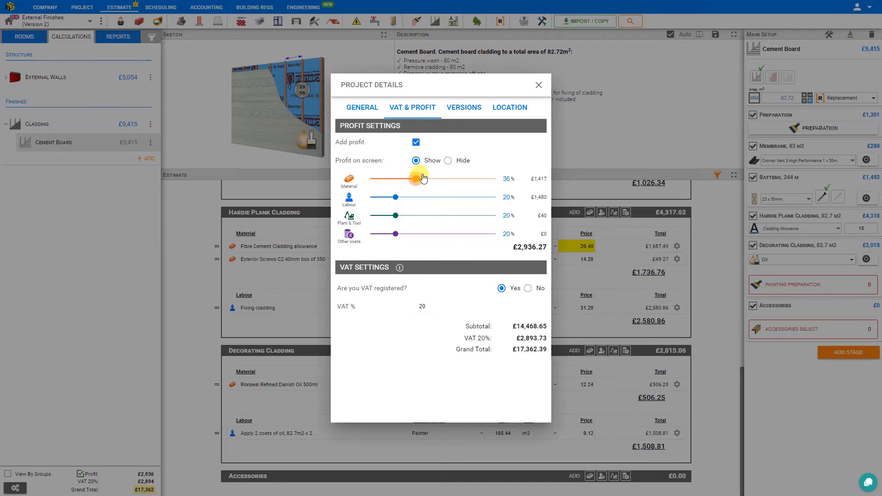
left_click_drag(411, 178, 461, 179)
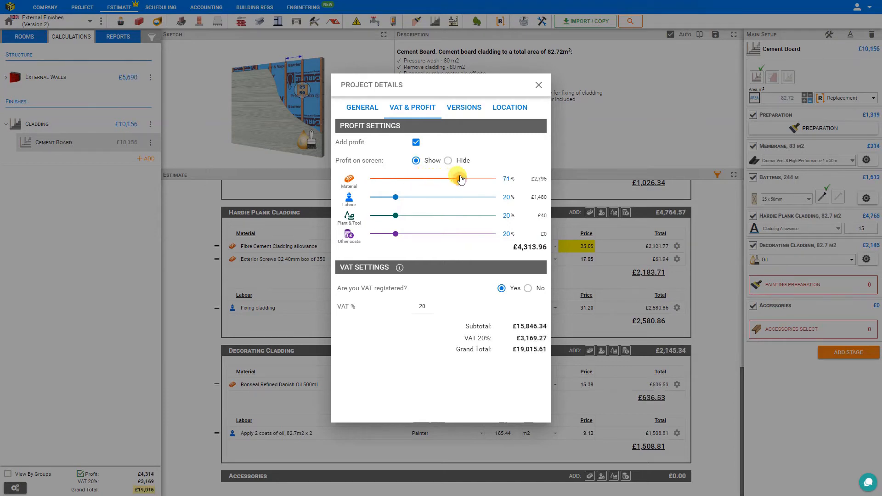
left_click_drag(458, 178, 402, 178)
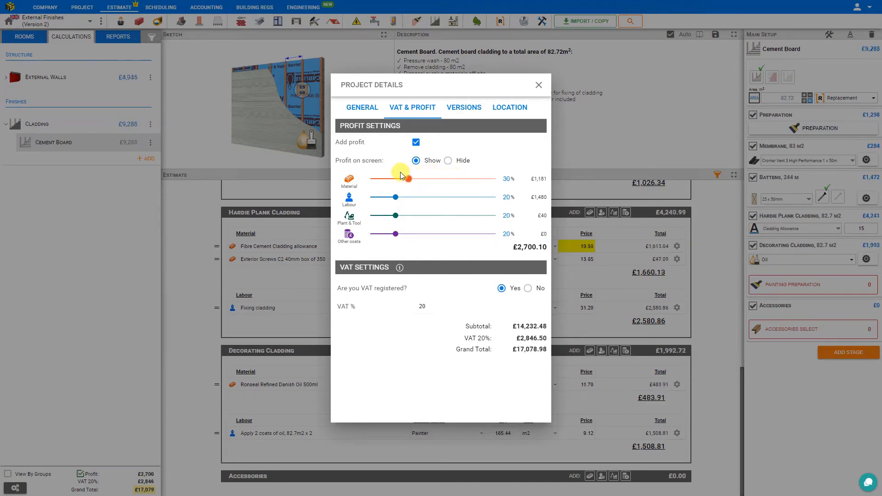
left_click_drag(409, 178, 388, 178)
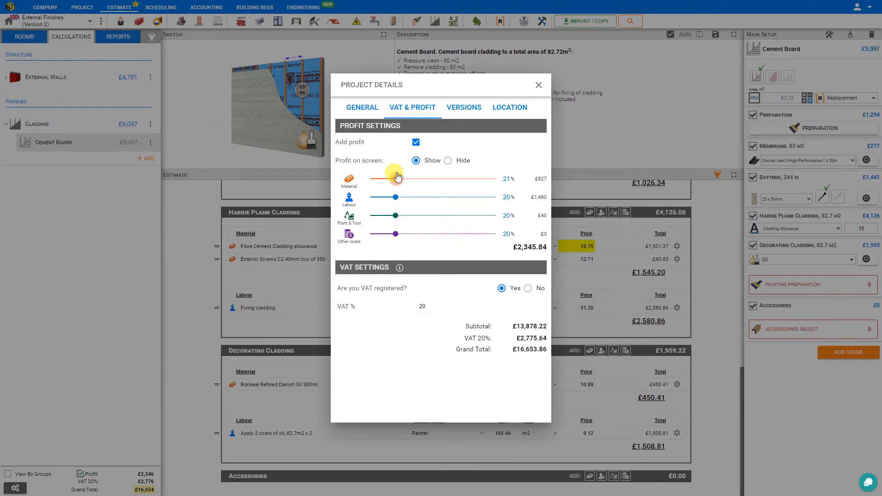
left_click_drag(398, 177, 387, 177)
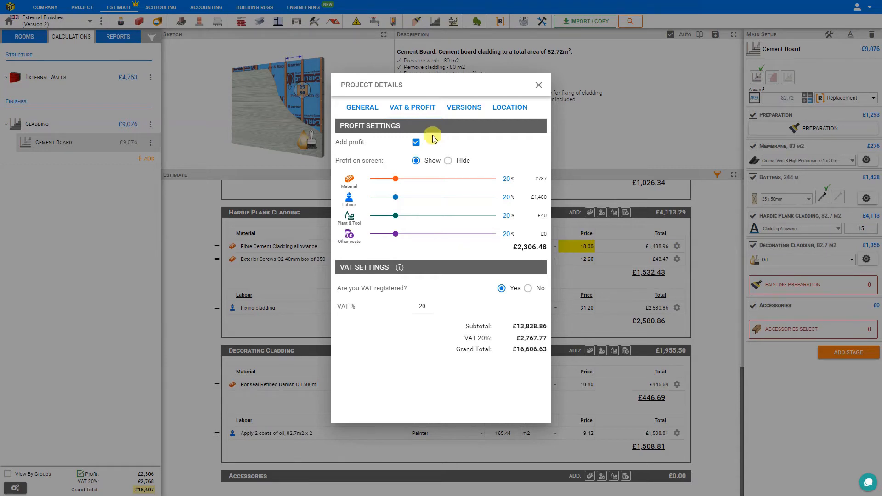
left_click(416, 142)
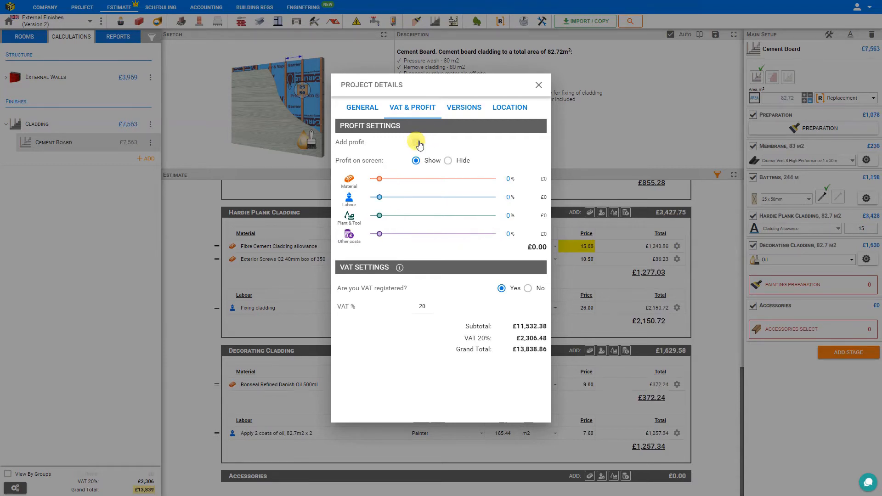
left_click(417, 142)
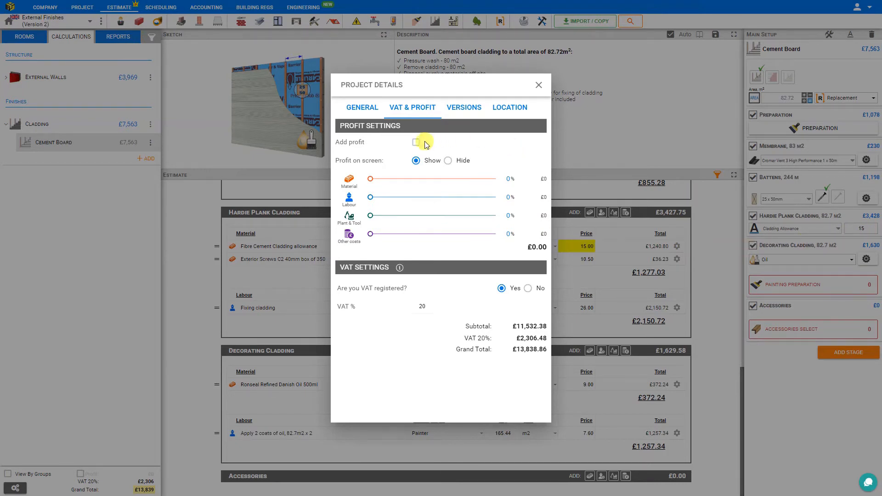
left_click(416, 141)
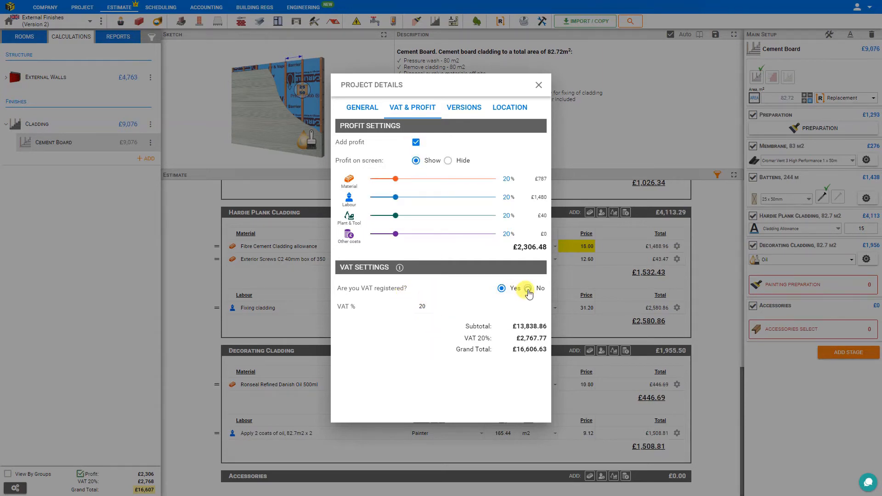
left_click(527, 288)
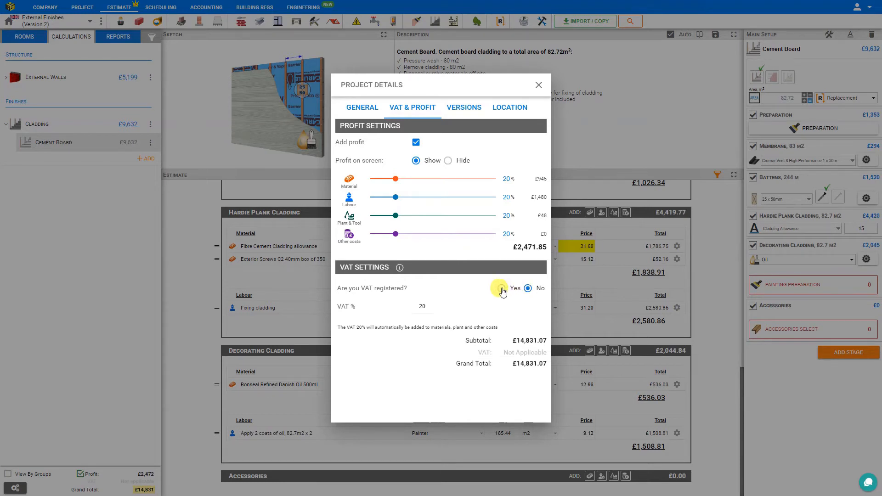
left_click(508, 287)
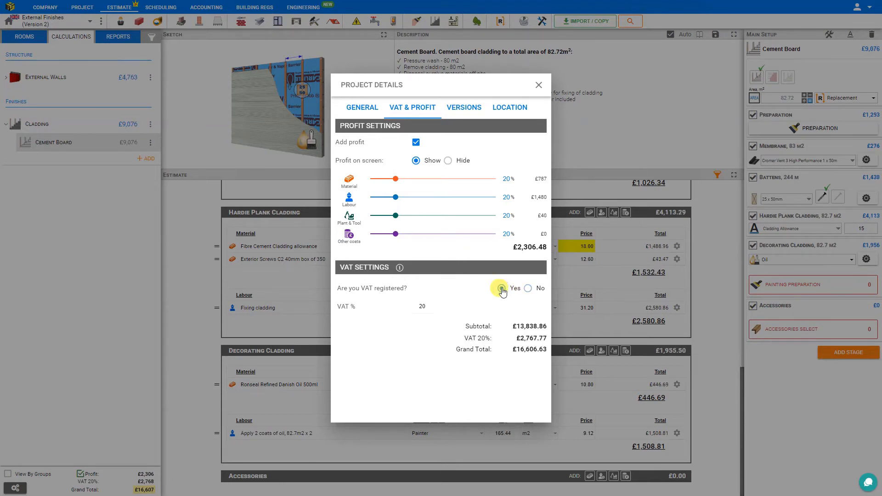
left_click(537, 84)
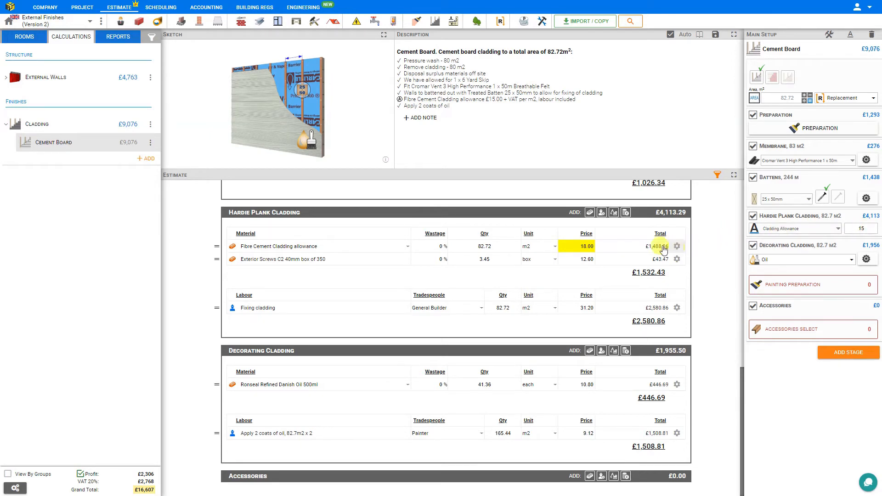
Set the cladding allowance to £25.00/m2 and toggle the Decorating Cladding stage off and on
left_click(678, 246)
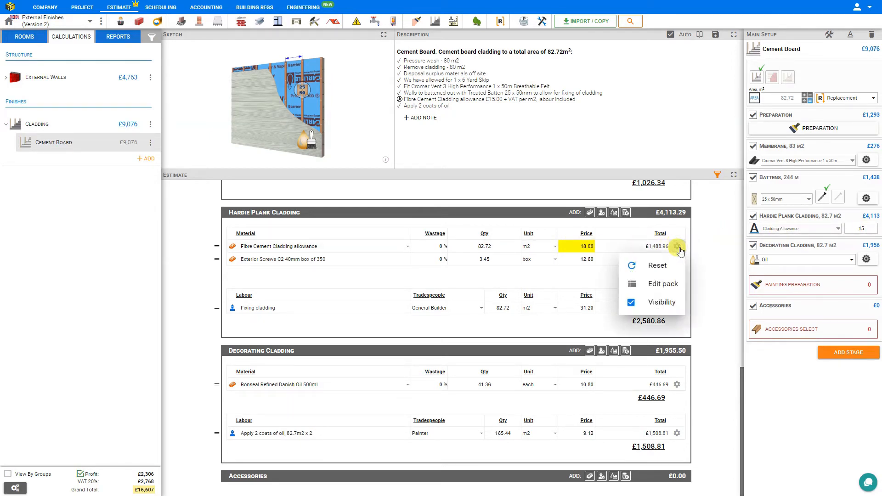
type("25.00")
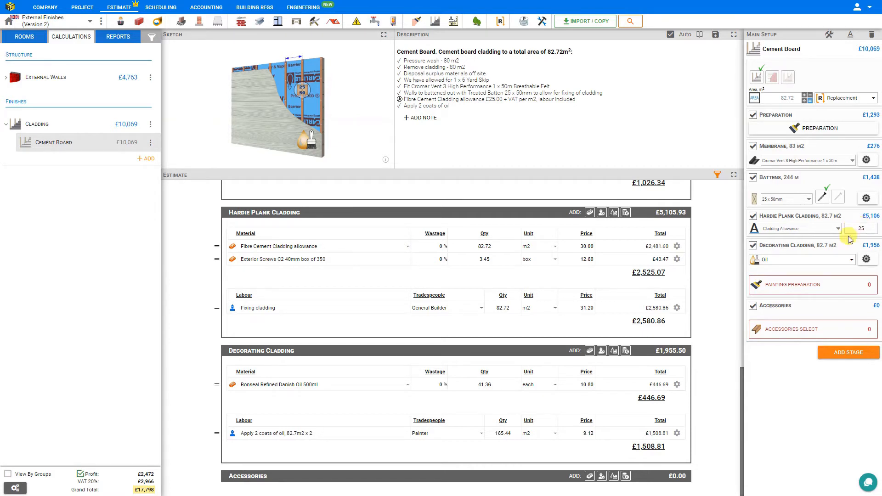
mouse_move(798, 250)
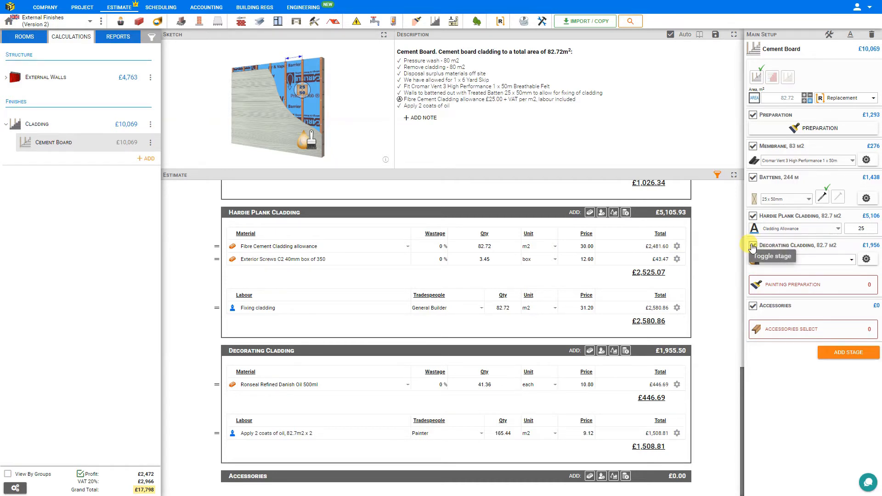
left_click(753, 247)
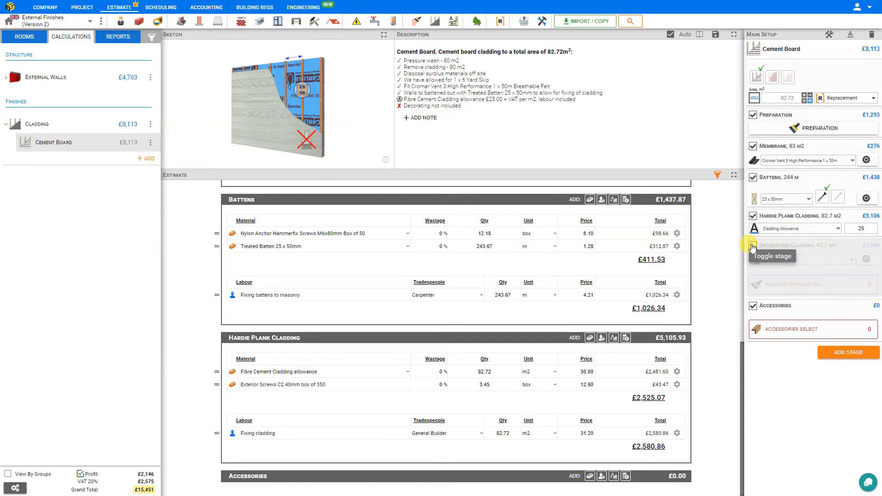
left_click(752, 246)
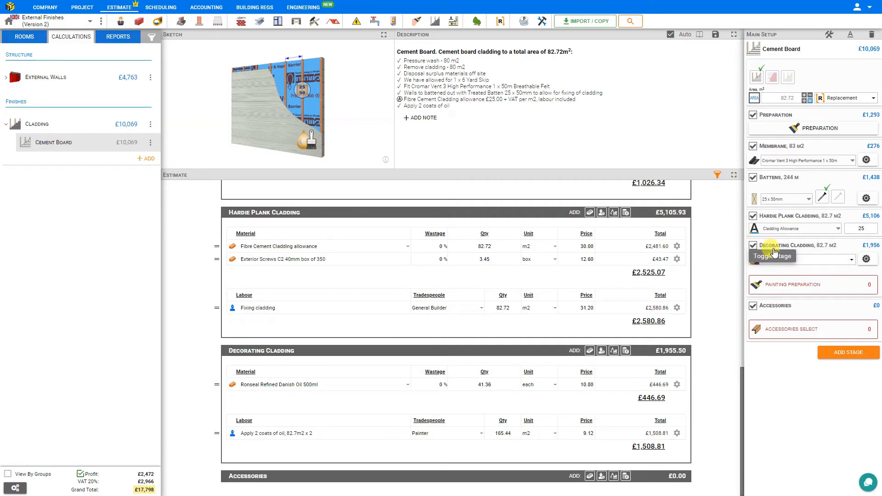
Review the decorating finishes and the oil coats and coverage settings, leaving 2 coats
left_click(798, 259)
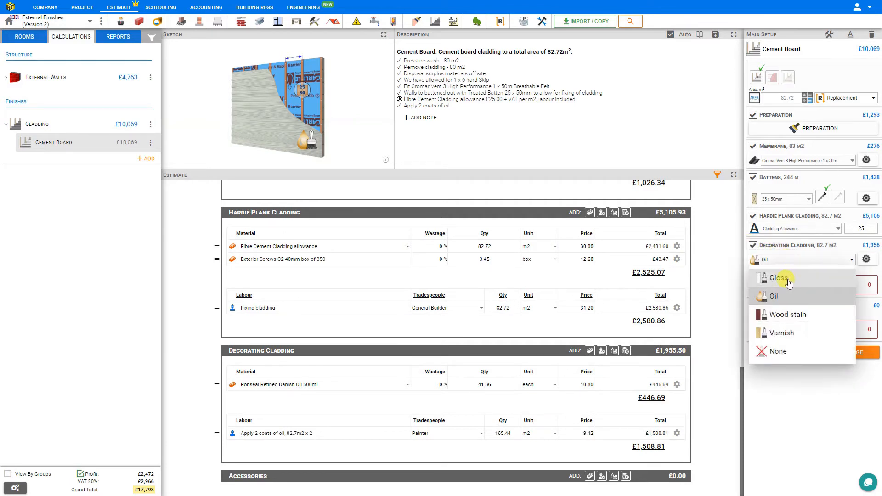
mouse_move(782, 333)
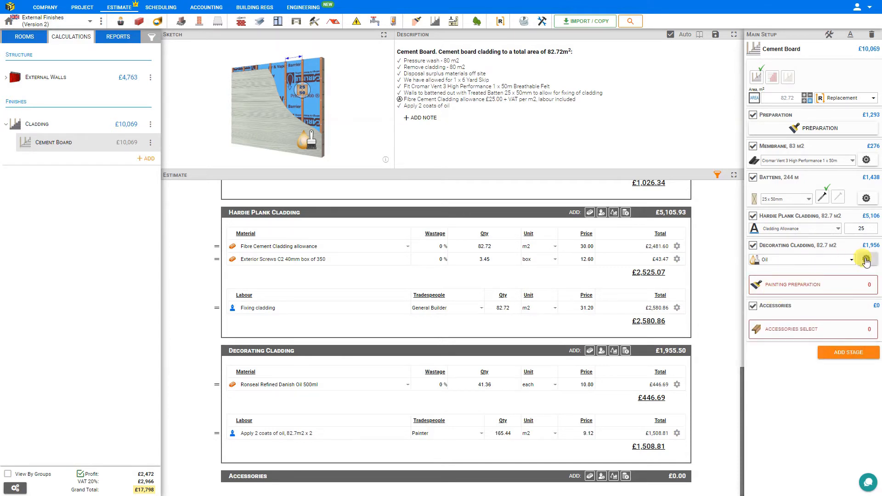
left_click(867, 259)
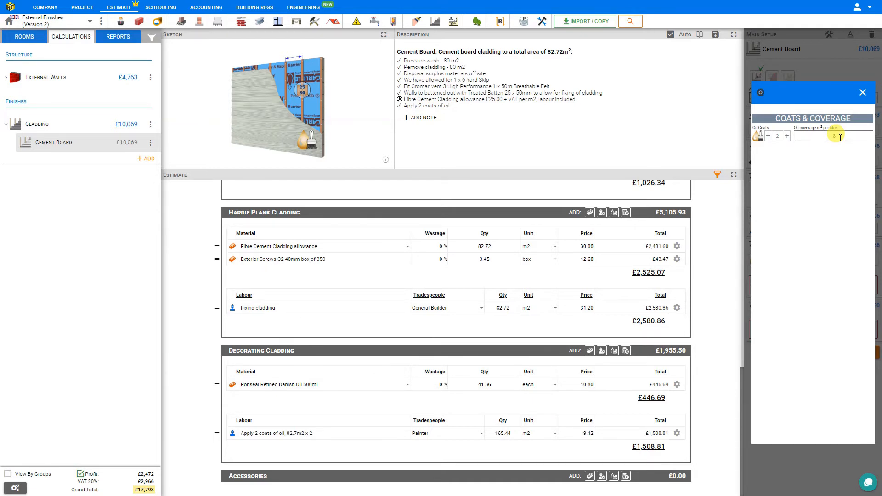
left_click(863, 92)
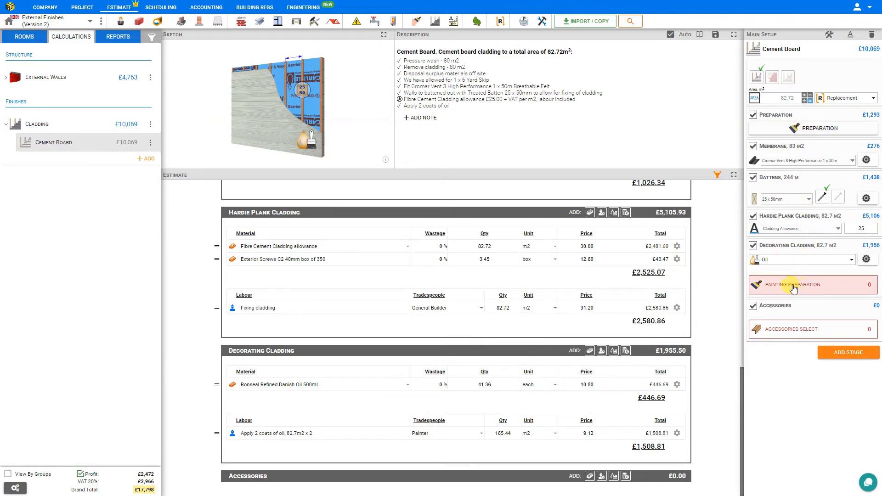
mouse_move(825, 286)
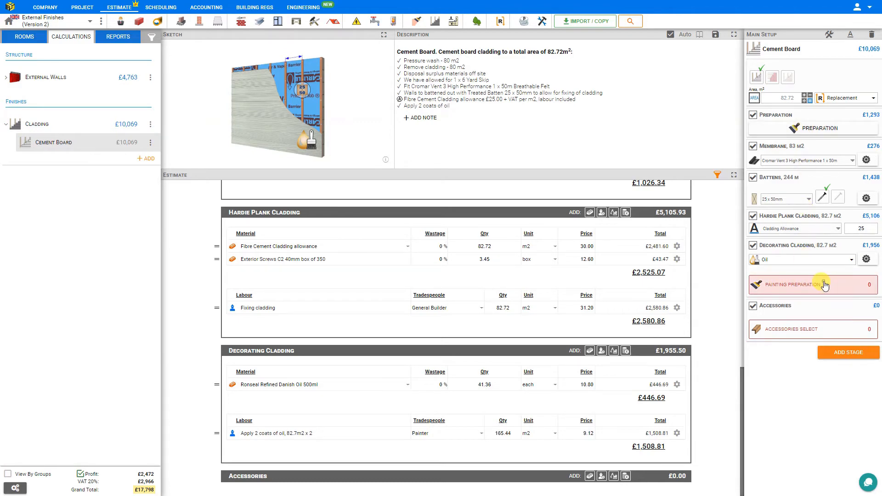
Bring up Painting Preparation and the Fillers category for the No Nonsense white caulk
left_click(795, 284)
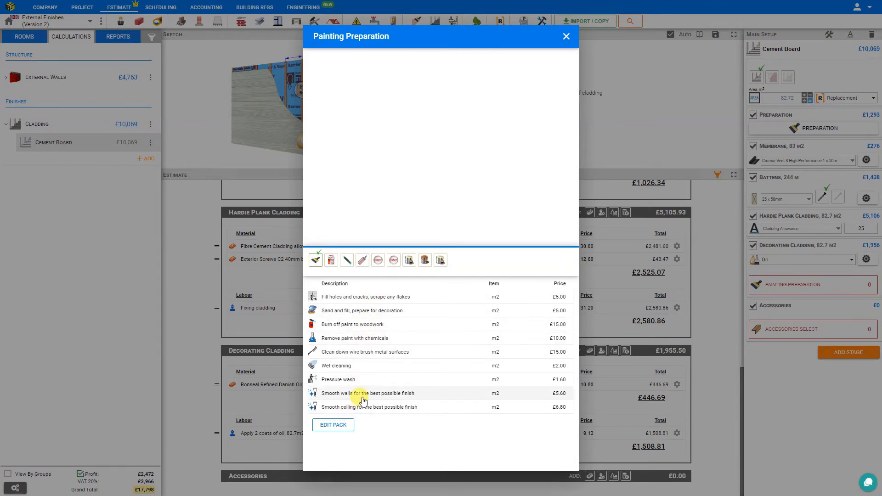
mouse_move(331, 260)
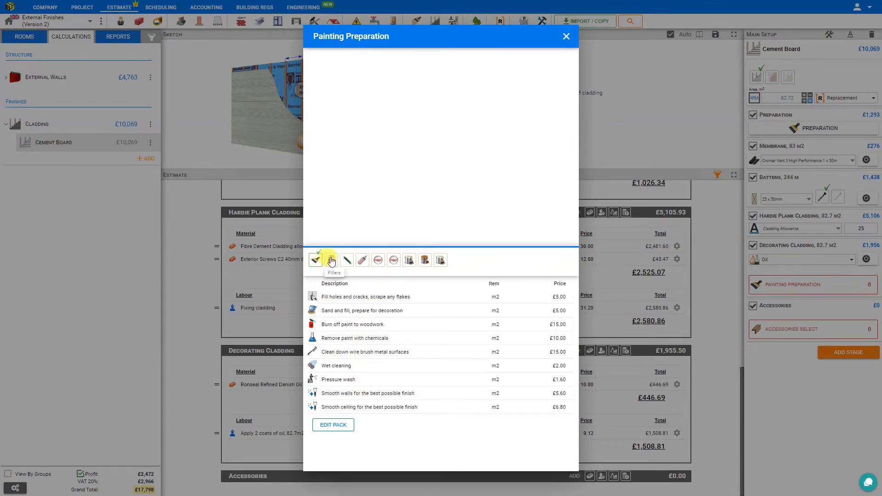
mouse_move(362, 259)
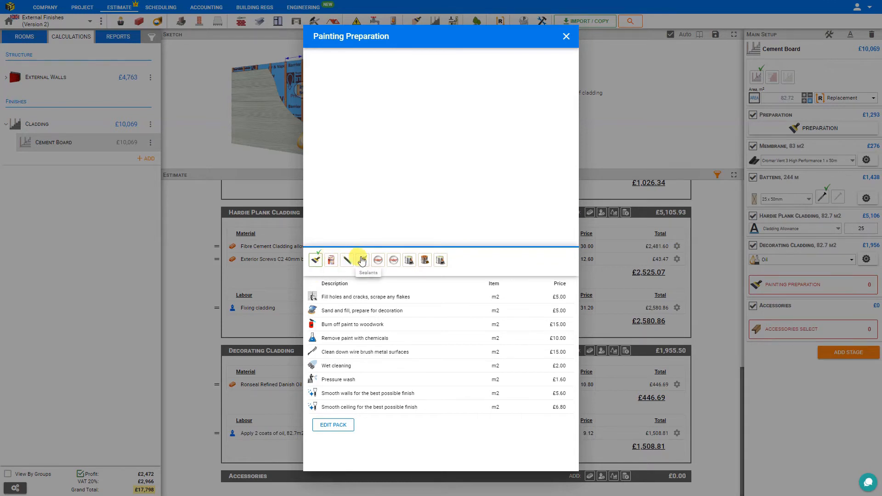
mouse_move(394, 260)
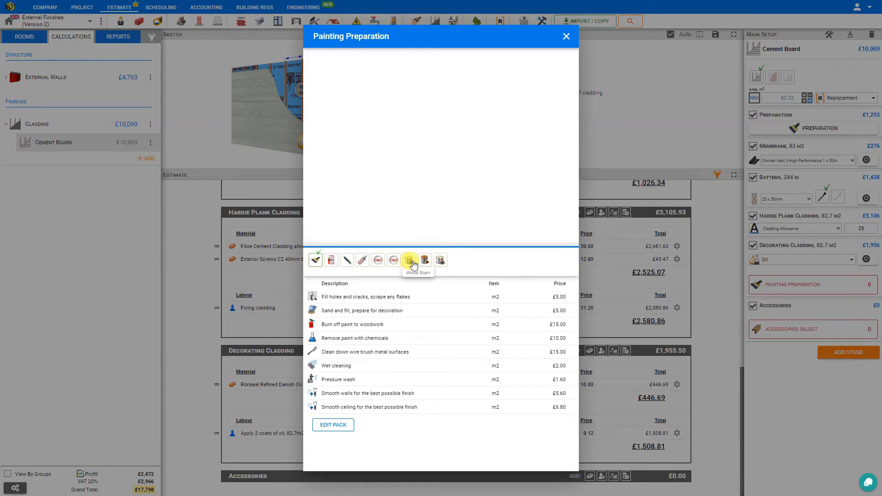
mouse_move(441, 259)
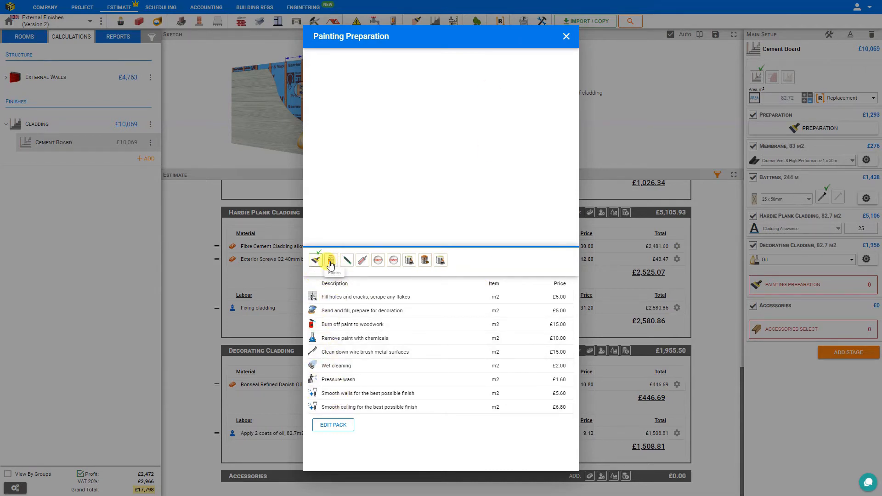
left_click(331, 259)
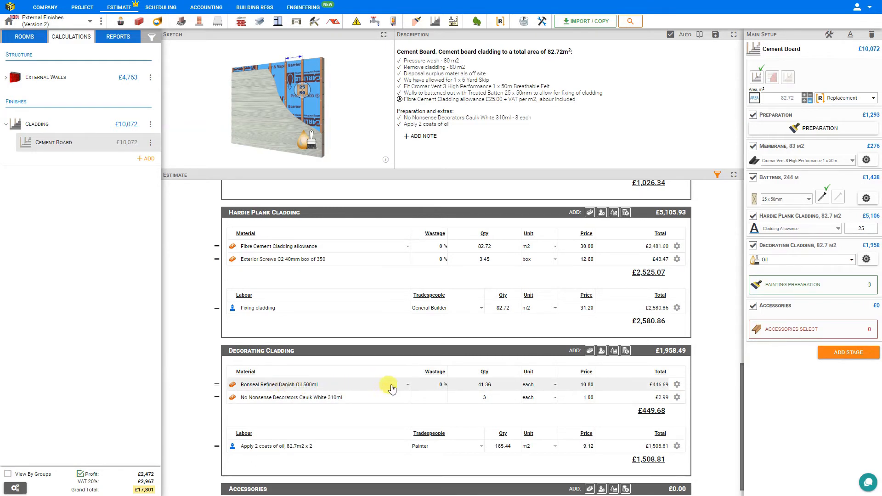
mouse_move(347, 388)
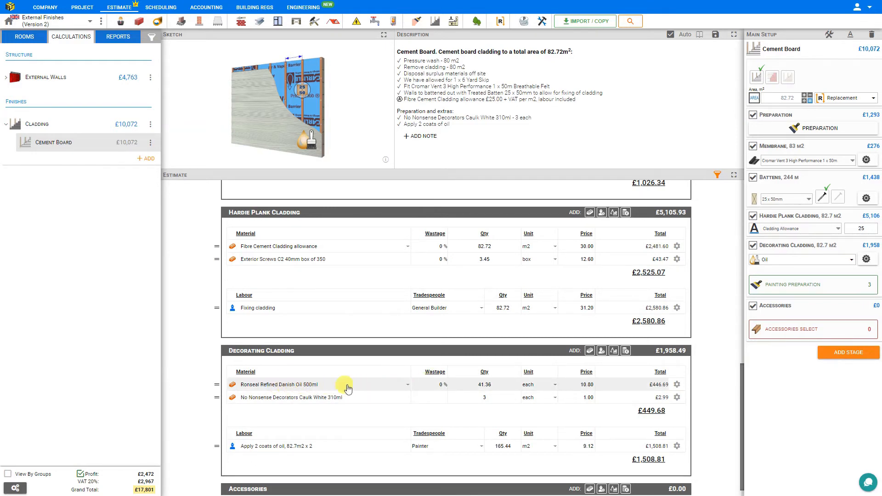
Swap the Ronseal Refined Danish Oil for Hardwax Oil Satin Matt 2.5Ltr
left_click(349, 384)
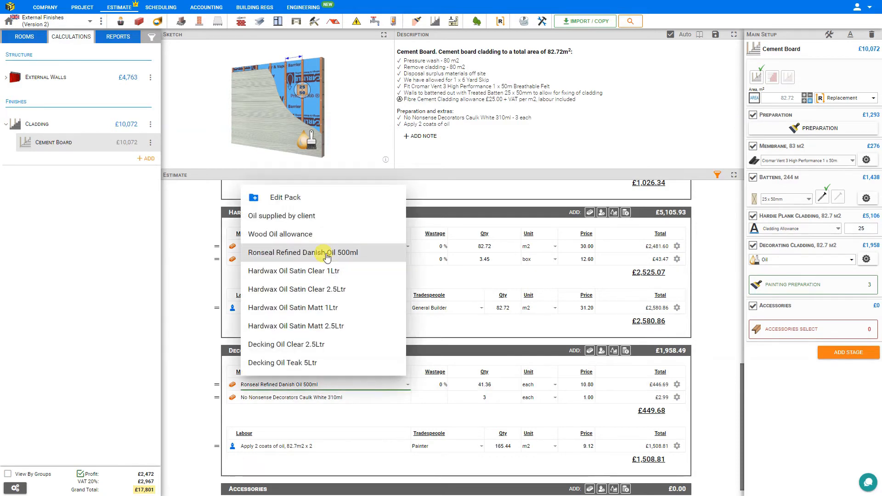
mouse_move(327, 326)
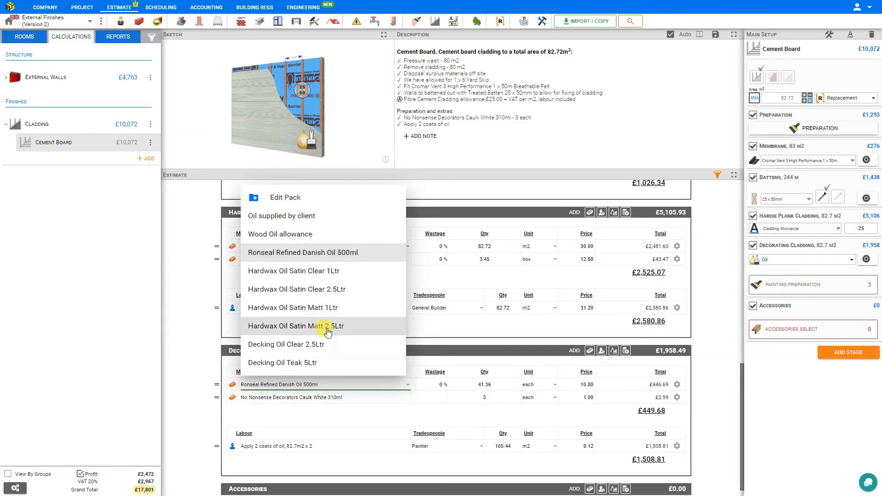
mouse_move(307, 330)
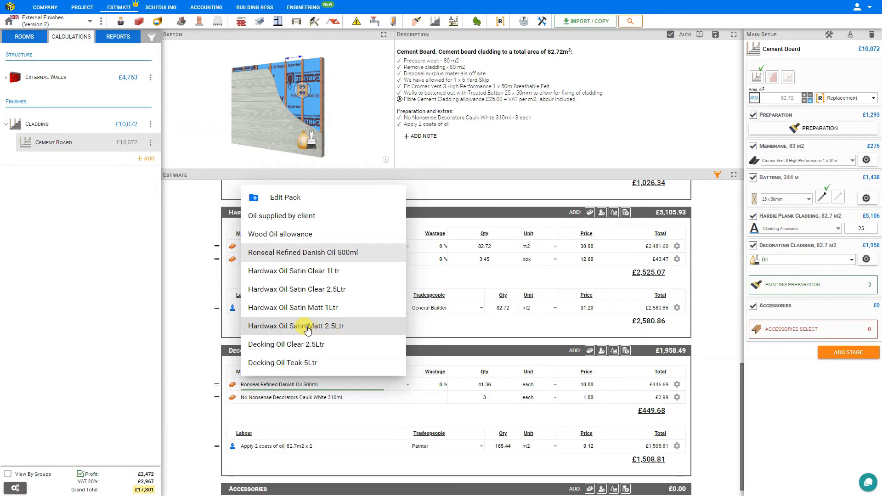
left_click(295, 326)
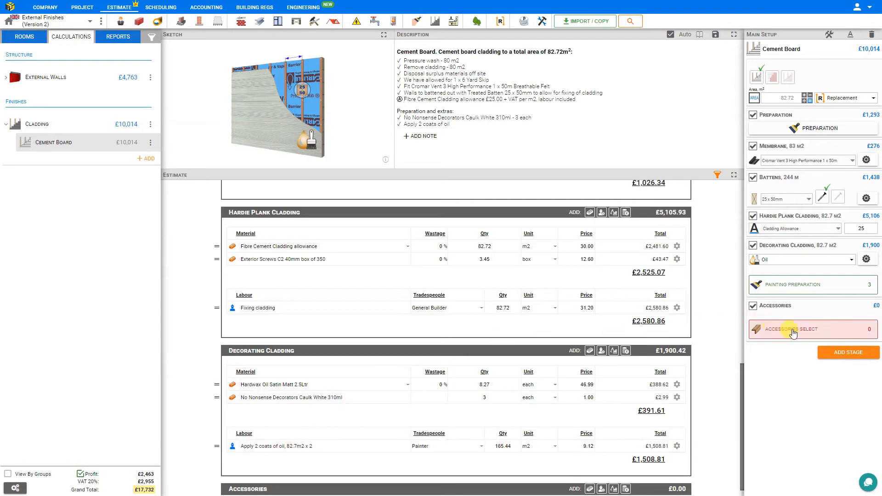
Browse the accessory categories (sealants, screws, plugs) and return to cladding accessories
left_click(793, 329)
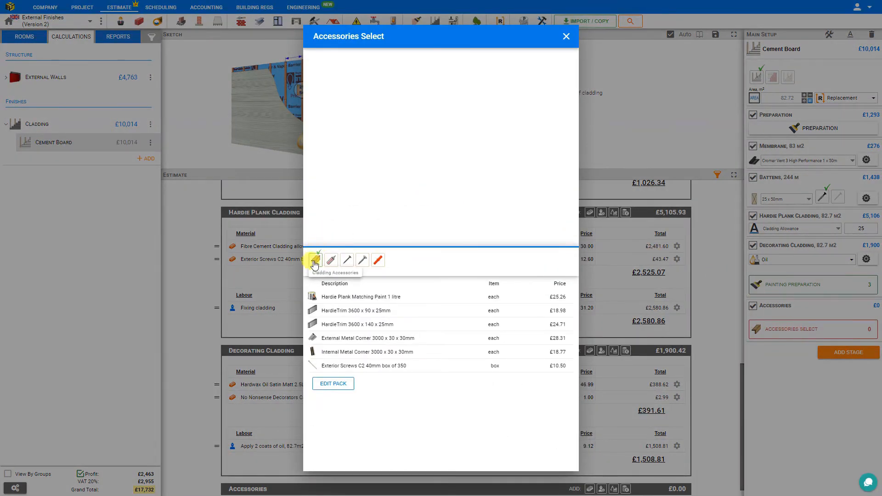
mouse_move(332, 260)
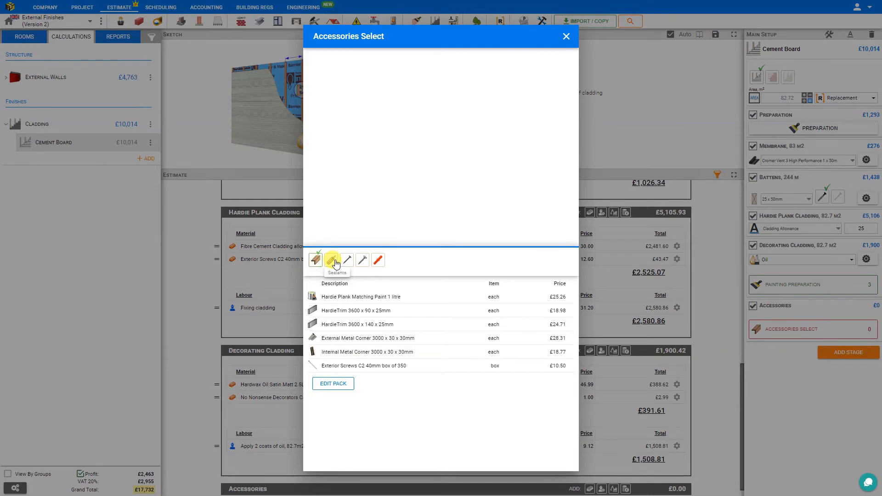
left_click(348, 259)
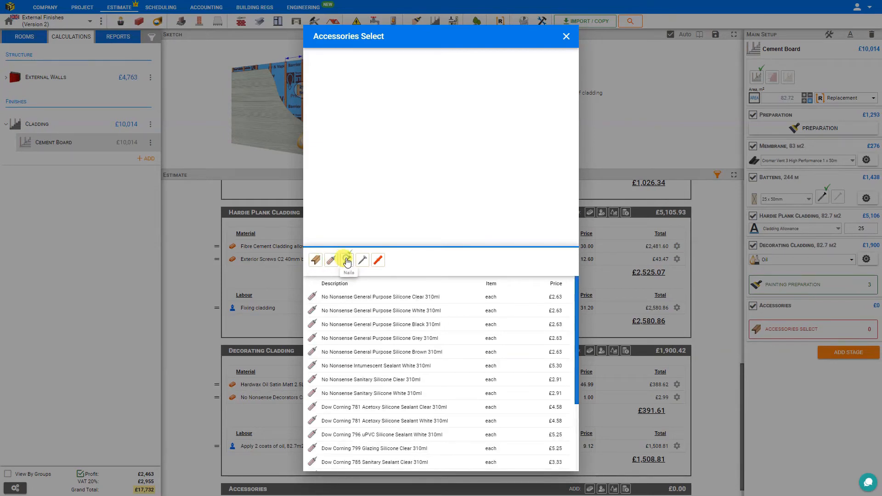
left_click(363, 259)
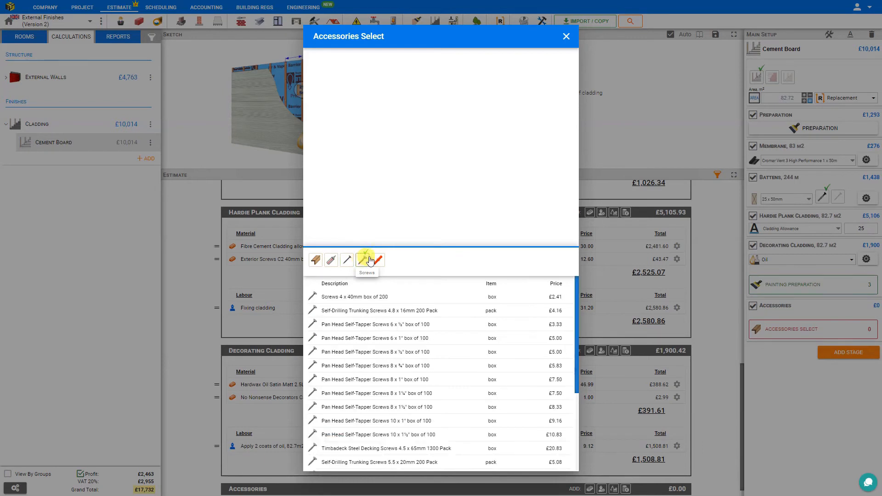
left_click(377, 259)
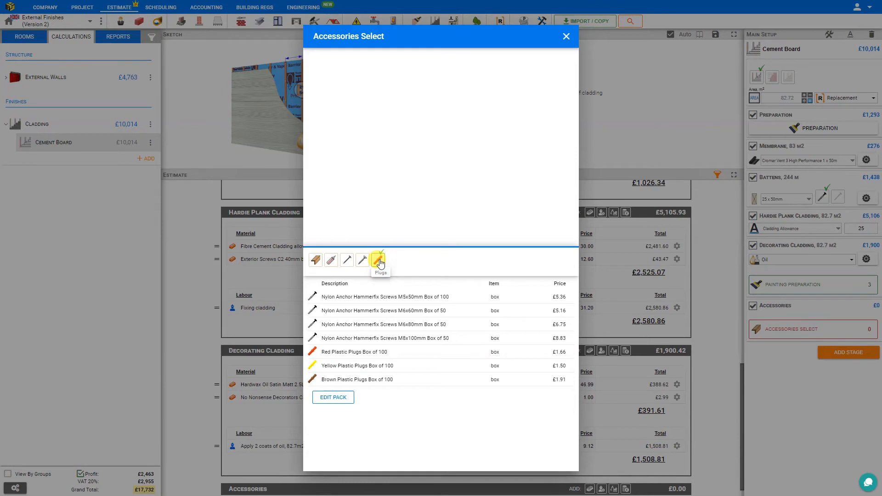
left_click(316, 260)
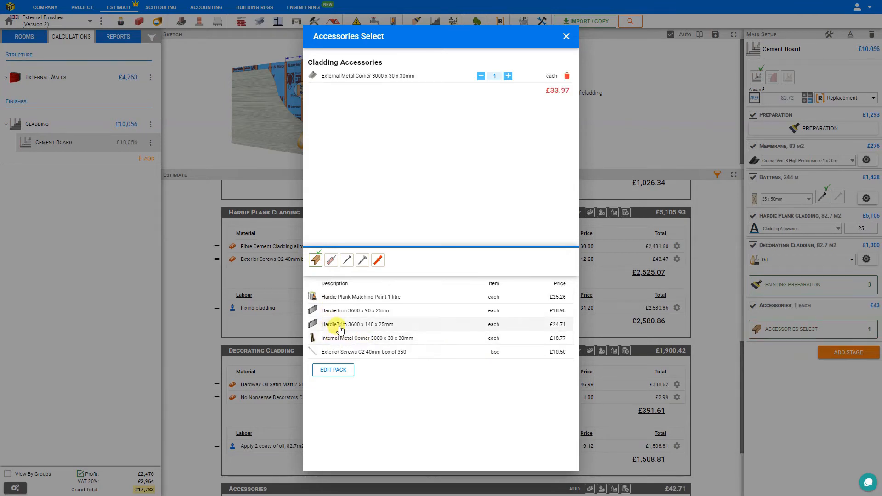
Add HardieTrim 3600 x 140 x 25mm and raise its quantity towards three
left_click(358, 325)
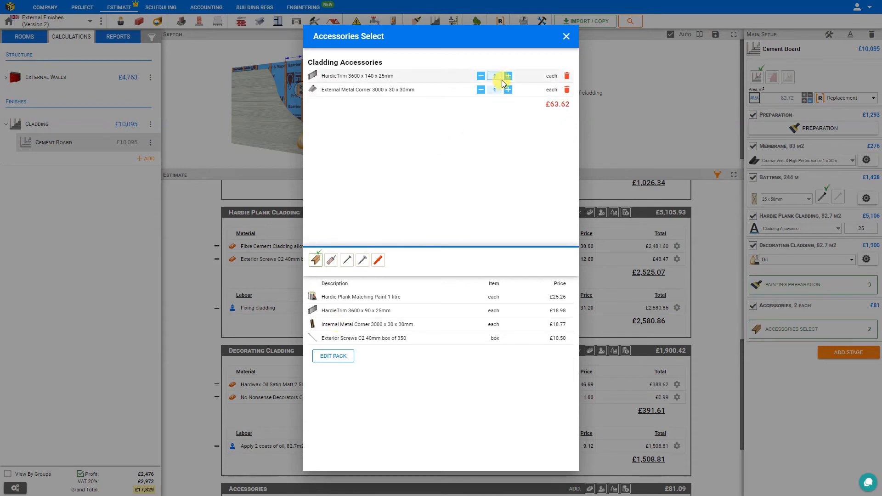
left_click(507, 89)
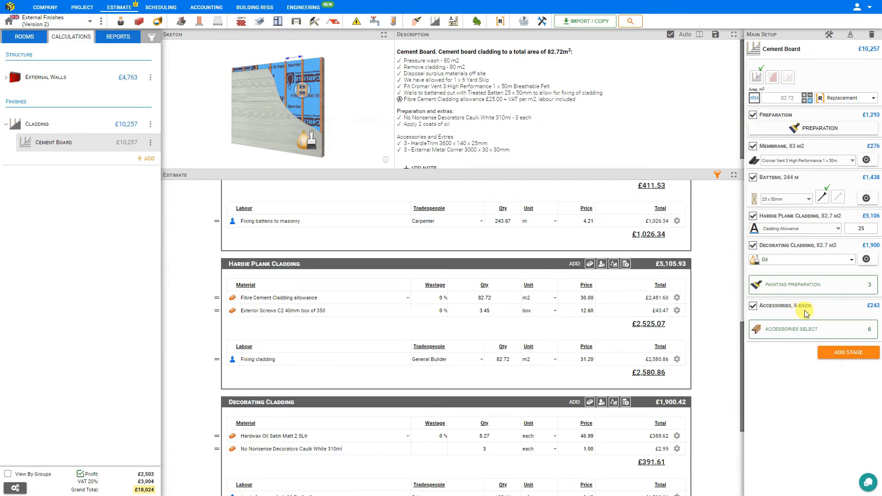
scroll("down", 3)
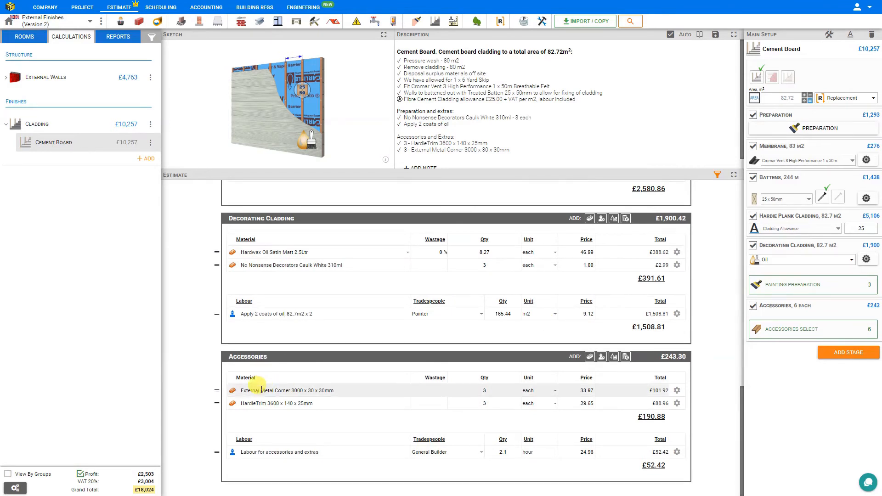
mouse_move(519, 466)
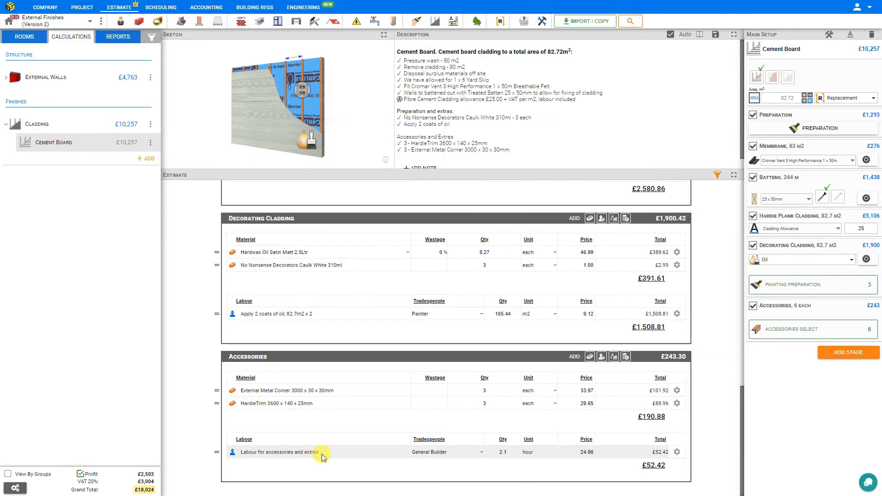
mouse_move(813, 374)
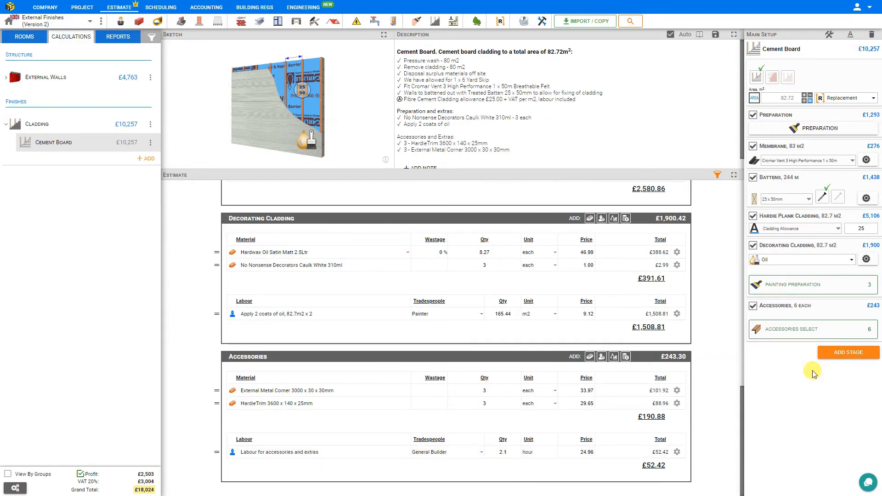
mouse_move(773, 77)
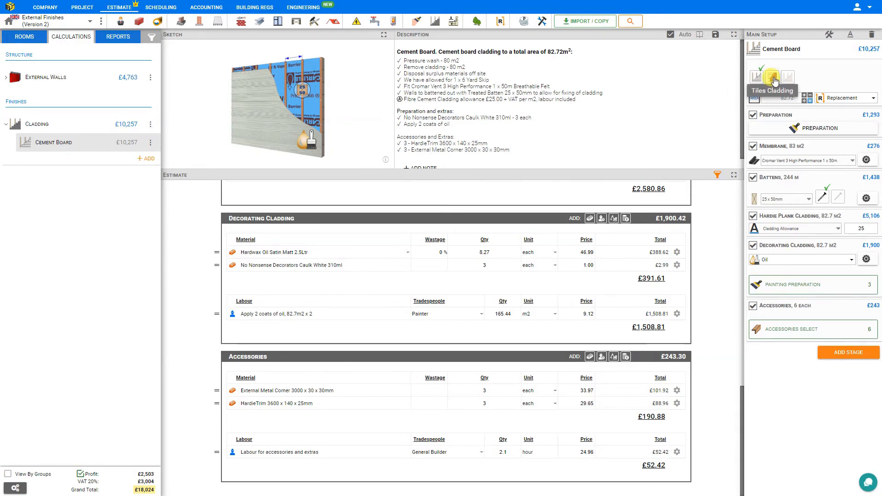
Switch the wall cladding to Redland concrete plain tiles with 100 tile-and-half
left_click(771, 78)
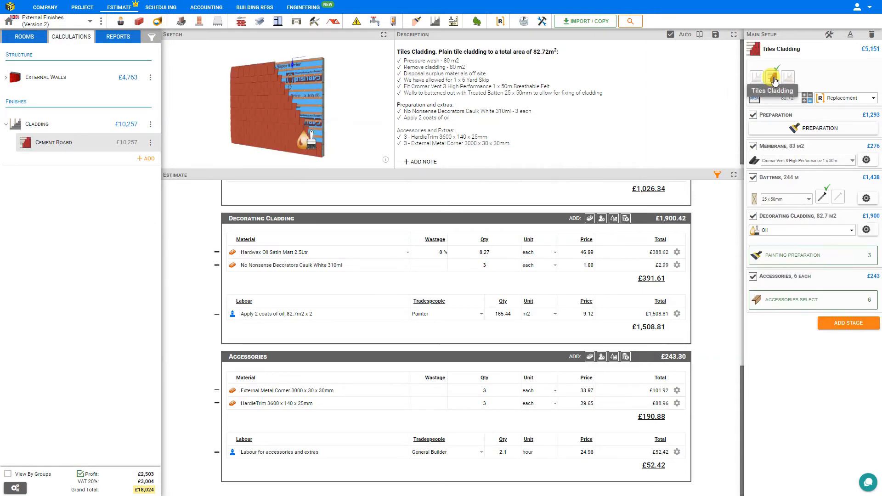
left_click(773, 77)
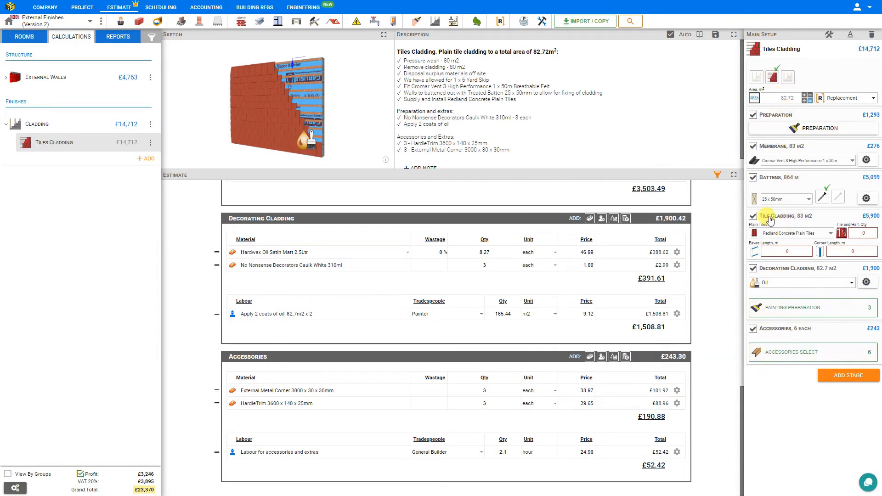
mouse_move(782, 219)
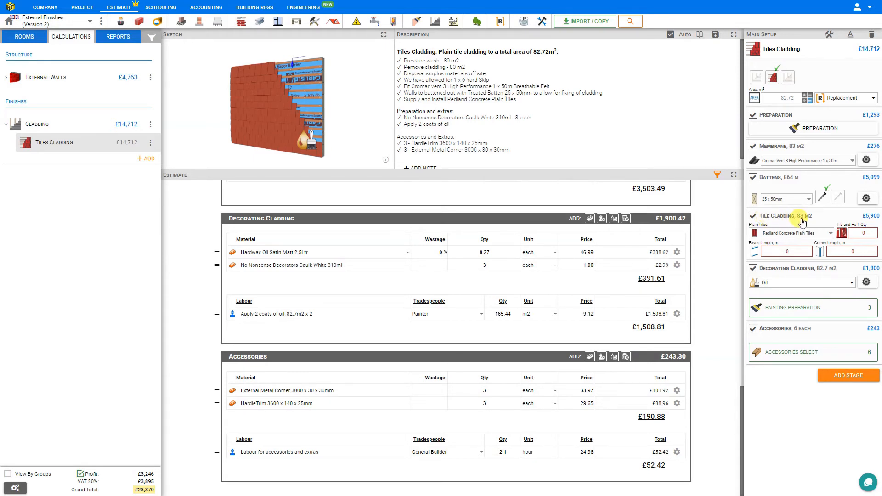
left_click(794, 232)
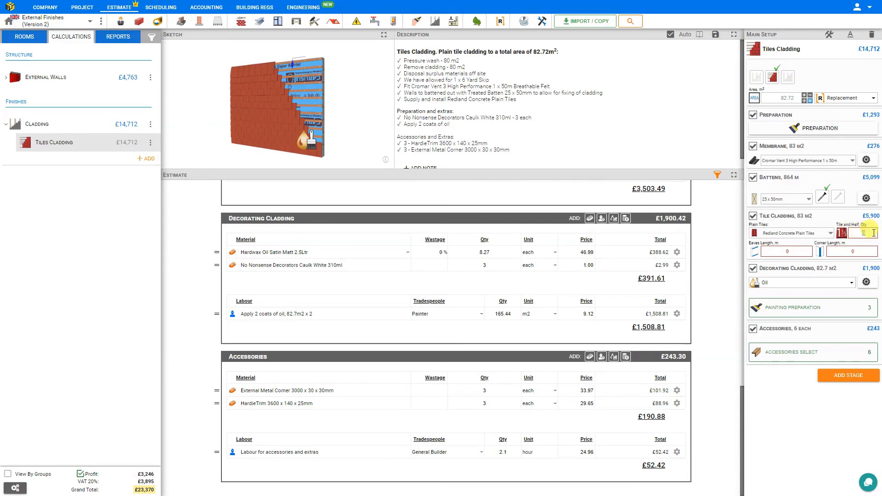
left_click(864, 233)
type("100")
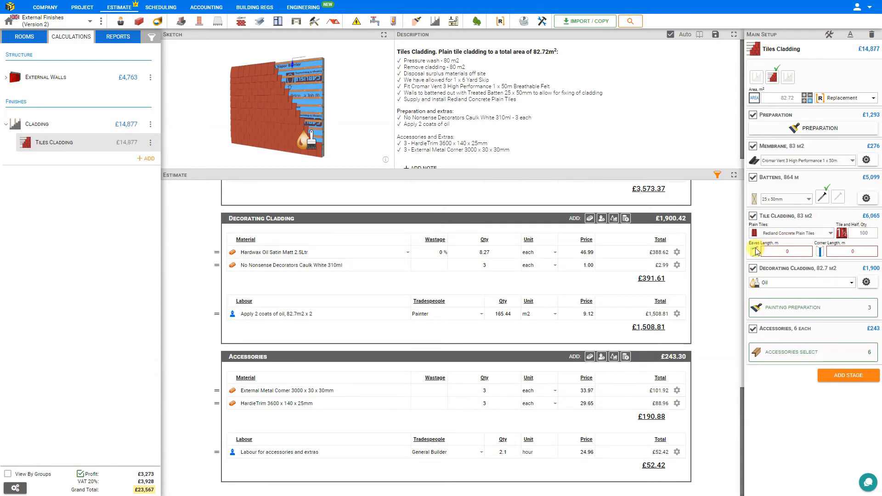
Set eaves length 4 m and corner length 4.8 m, bringing tiles cladding to £6,383.90
left_click(786, 251)
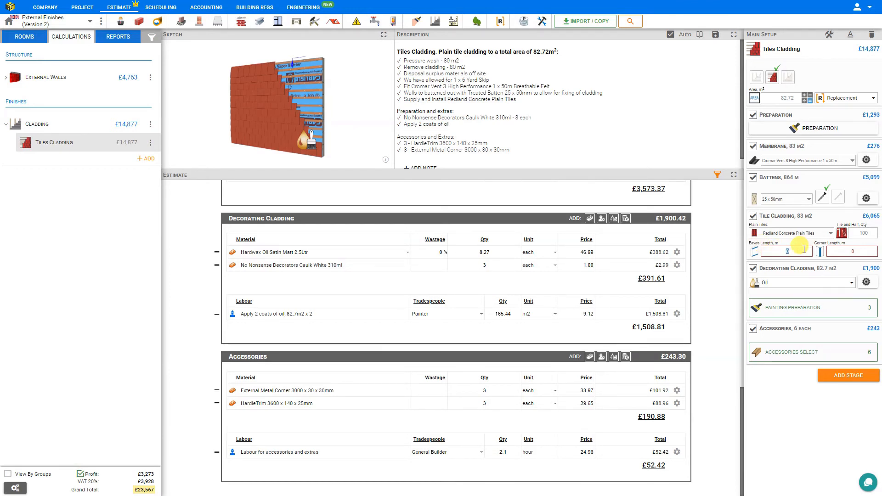
type("4")
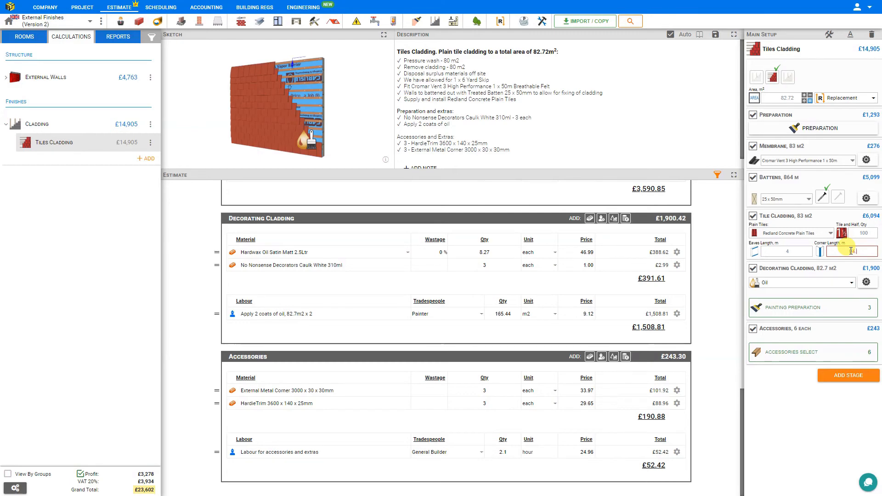
type("4.8")
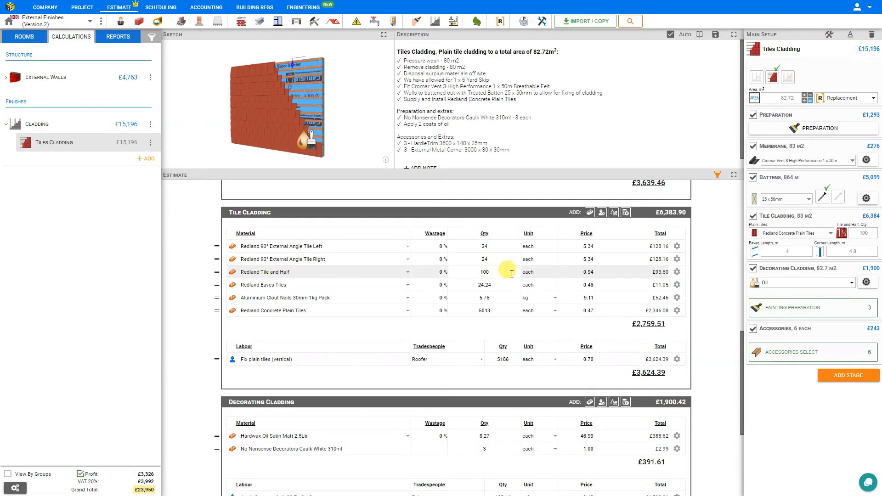
mouse_move(292, 288)
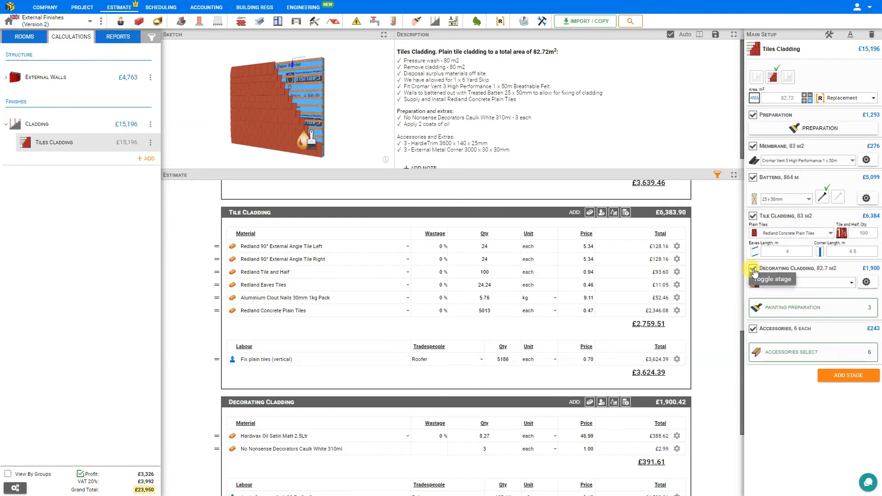
Exclude decorating, review the accessories selection and keep three HardieTrim and three metal corners (£243.30)
left_click(753, 269)
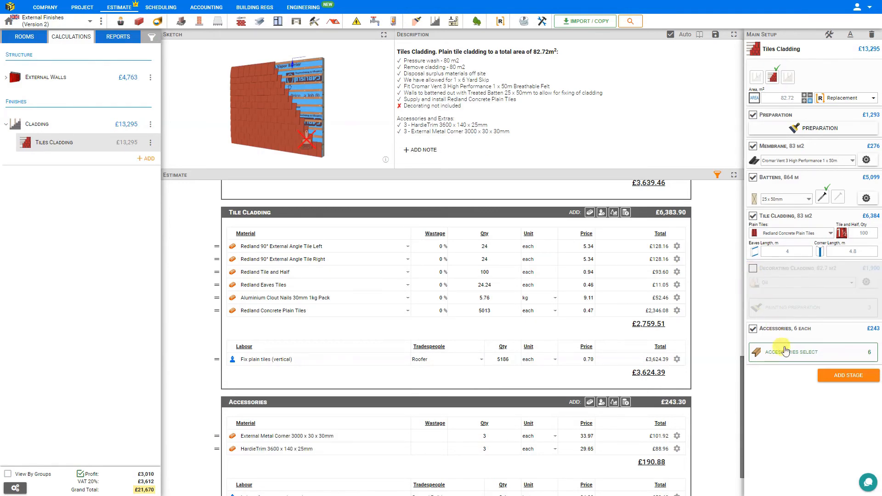
left_click(796, 352)
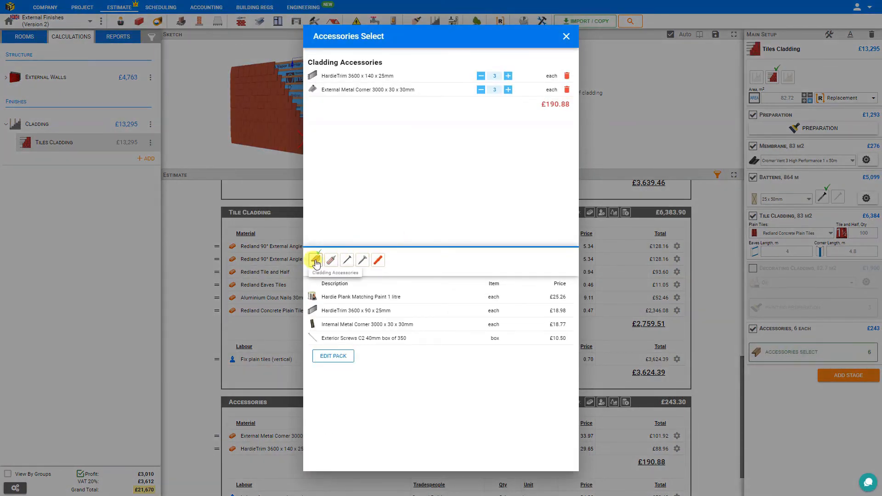
mouse_move(347, 260)
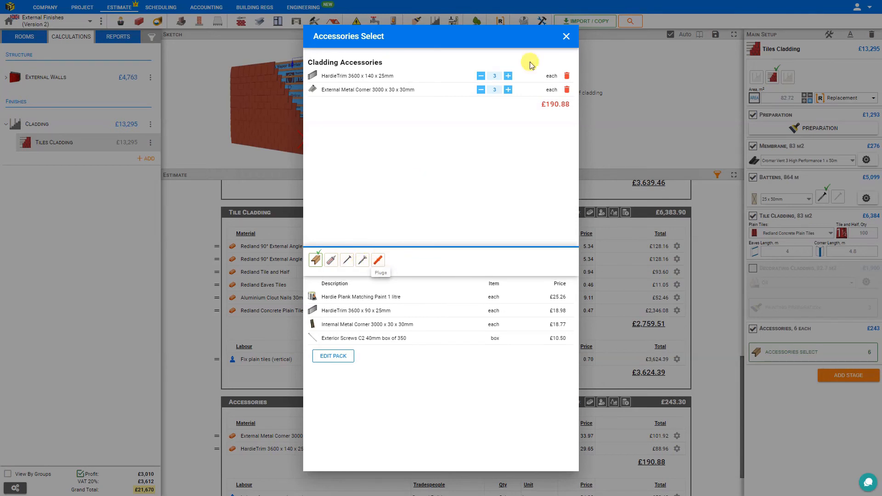
left_click(566, 36)
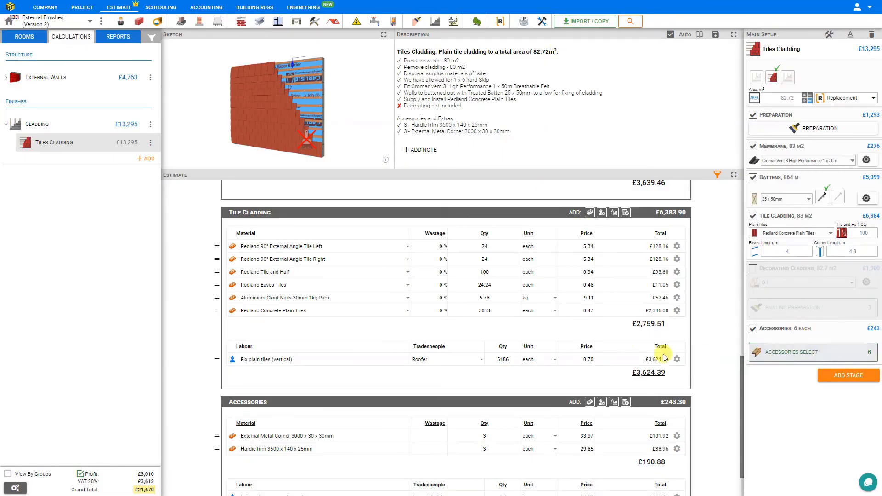
scroll("down", 3)
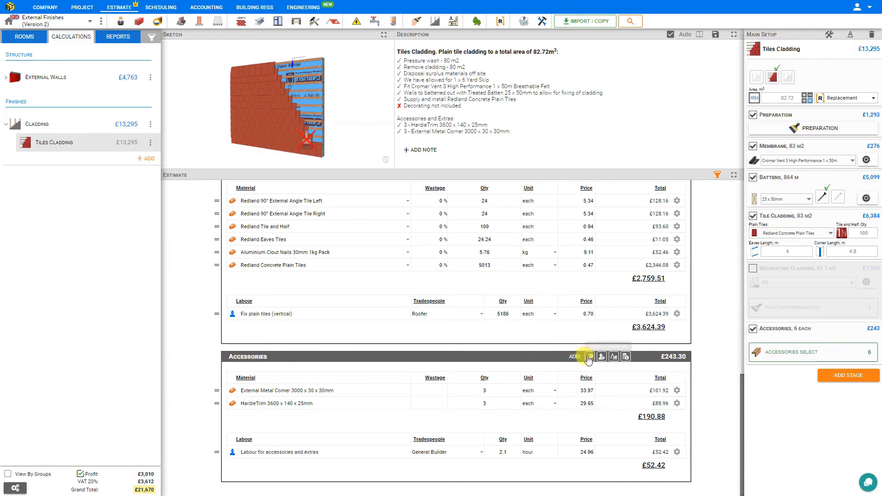
mouse_move(593, 357)
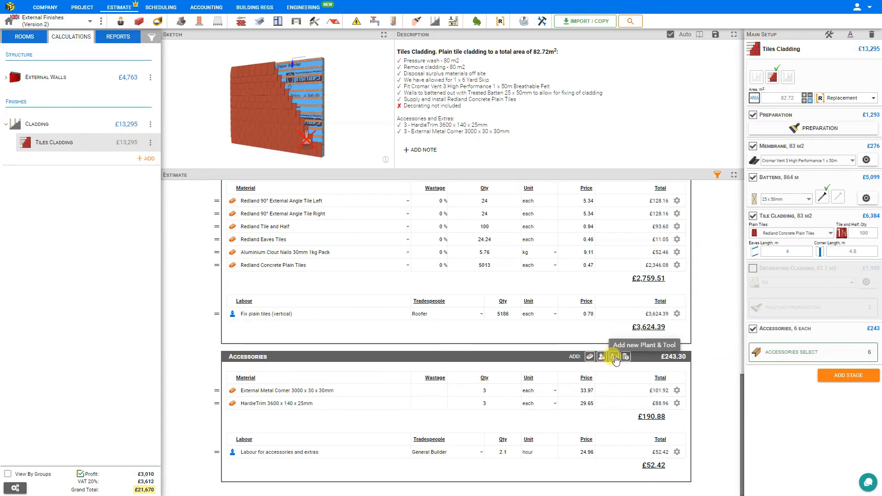
mouse_move(625, 357)
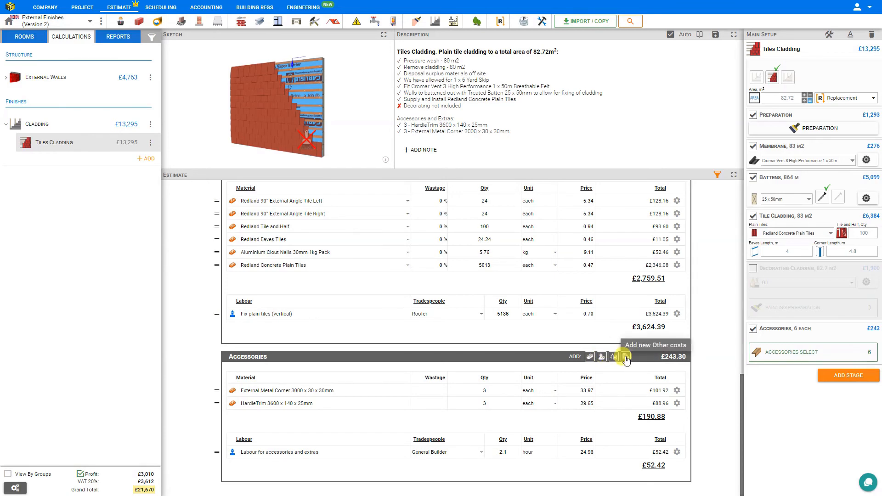
mouse_move(613, 356)
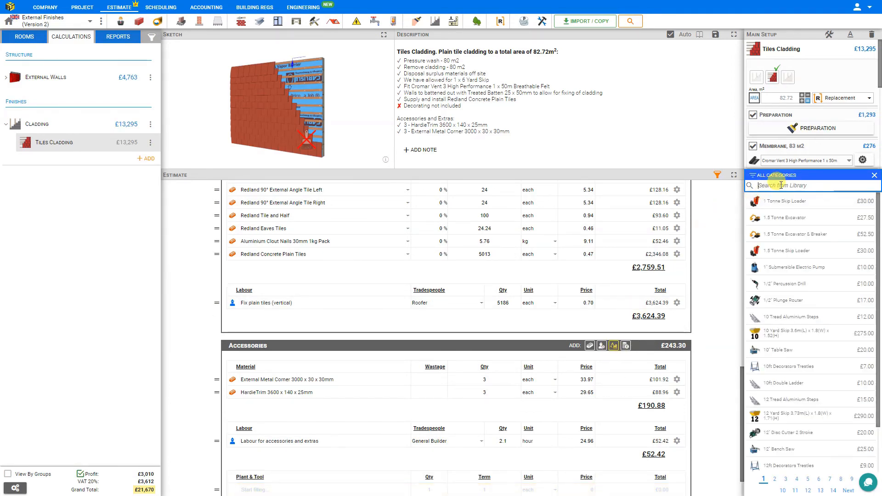
Search 'scissor' and add the Scissor Lift 19ft Working Height to Accessories
type("scis")
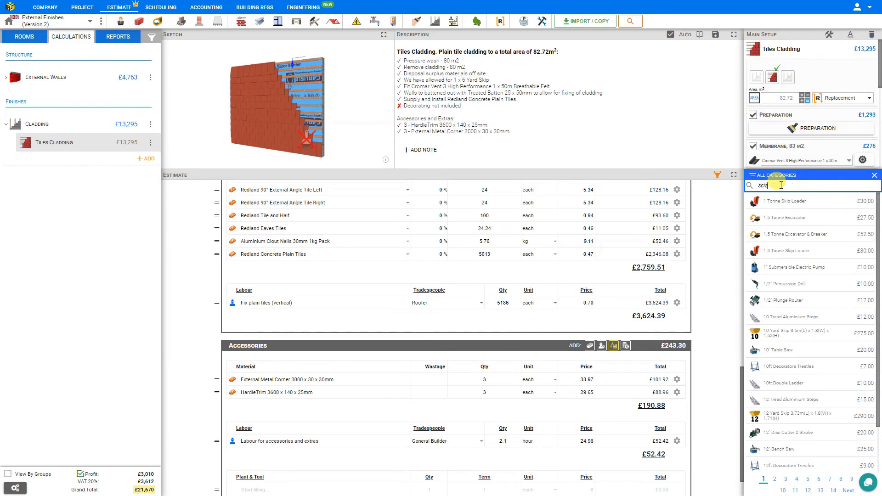
type("scissor")
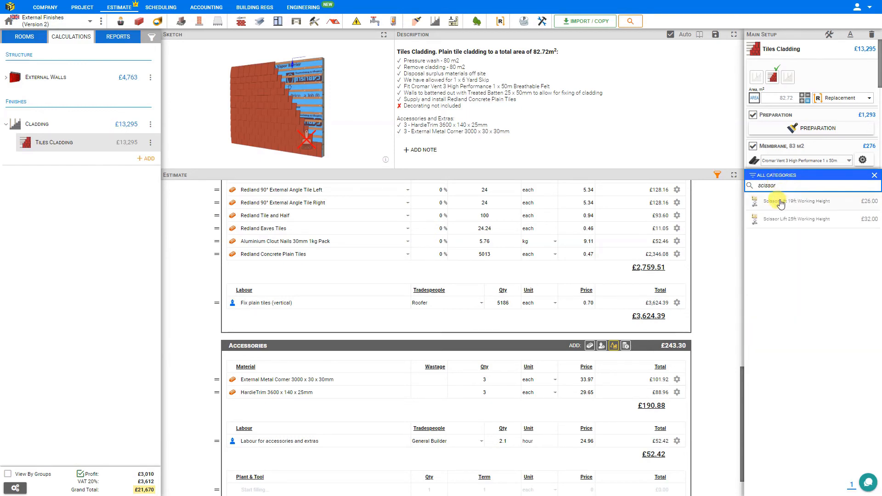
left_click(796, 202)
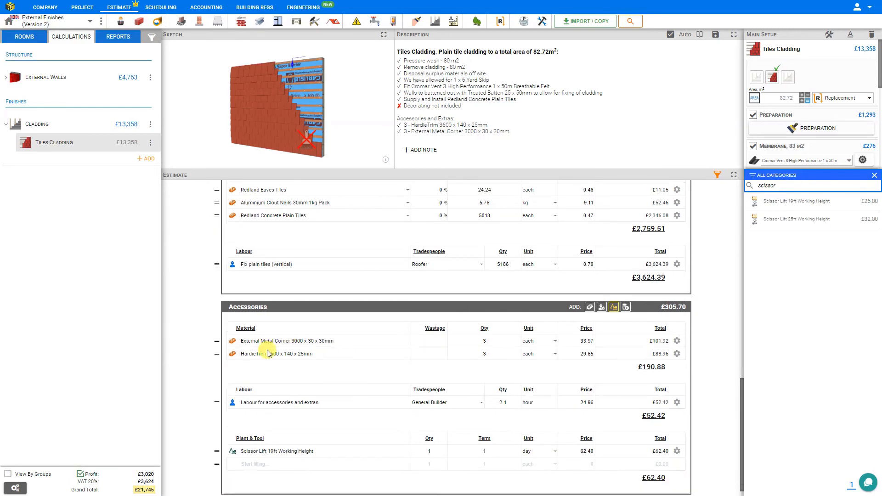
scroll("down", 3)
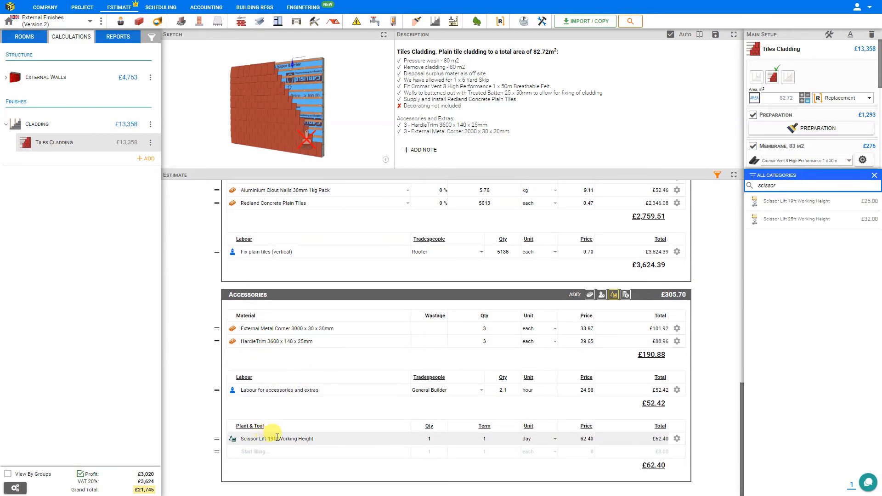
Set the lift hire term to 0.71 week (£218.40), then move to the My Company page
left_click(429, 438)
type("5")
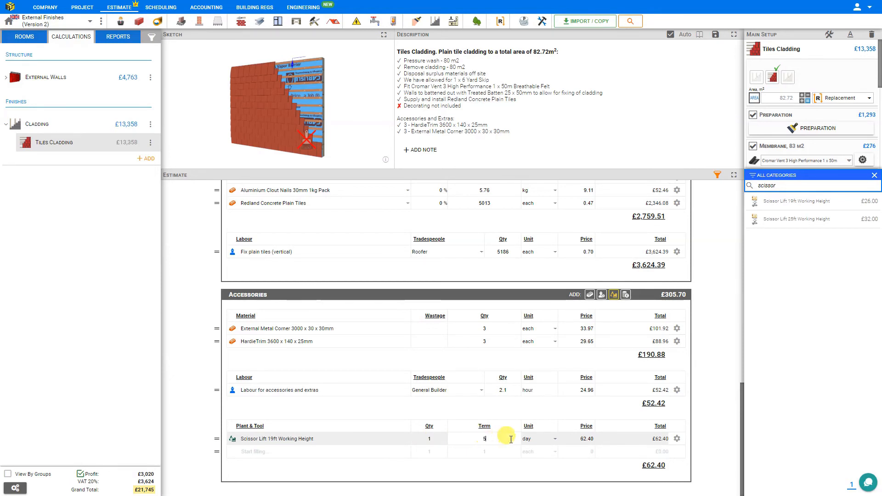
left_click(536, 438)
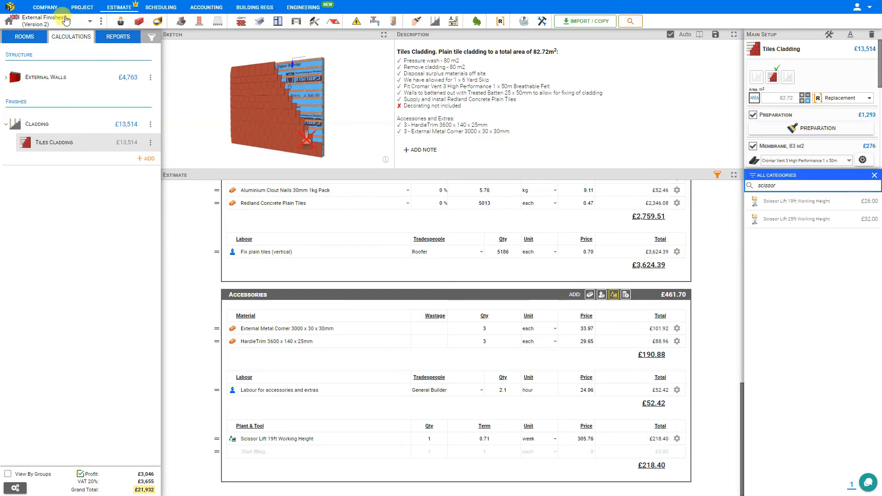
left_click(45, 6)
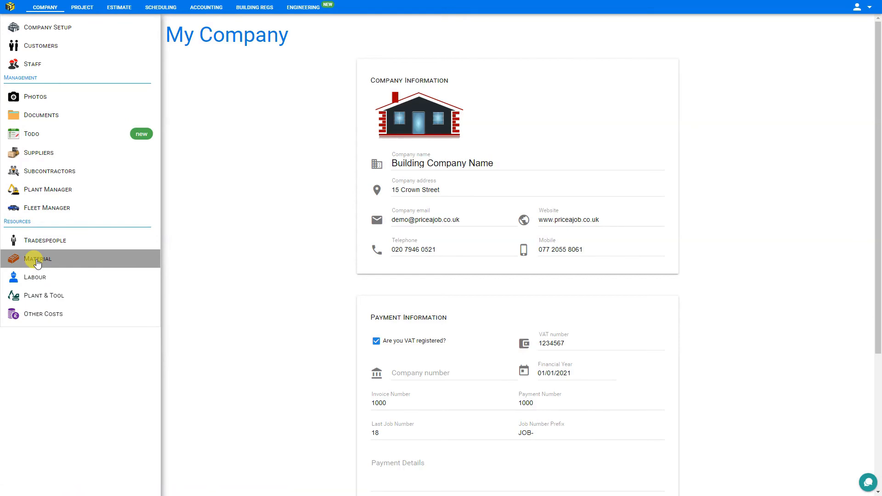
left_click(37, 258)
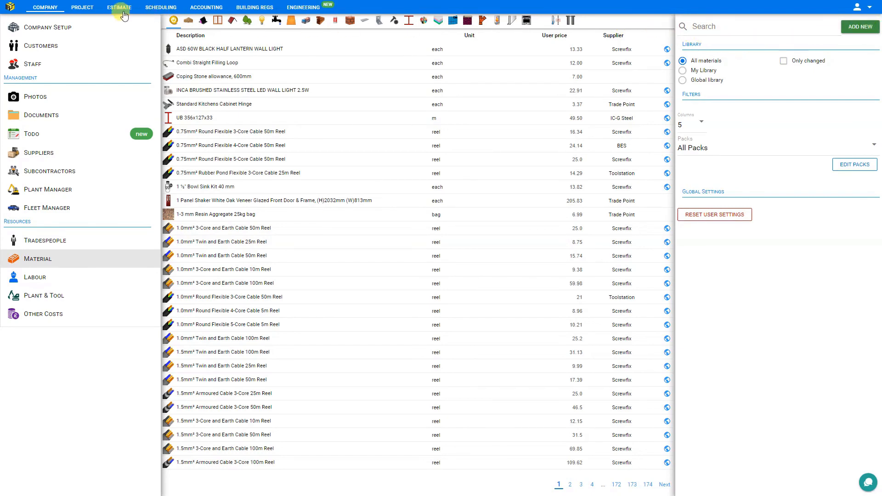
left_click(119, 7)
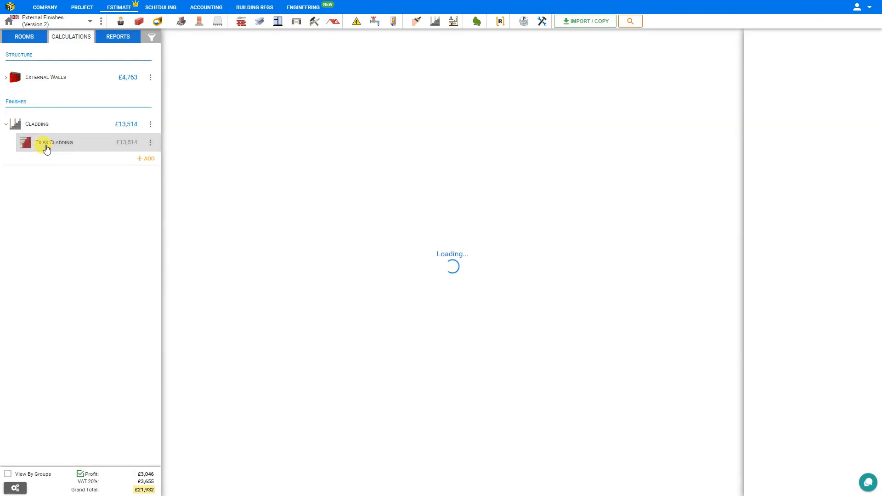
Return to the cladding estimate and start a new material row in Accessories
left_click(53, 142)
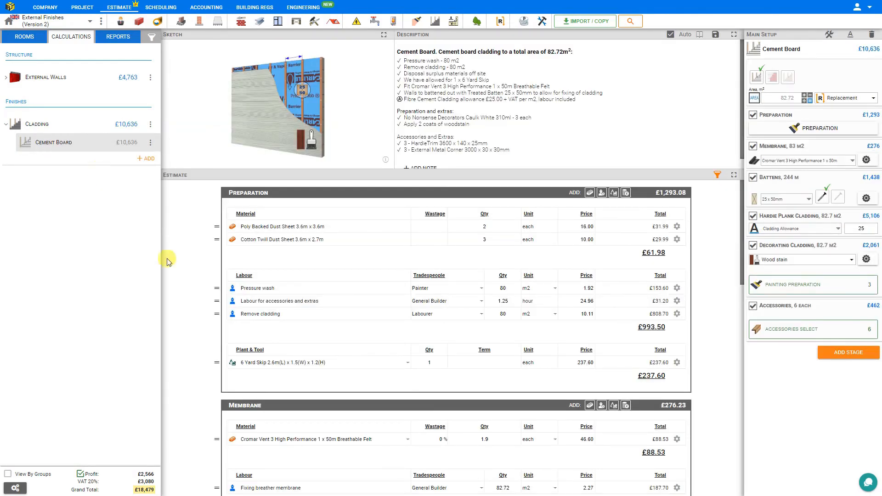
scroll("down", 3)
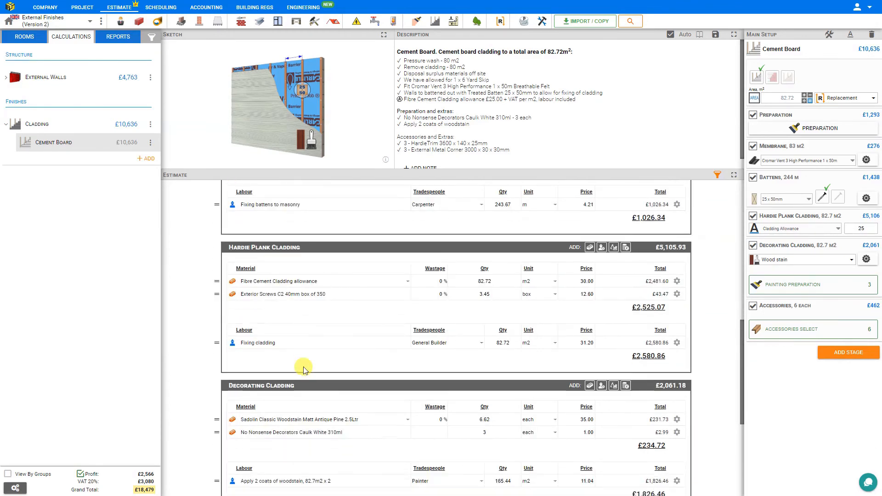
scroll("down", 3)
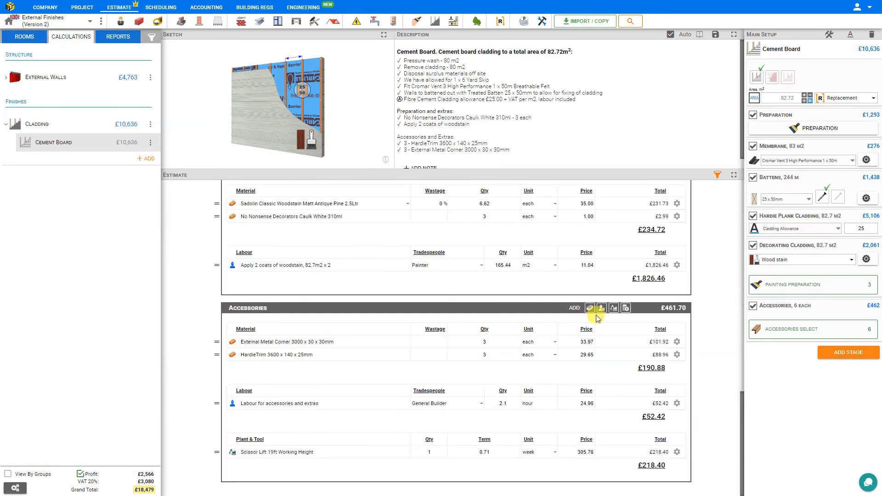
left_click(590, 308)
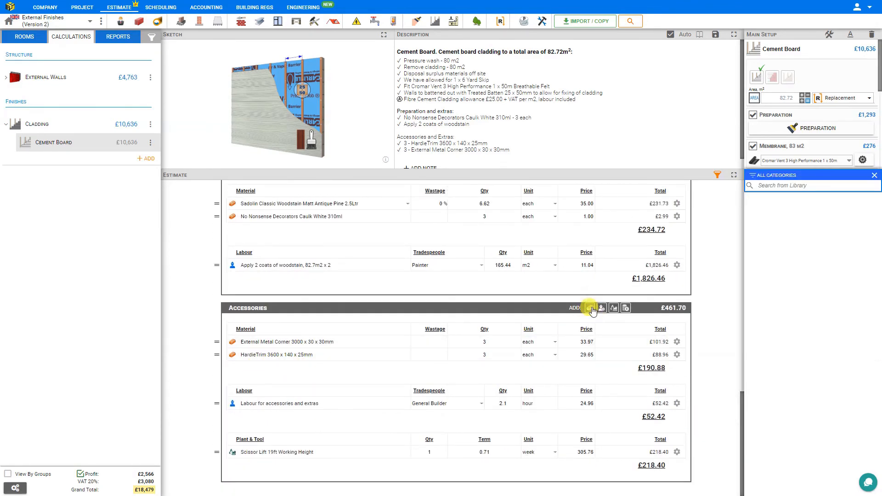
left_click(589, 307)
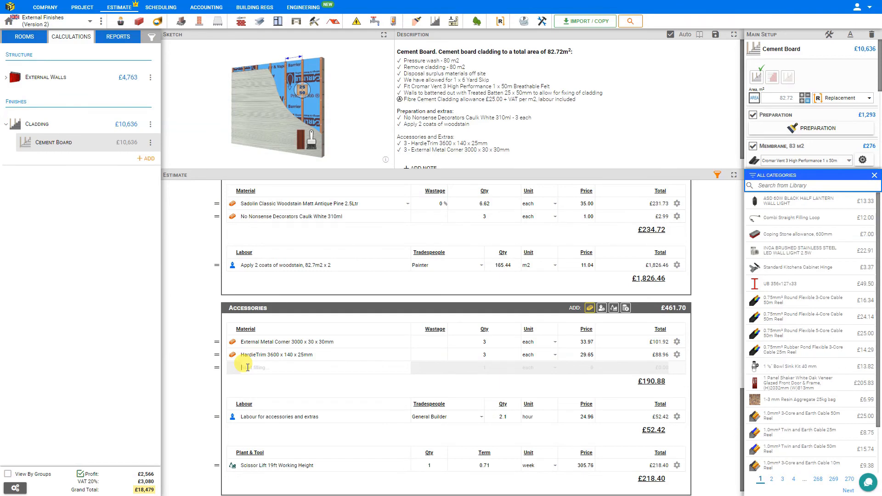
Enter Brush 5" at quantity 5, £5.00 each (£25), then switch cladding back to tiles
type("Brush 5\"")
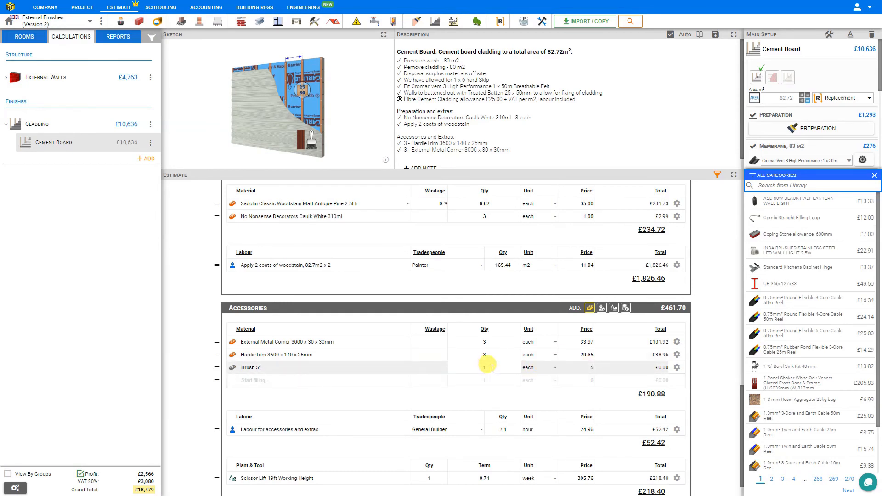
type("5")
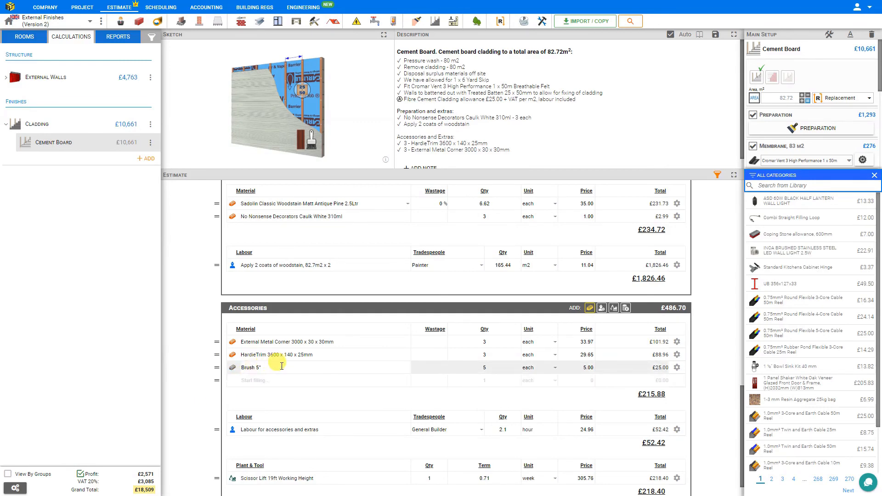
left_click(787, 77)
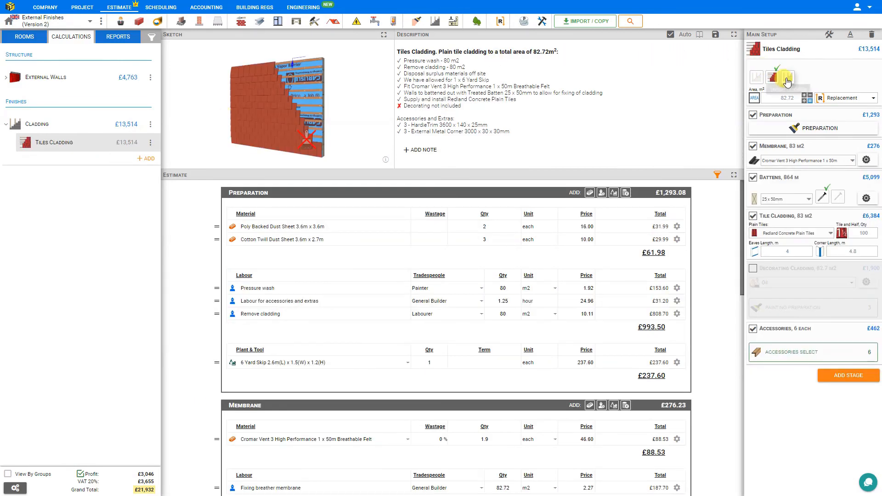
Try timber cladding with decorating enabled using a wood stain finish
left_click(787, 77)
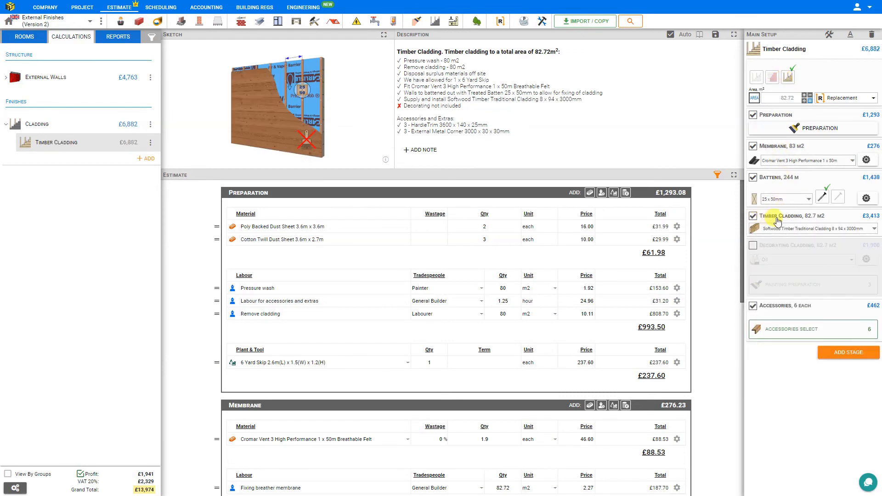
left_click(808, 228)
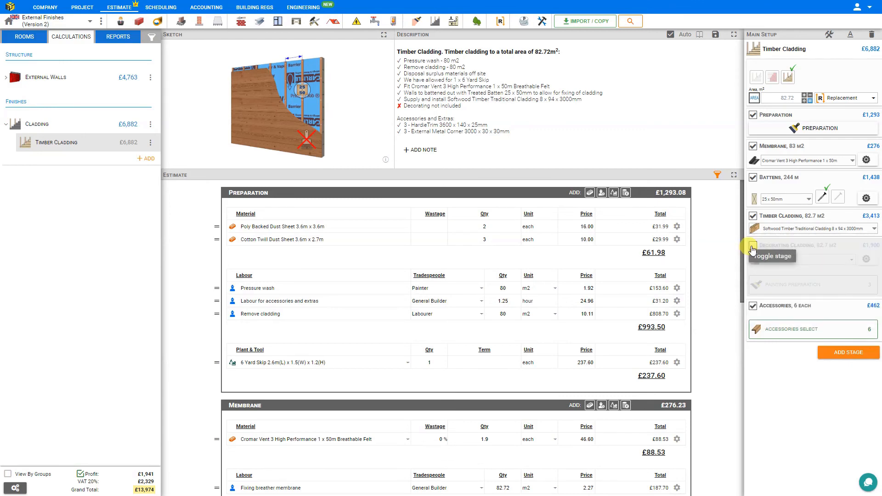
left_click(752, 246)
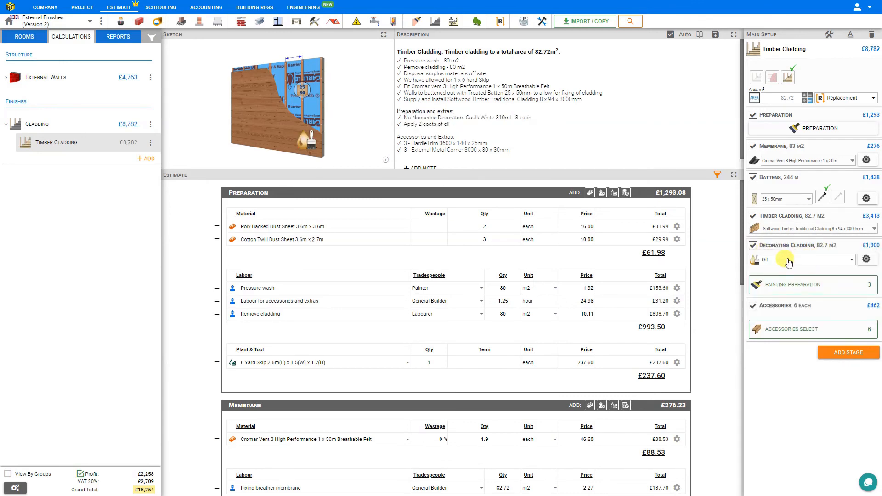
left_click(799, 259)
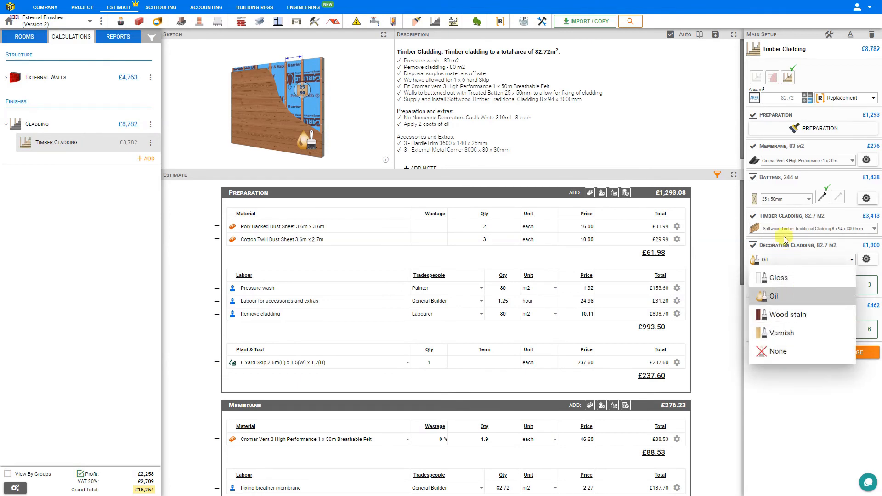
left_click(787, 314)
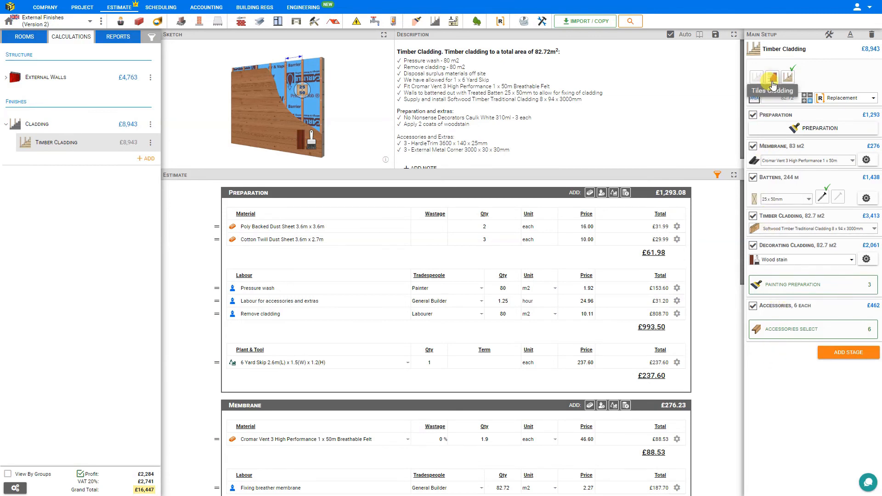
mouse_move(771, 78)
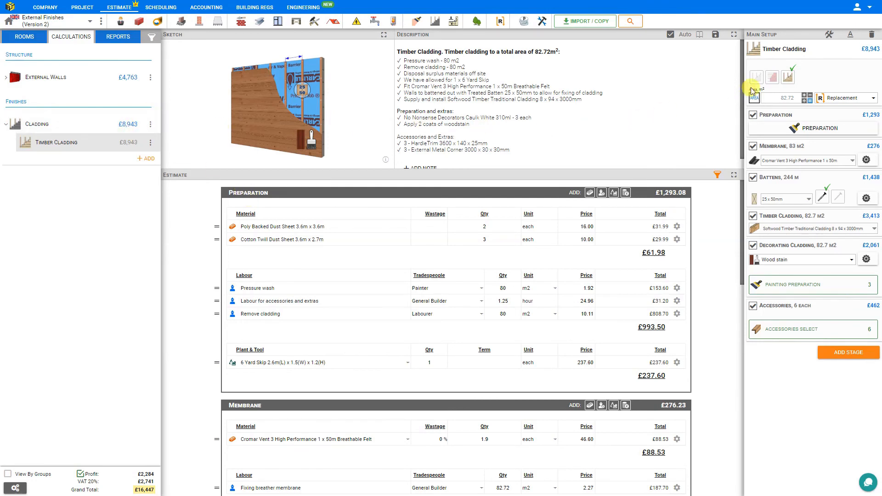
Cycle through tiles and settle on Cement Board cladding at £10,661
left_click(771, 77)
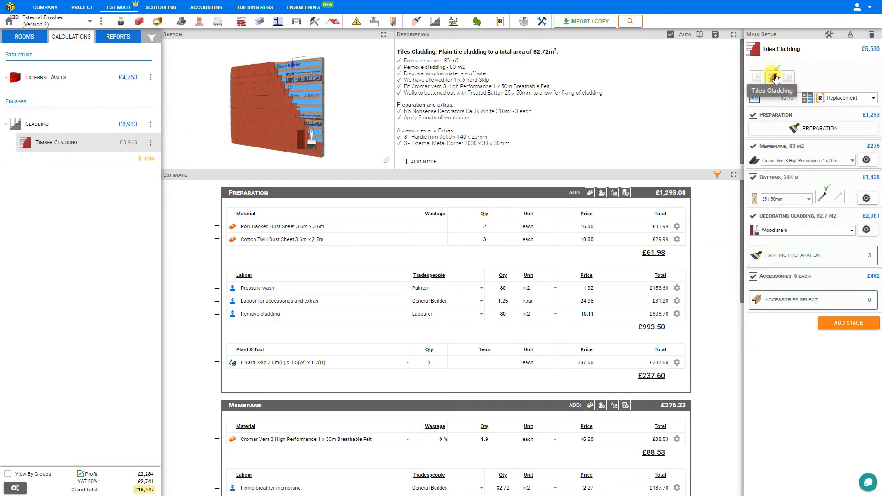
left_click(757, 77)
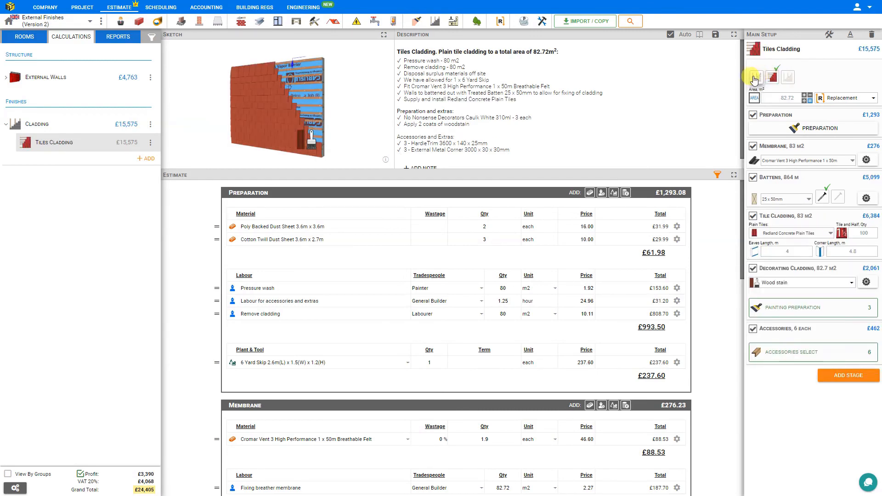
left_click(756, 77)
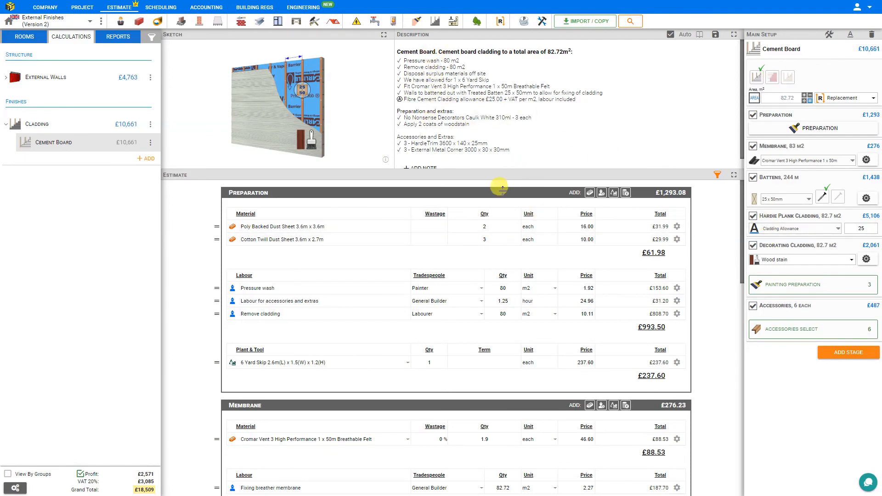
mouse_move(752, 177)
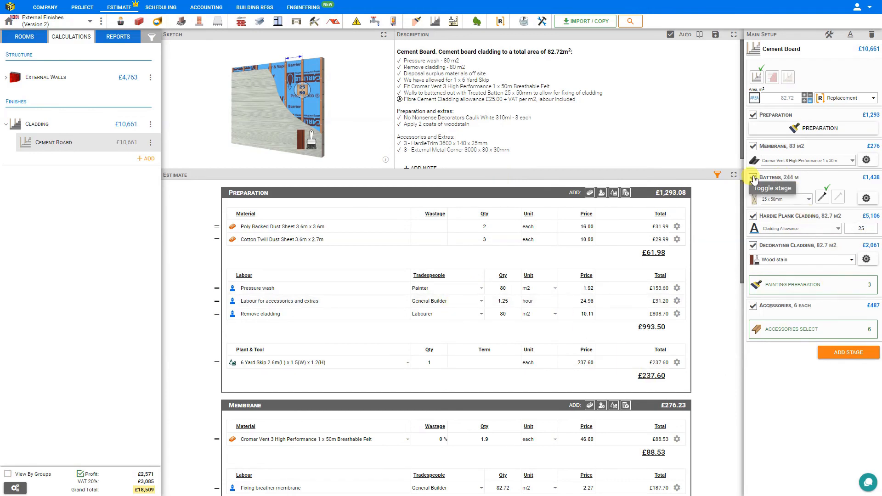
Exclude the Battens stage (£9,223) and add the note 'Outbuildings excluded' to the description
left_click(752, 177)
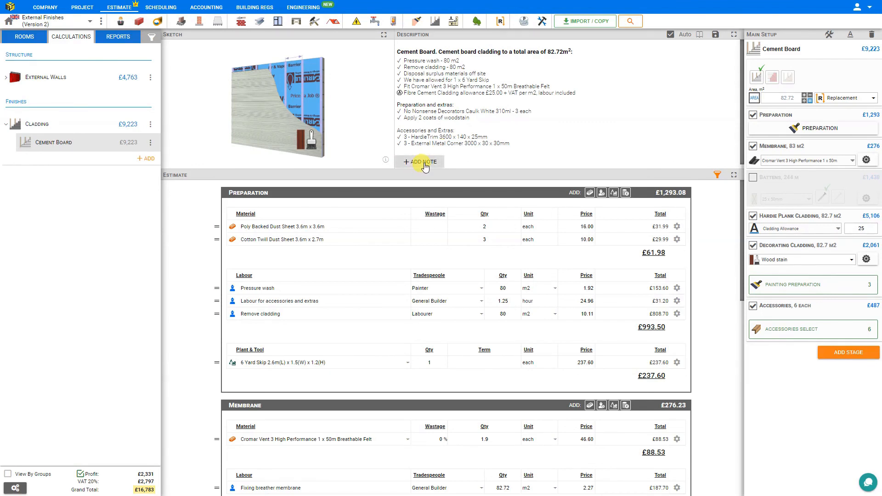
left_click(420, 162)
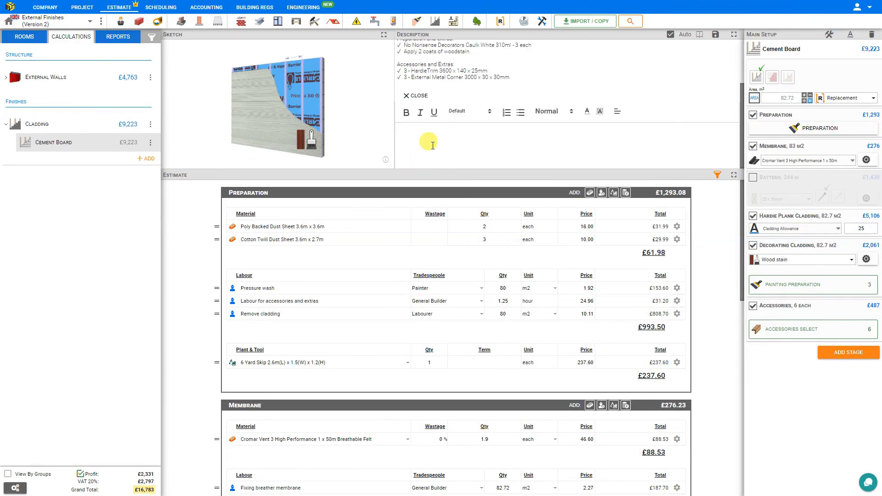
type("Outbuildings excluded")
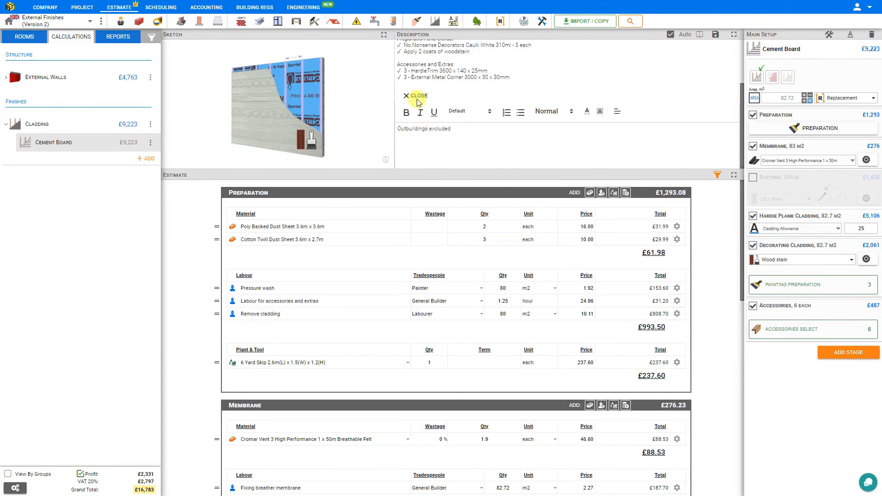
left_click(418, 95)
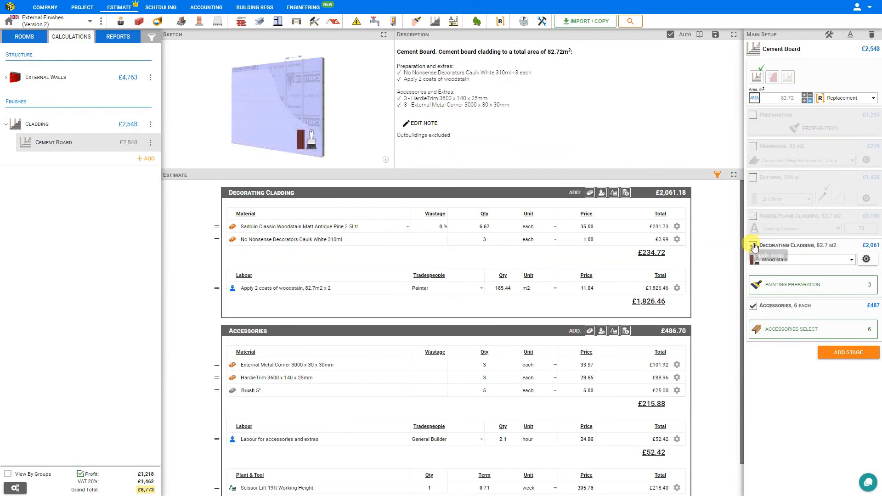
left_click(754, 247)
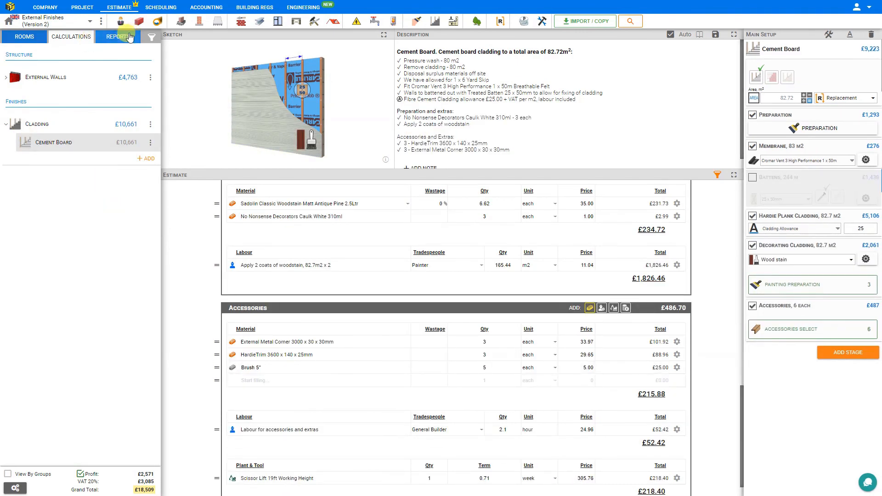
Bring up the Quote report and compare simple and detailed structures
left_click(118, 37)
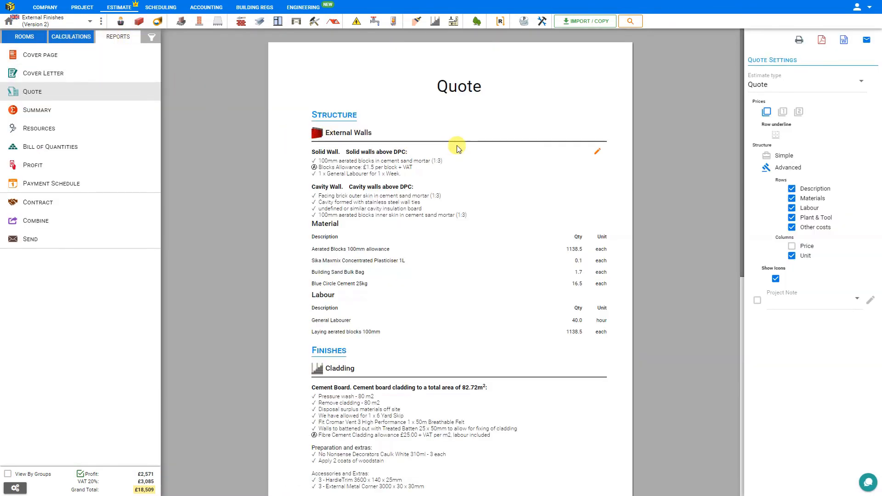
mouse_move(475, 151)
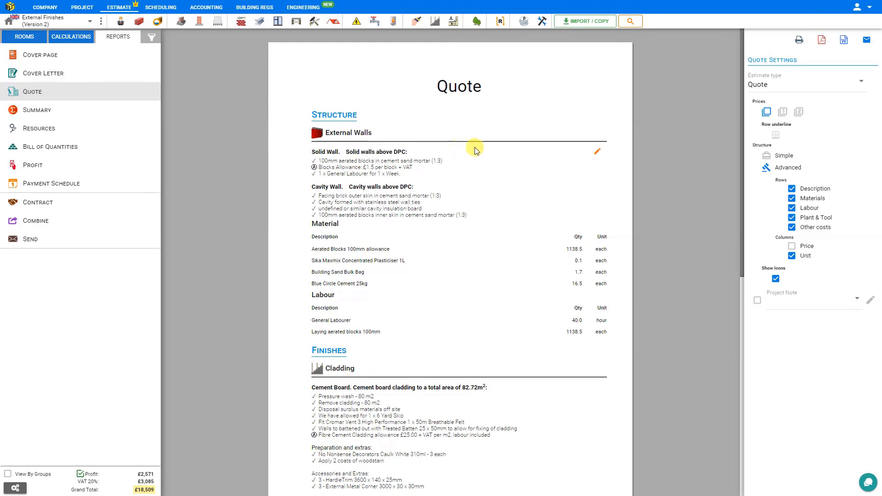
left_click(766, 157)
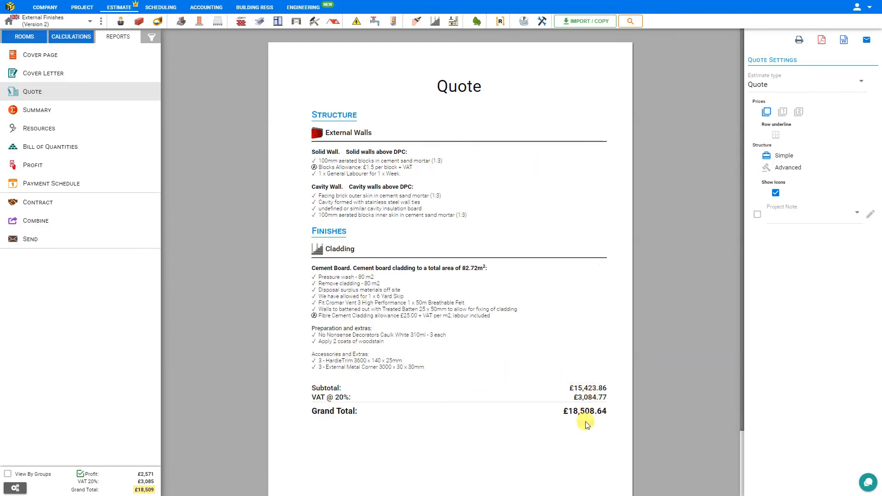
left_click(788, 167)
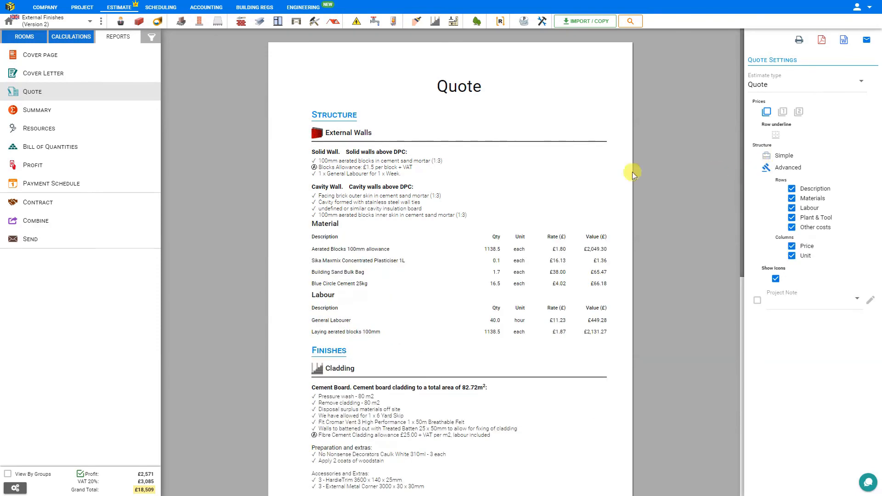
scroll("down", 3)
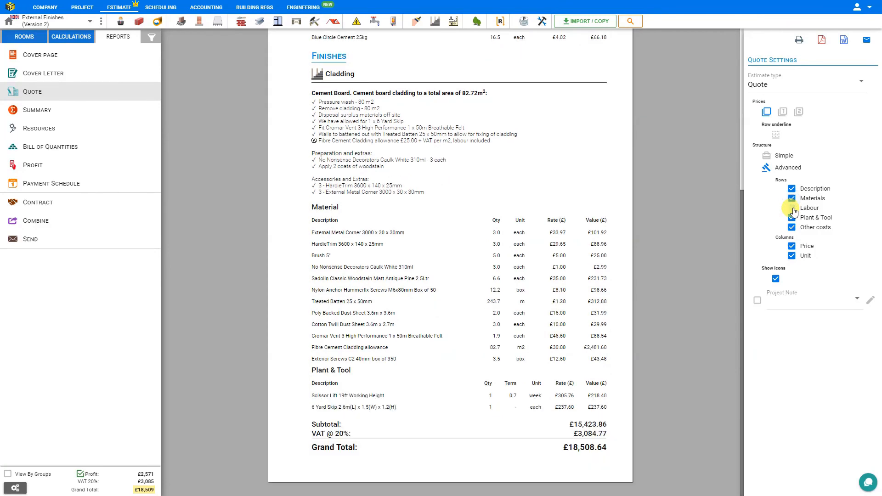
Toggle labour lines and prices, ending on the simple summary layout (total £18,508.64)
left_click(791, 207)
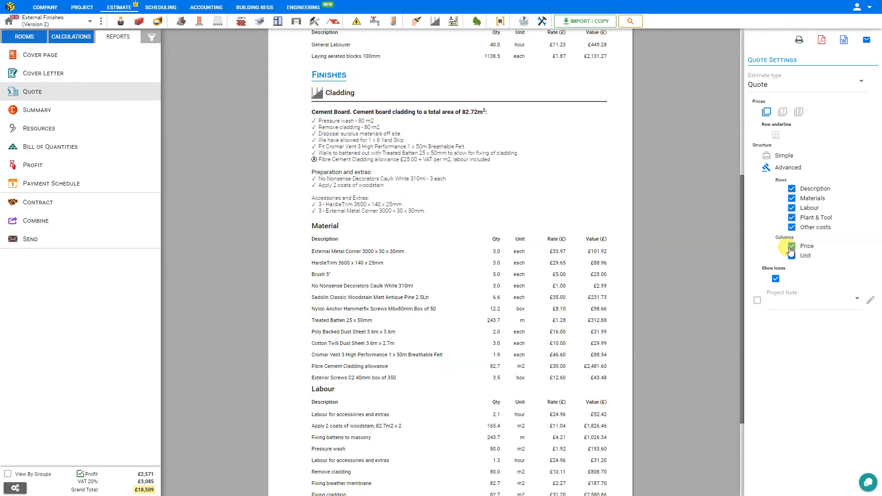
left_click(791, 246)
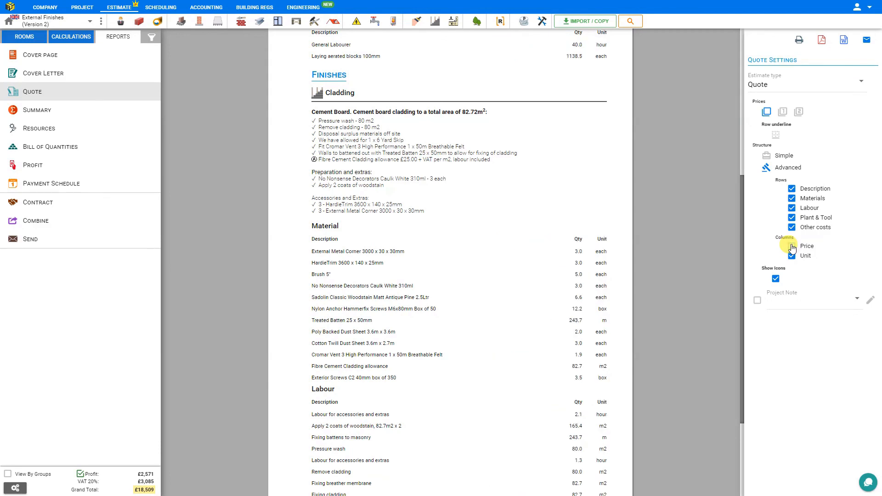
left_click(791, 246)
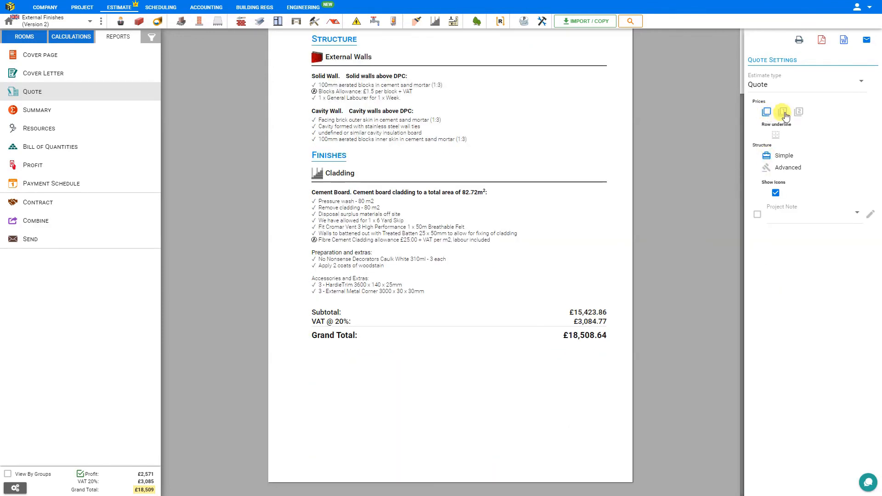
Show section totals with materials, labour and plant subtotals, then the advanced itemised layout with prices
left_click(766, 112)
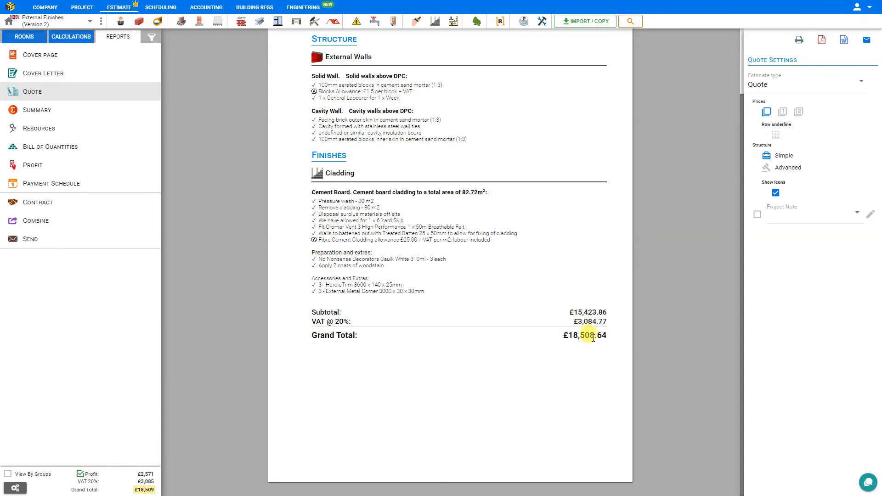
left_click(782, 112)
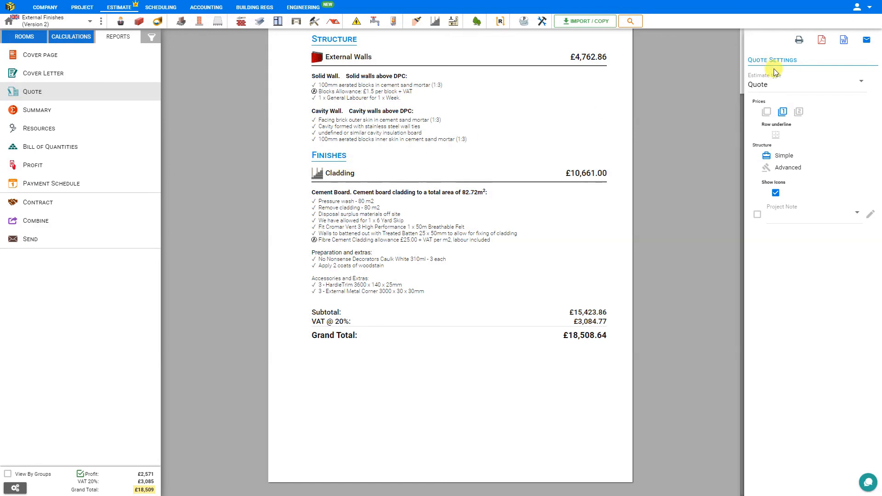
left_click(797, 111)
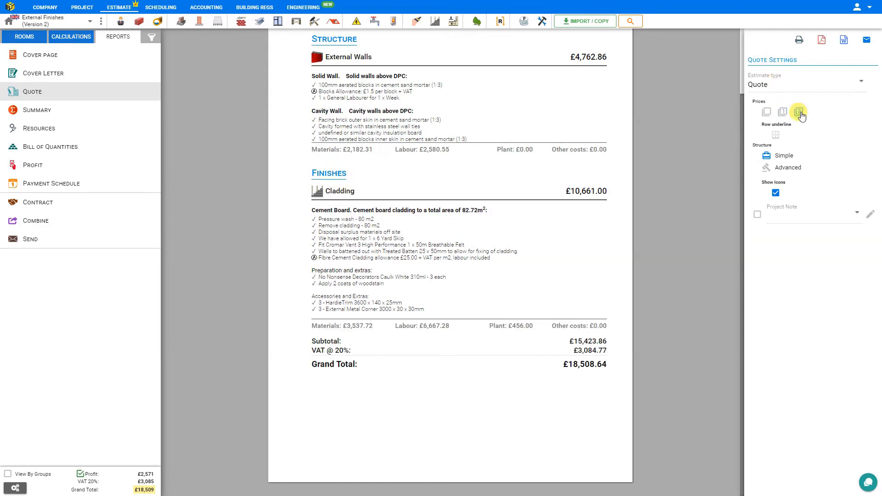
left_click(799, 111)
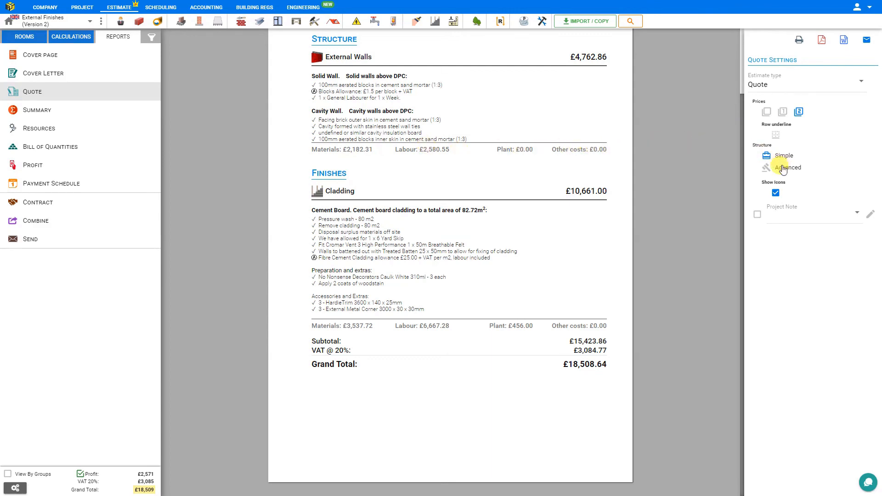
left_click(786, 167)
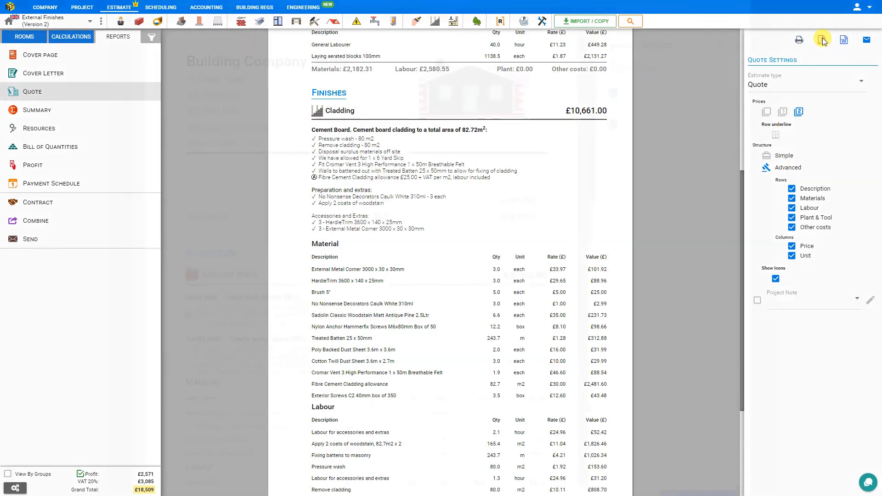
left_click(820, 40)
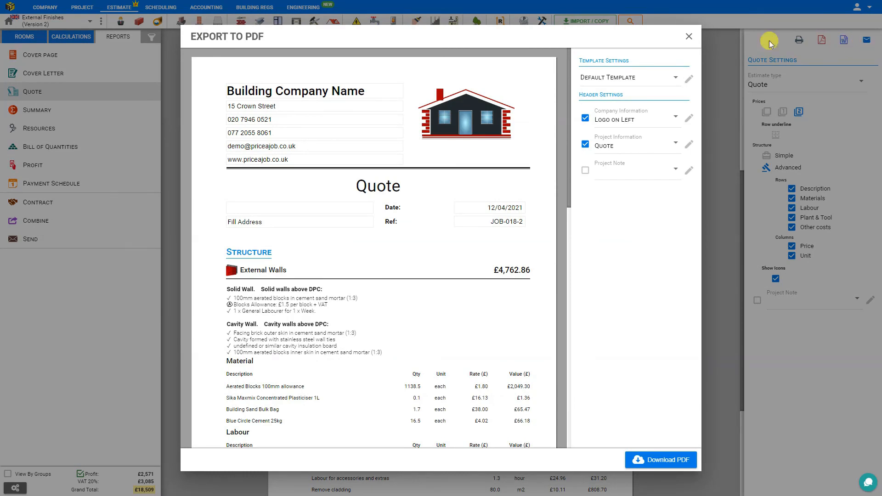
left_click(688, 37)
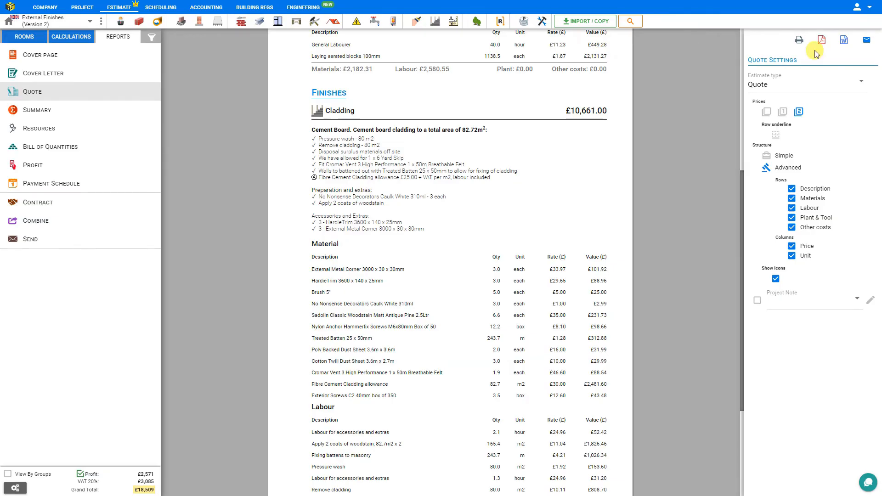